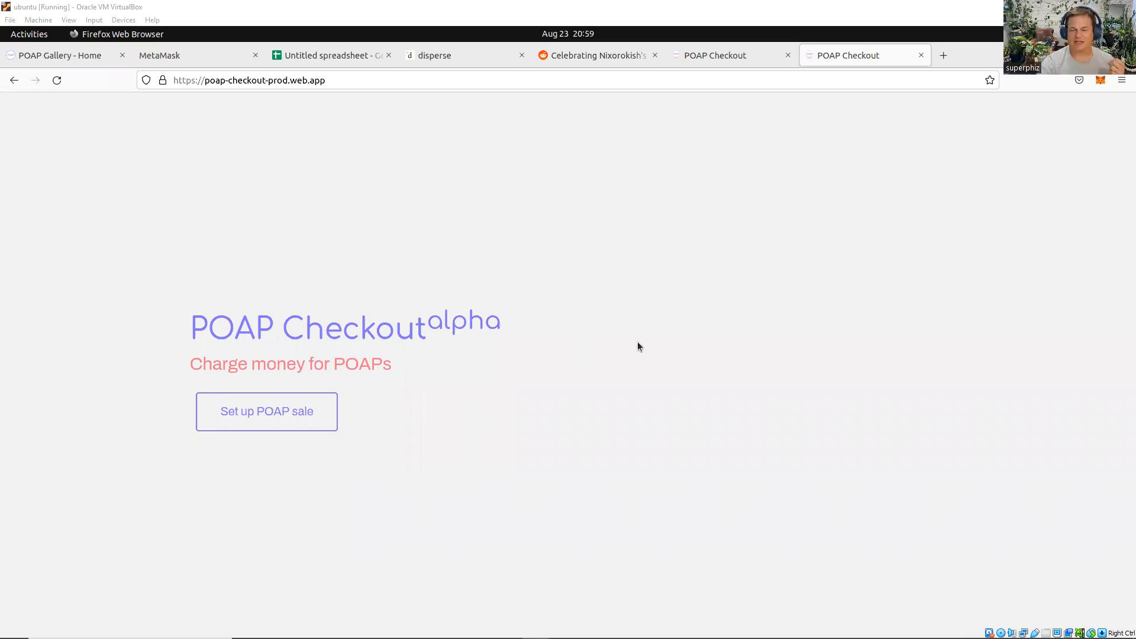
pyautogui.moveTo(495, 436)
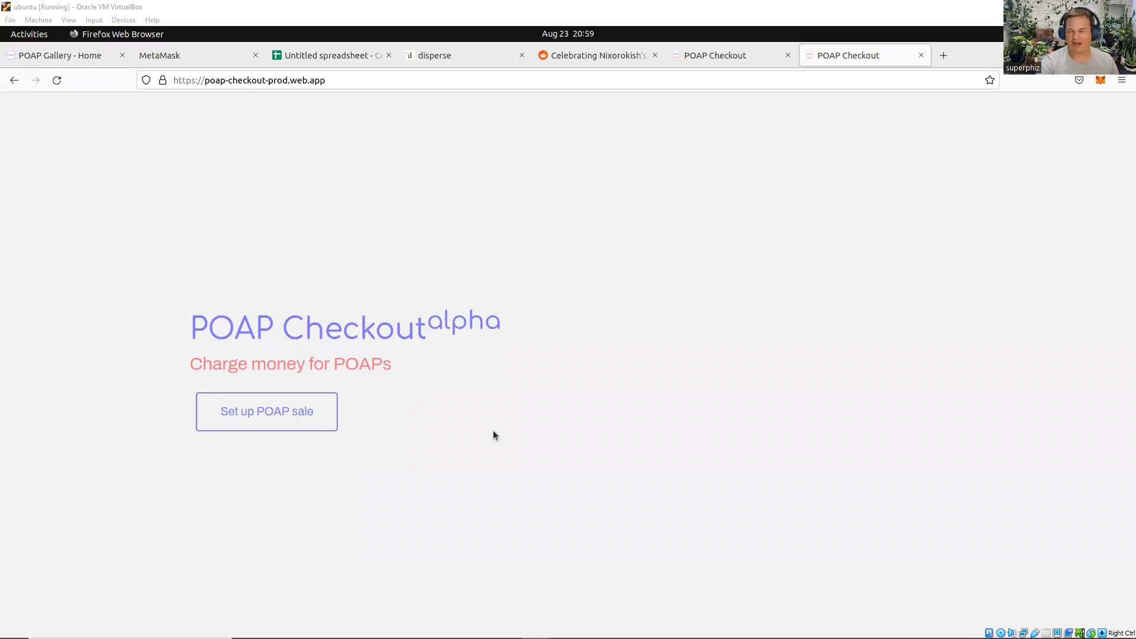
pyautogui.moveTo(587, 227)
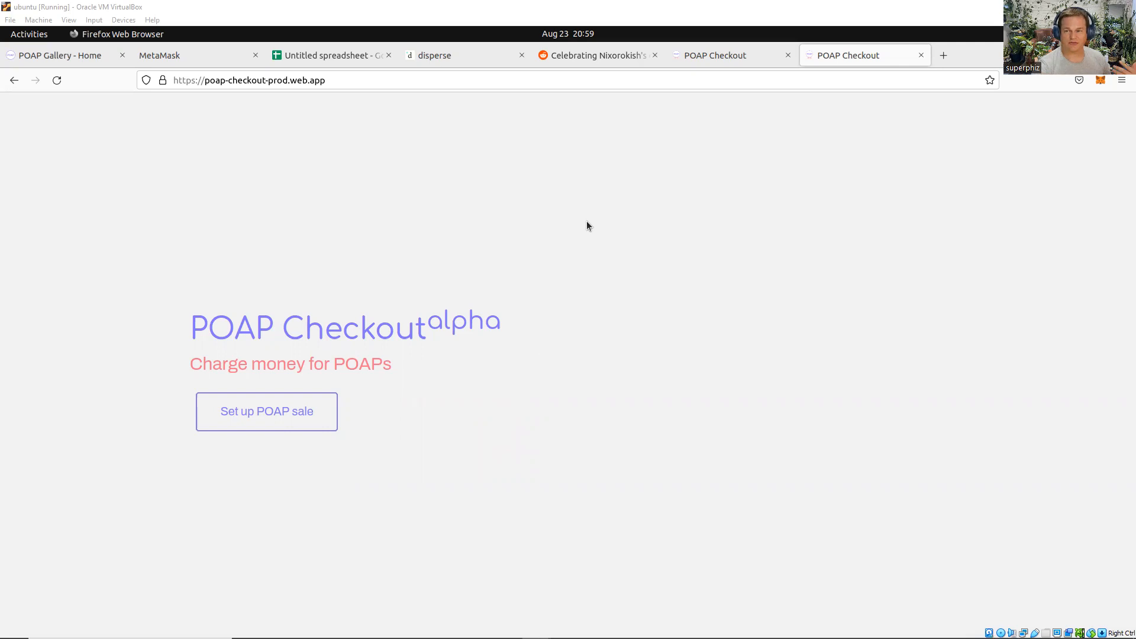
# Switch to the r/ethstaker Reddit post celebrating Nixorokish with its POAP sale link
pyautogui.click(599, 54)
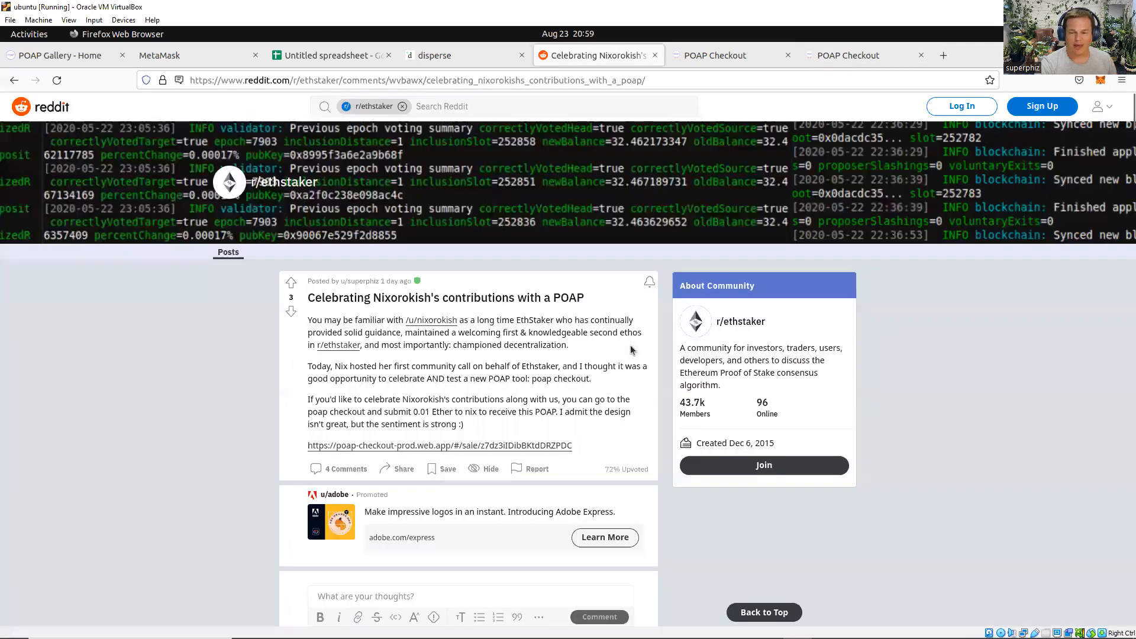
pyautogui.moveTo(601, 381)
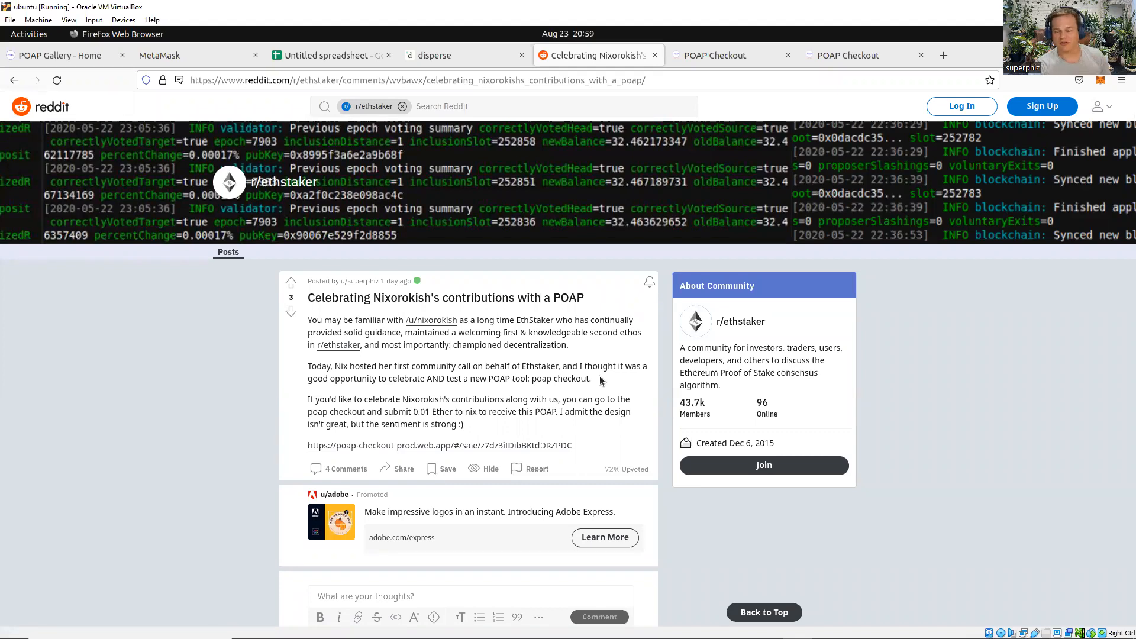
pyautogui.moveTo(849, 130)
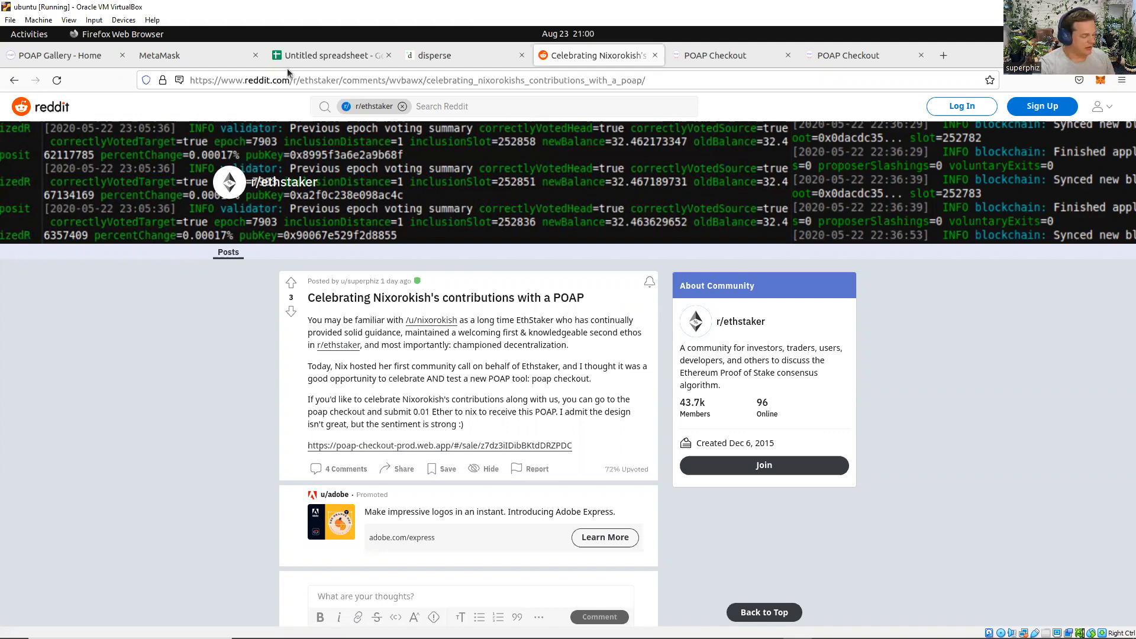
pyautogui.moveTo(750, 349)
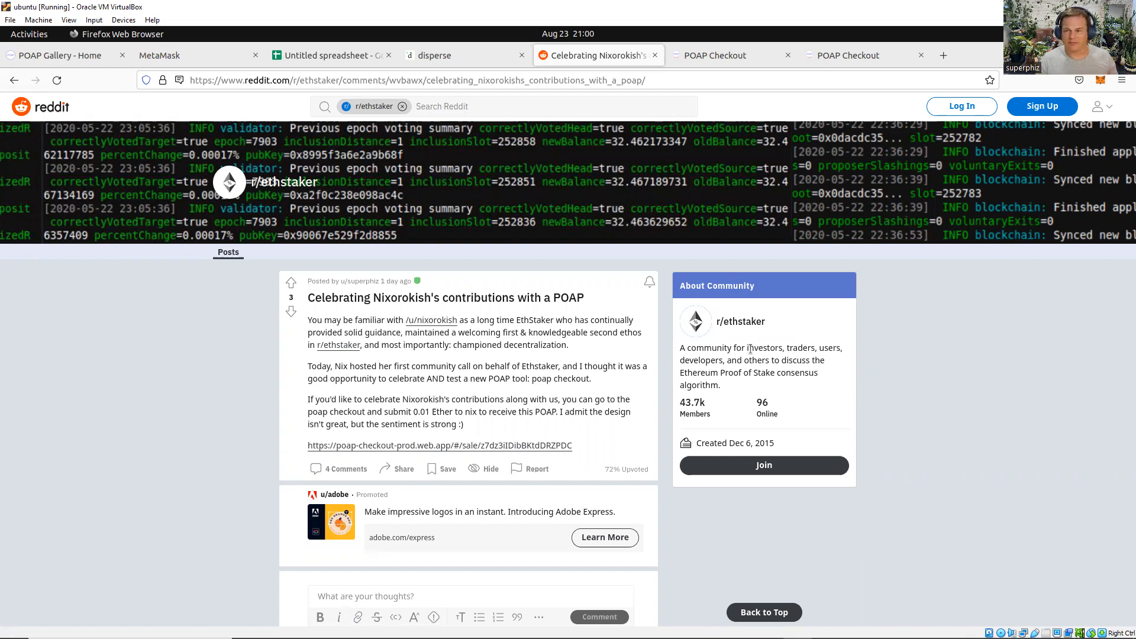
# Search POAP Gallery for 'genesis depositor' to find event #661, then return to the Reddit post
pyautogui.click(53, 55)
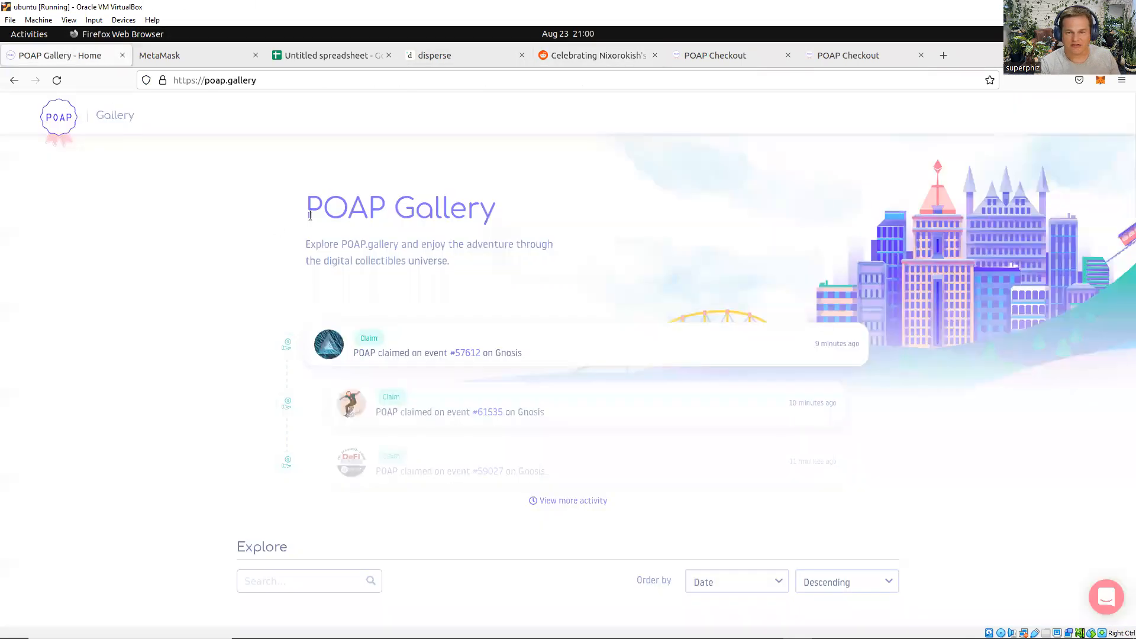
pyautogui.click(309, 579)
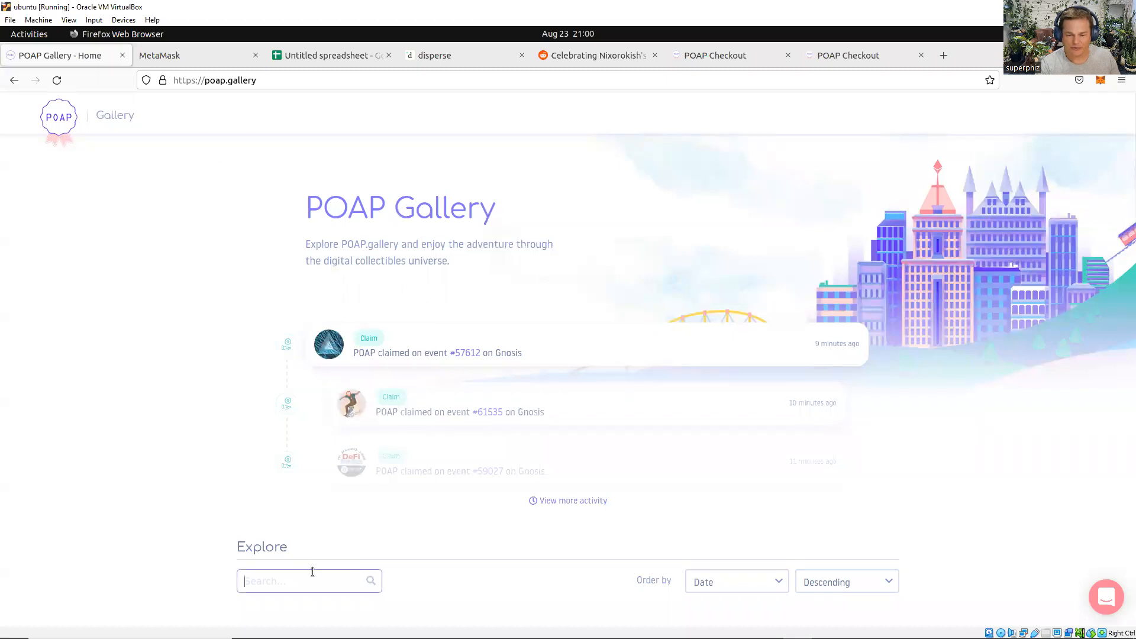
pyautogui.write('genesis')
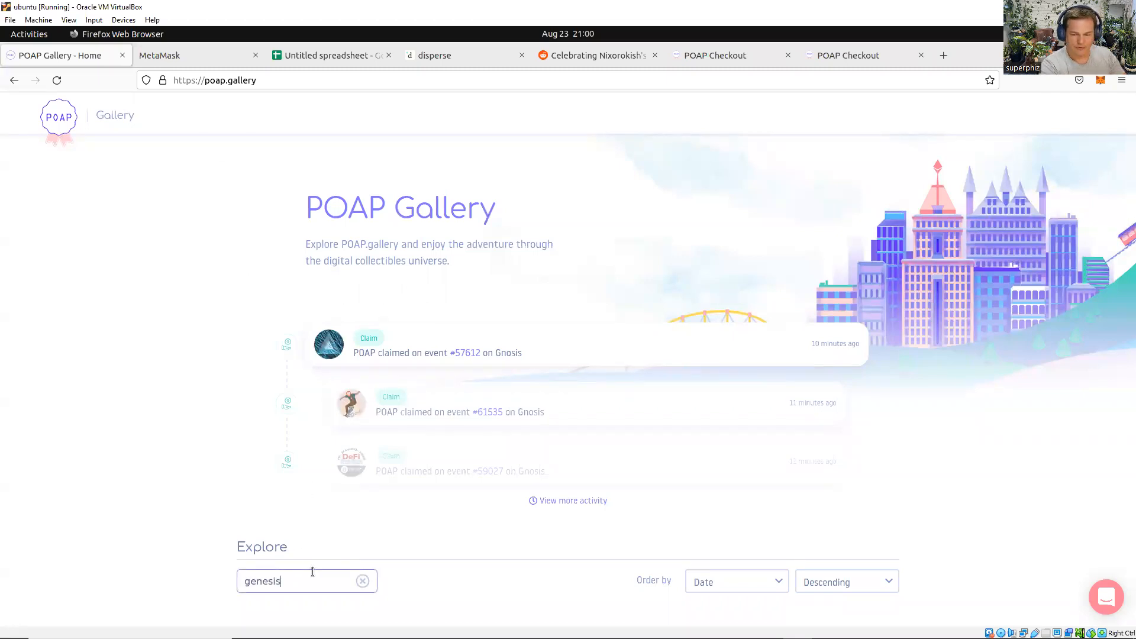
pyautogui.write('depositor')
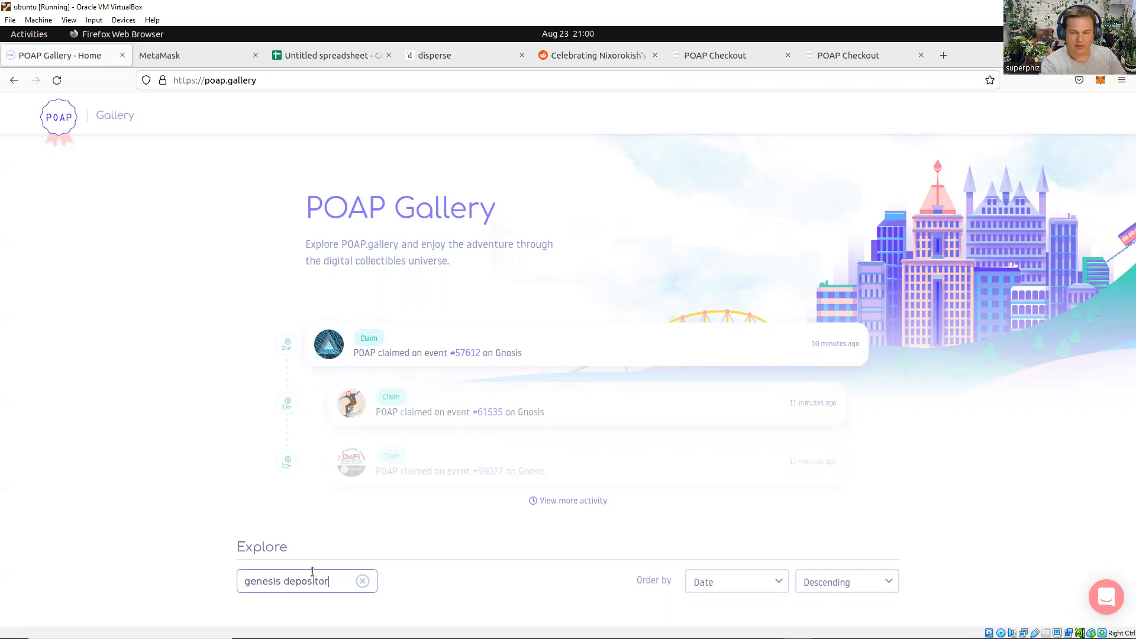
pyautogui.scroll(-3)
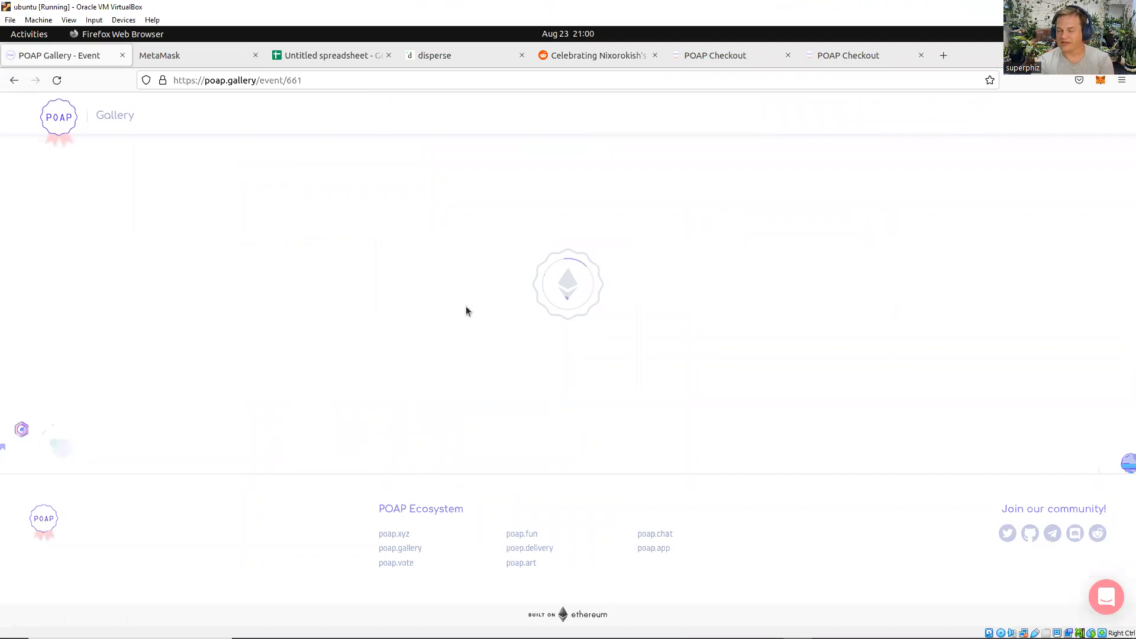
pyautogui.moveTo(480, 303)
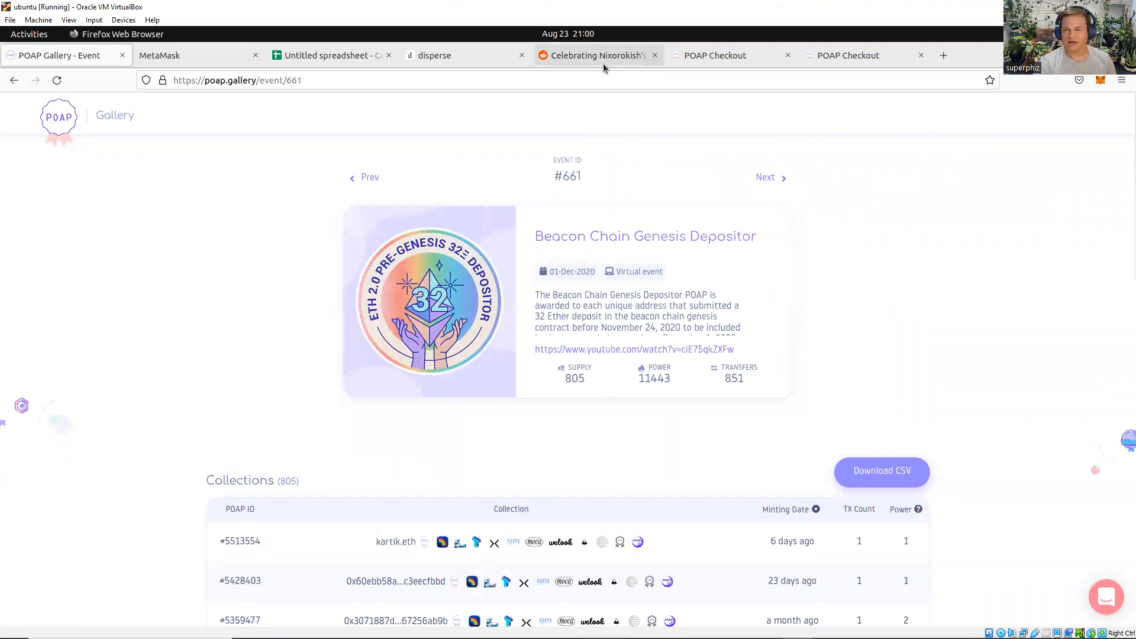
pyautogui.click(598, 55)
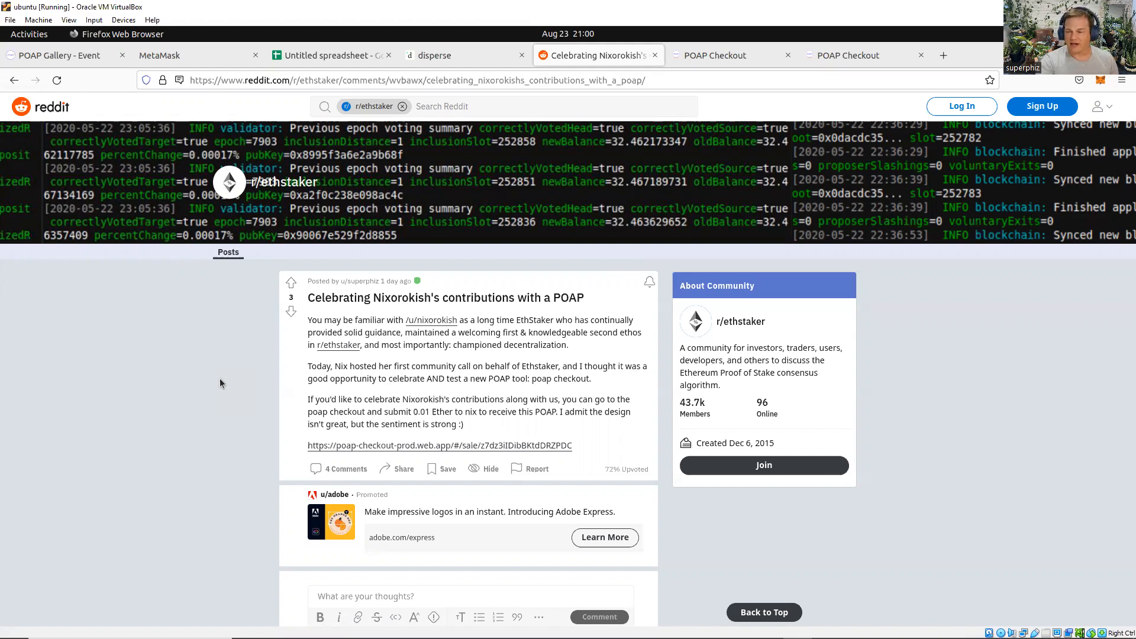
pyautogui.moveTo(708, 327)
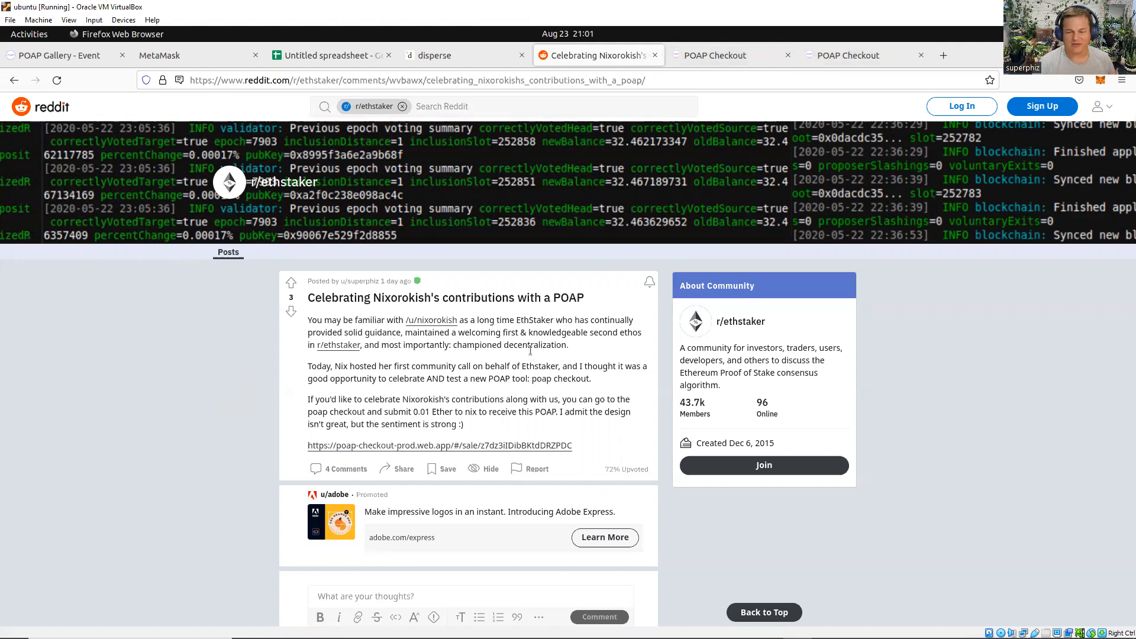
pyautogui.moveTo(471, 450)
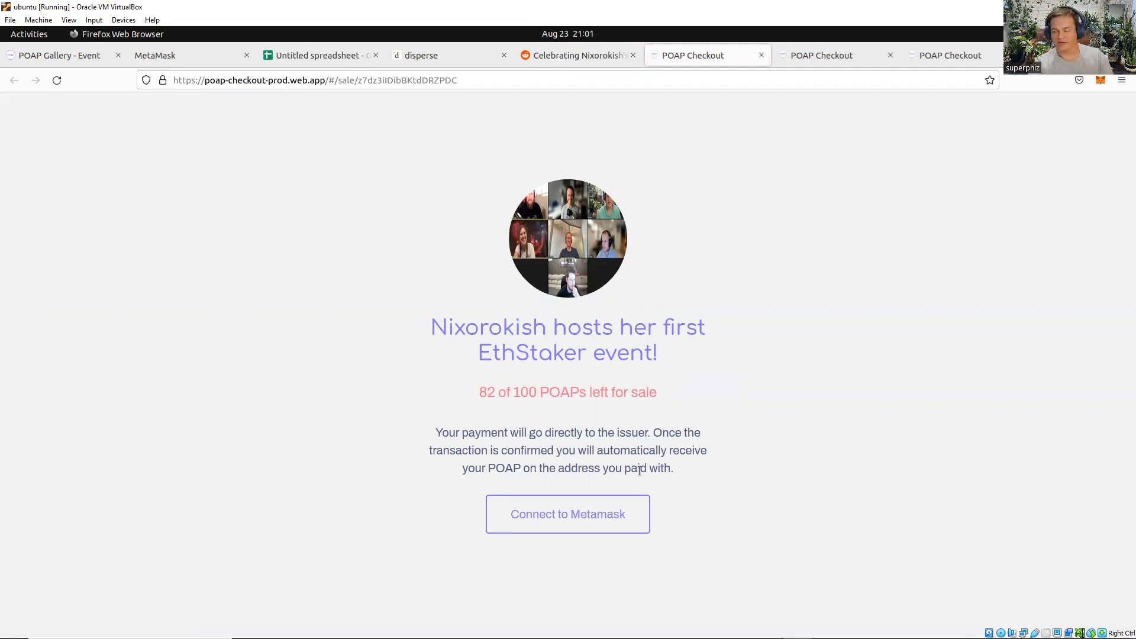
pyautogui.moveTo(631, 481)
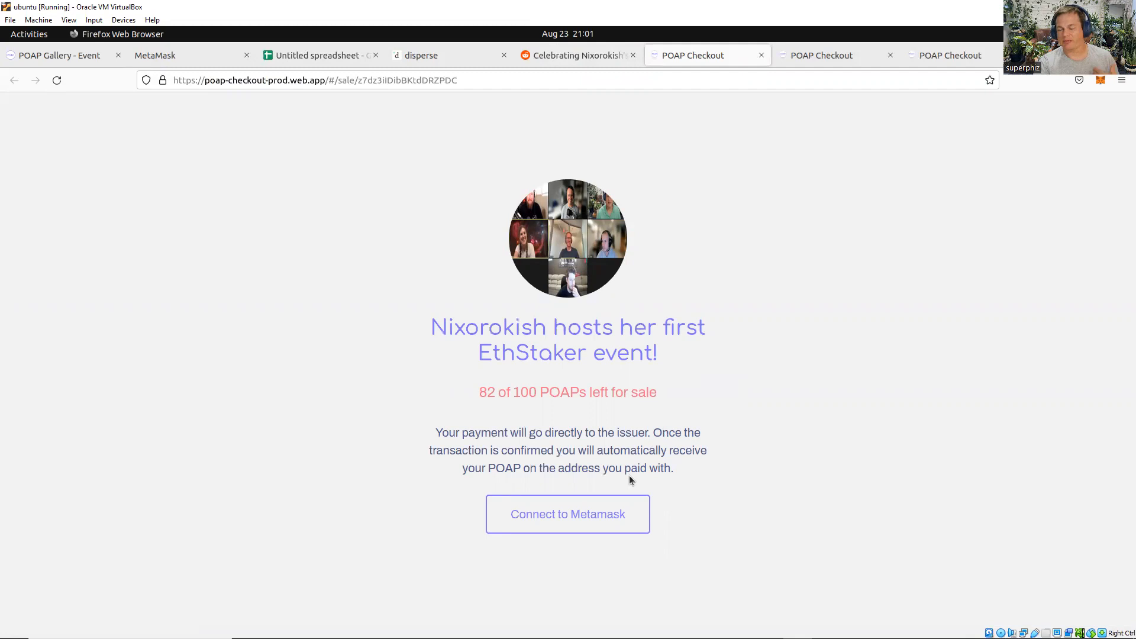
pyautogui.moveTo(611, 515)
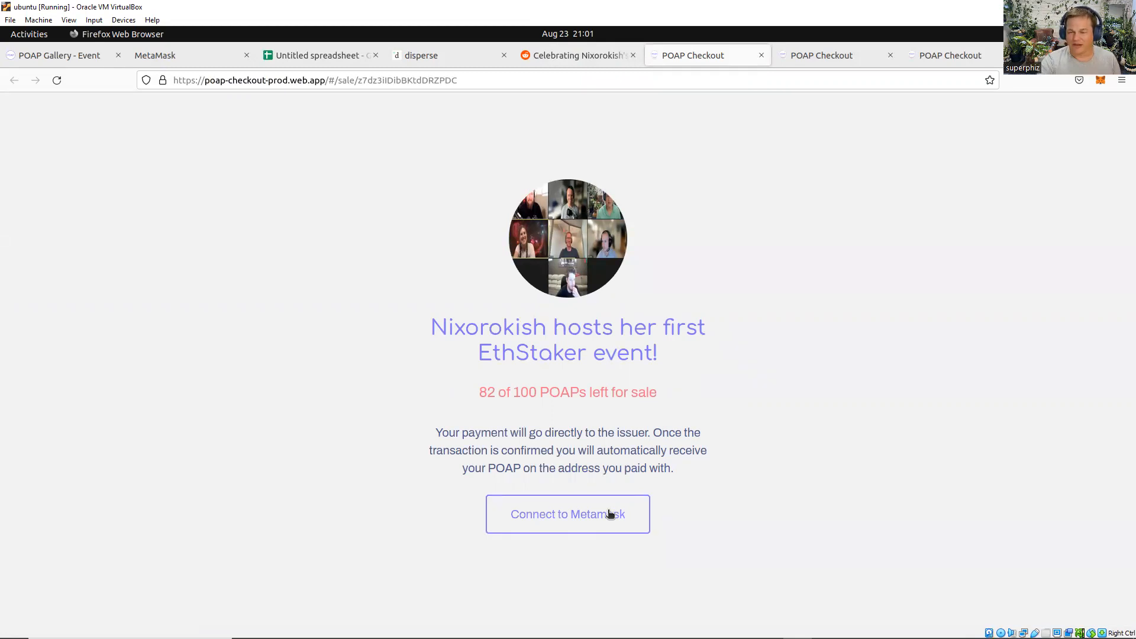
# Connect MetaMask to the EthStaker event sale page on POAP Checkout
pyautogui.click(568, 513)
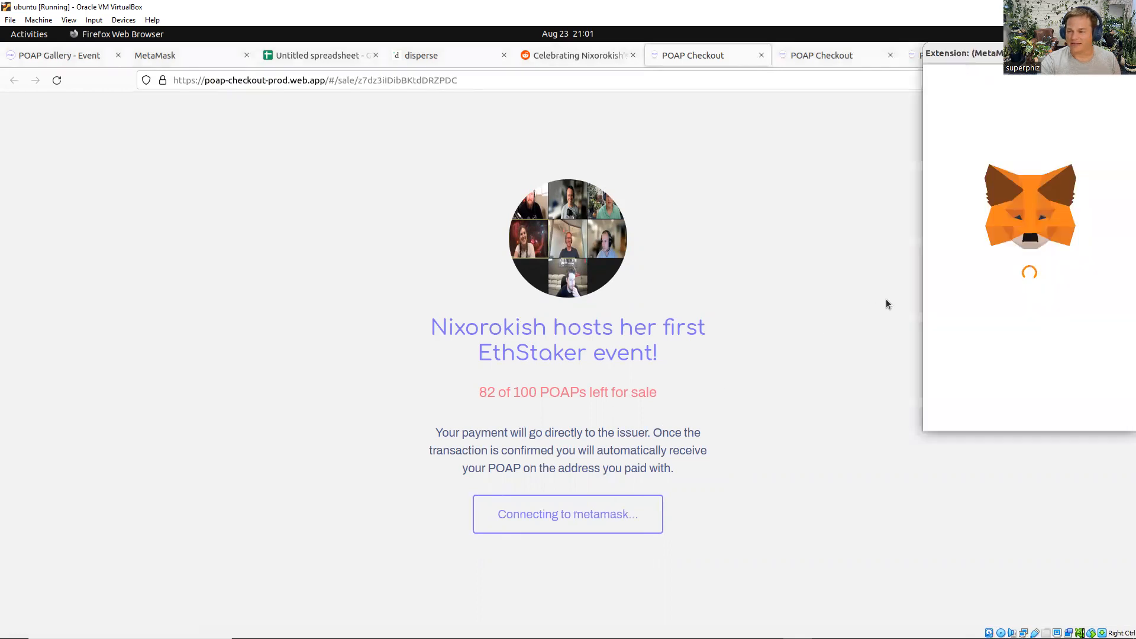
pyautogui.moveTo(1086, 402)
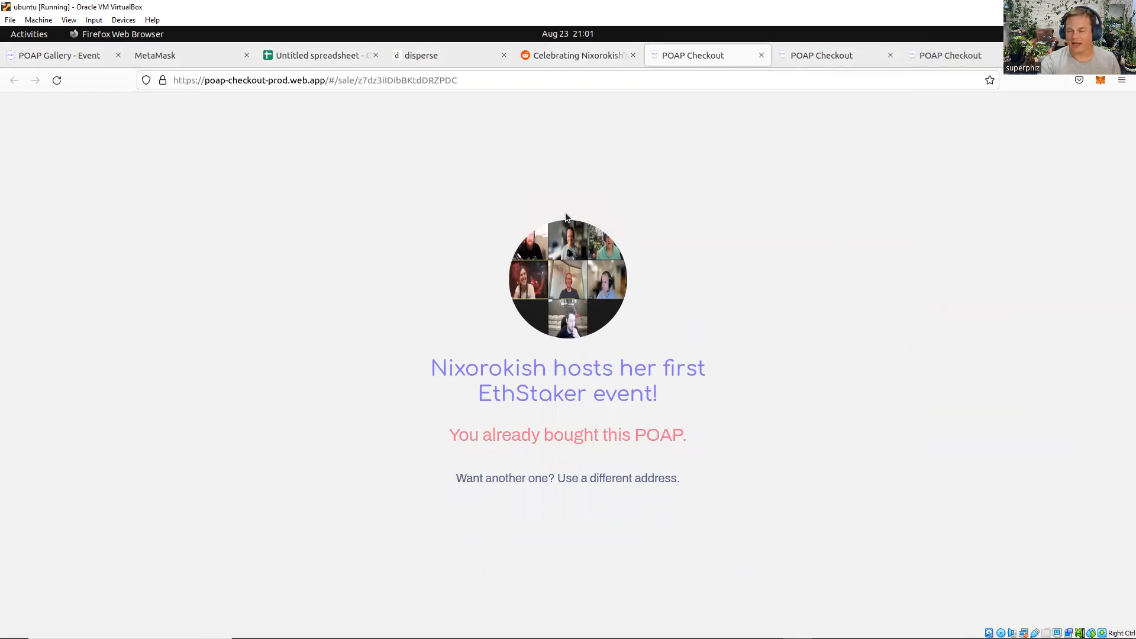
pyautogui.moveTo(792, 171)
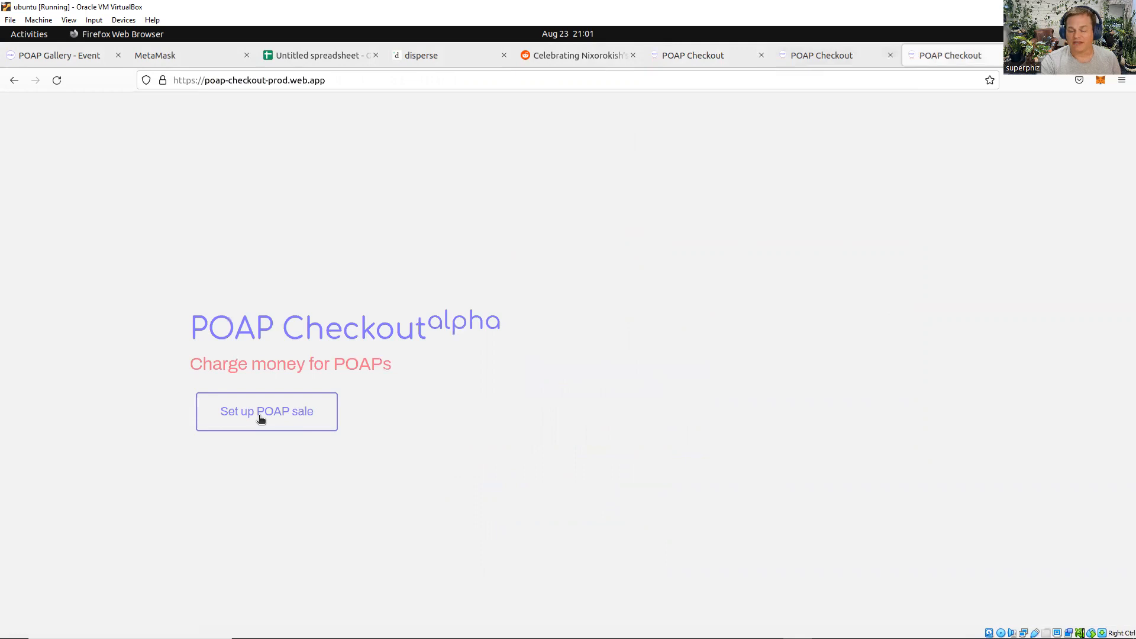
# Start the Set up POAP sale form and head to app.poap.xyz in a new tab
pyautogui.click(266, 412)
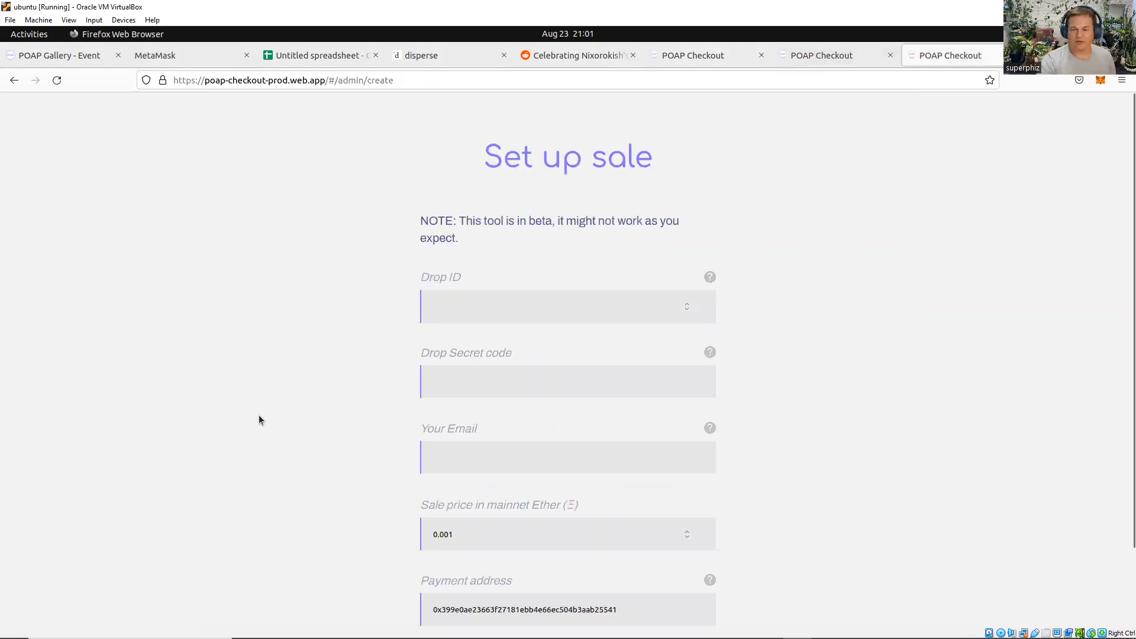
pyautogui.scroll(-3)
pyautogui.write('app.poap.')
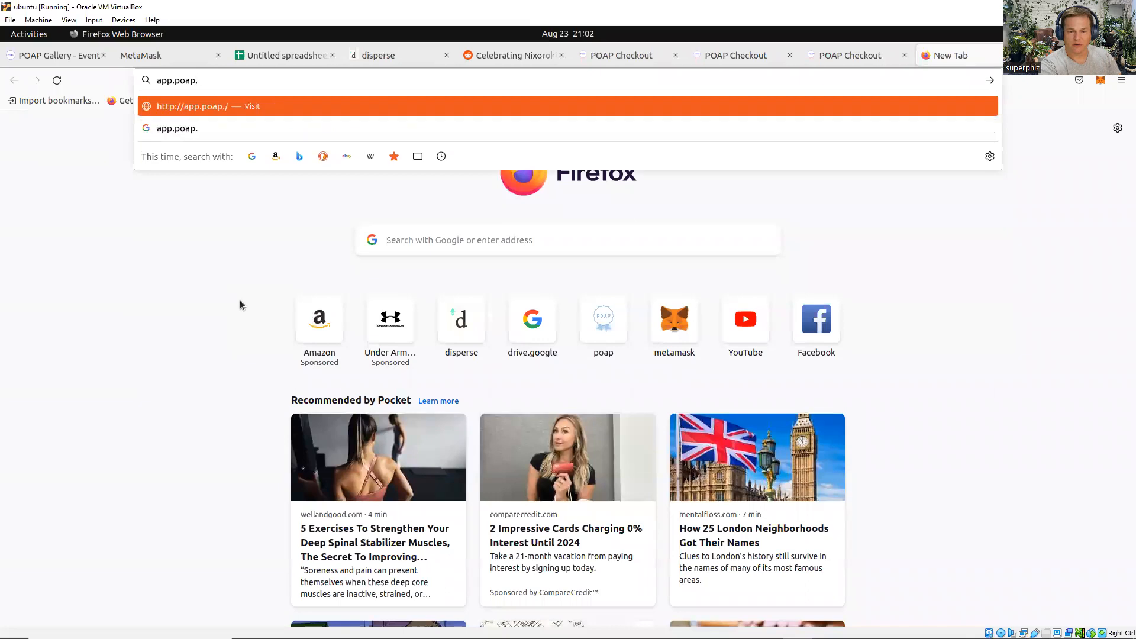
pyautogui.write('xyz.a')
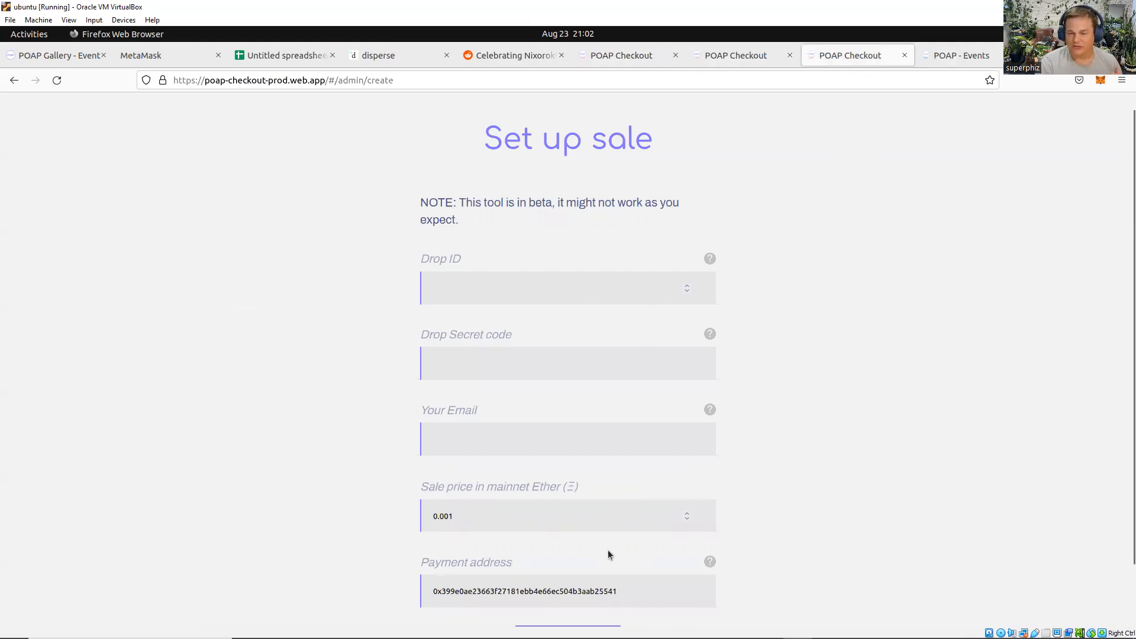
pyautogui.moveTo(677, 454)
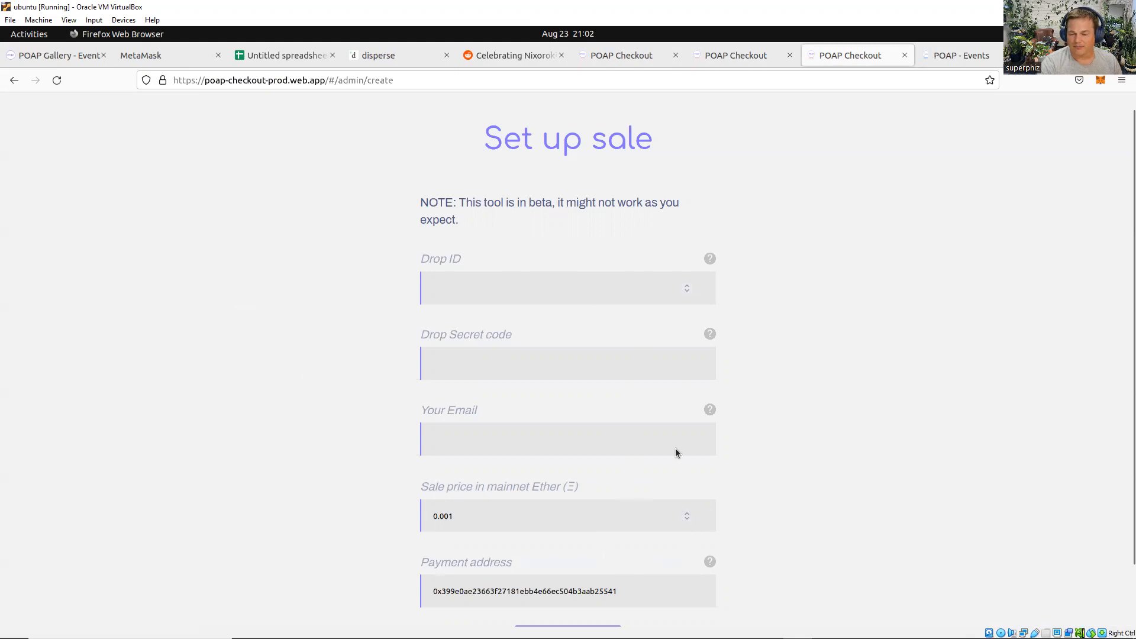
pyautogui.moveTo(753, 175)
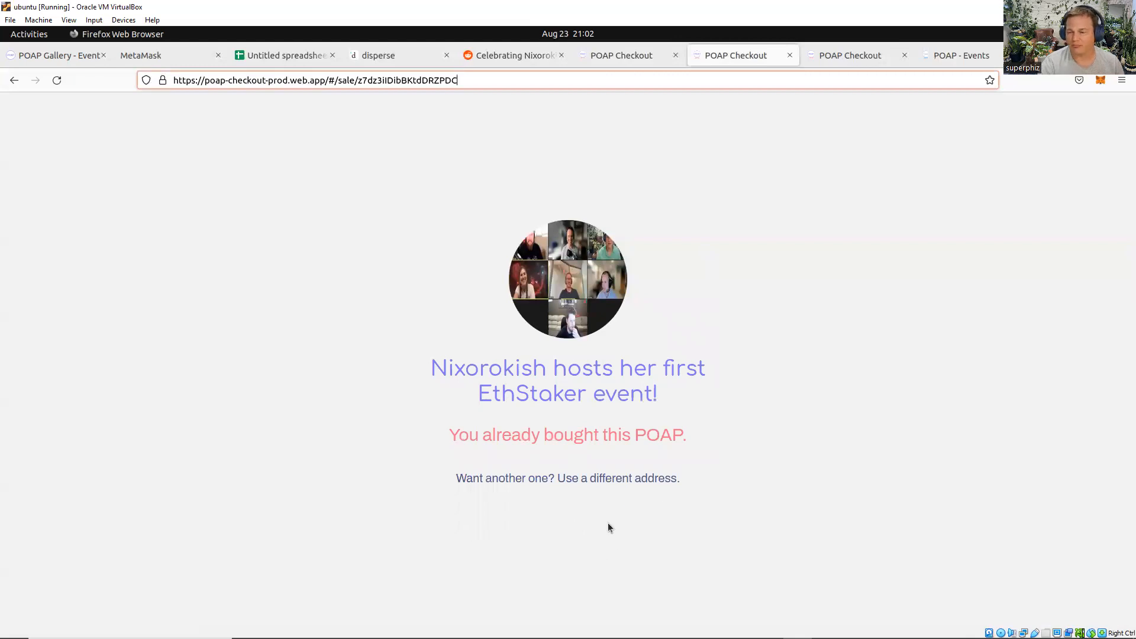
pyautogui.moveTo(624, 418)
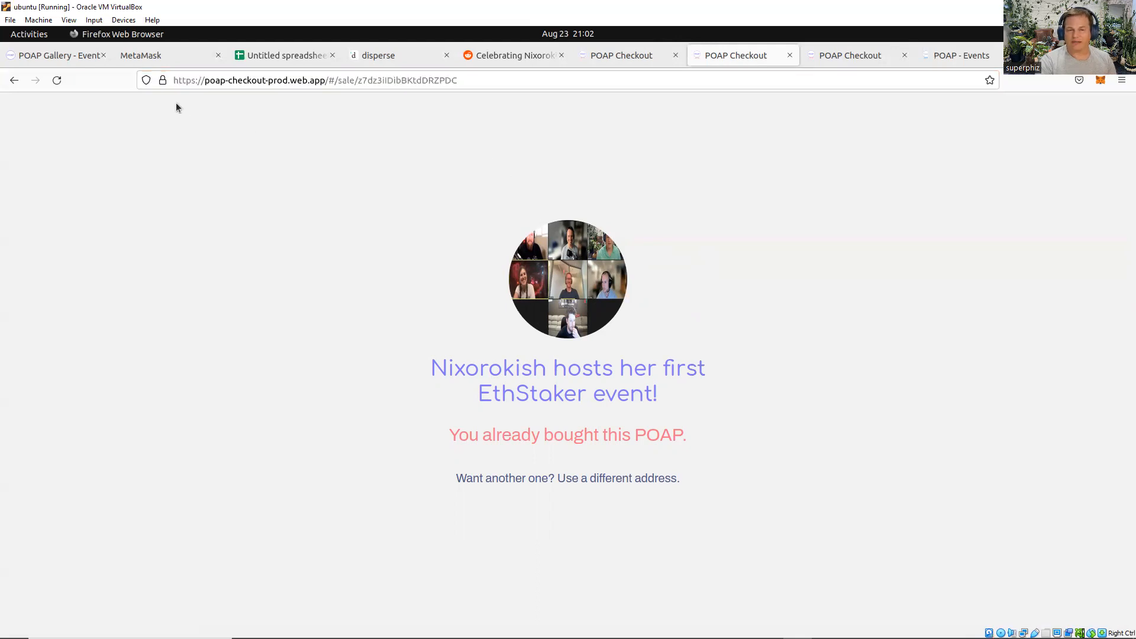
pyautogui.moveTo(69, 58)
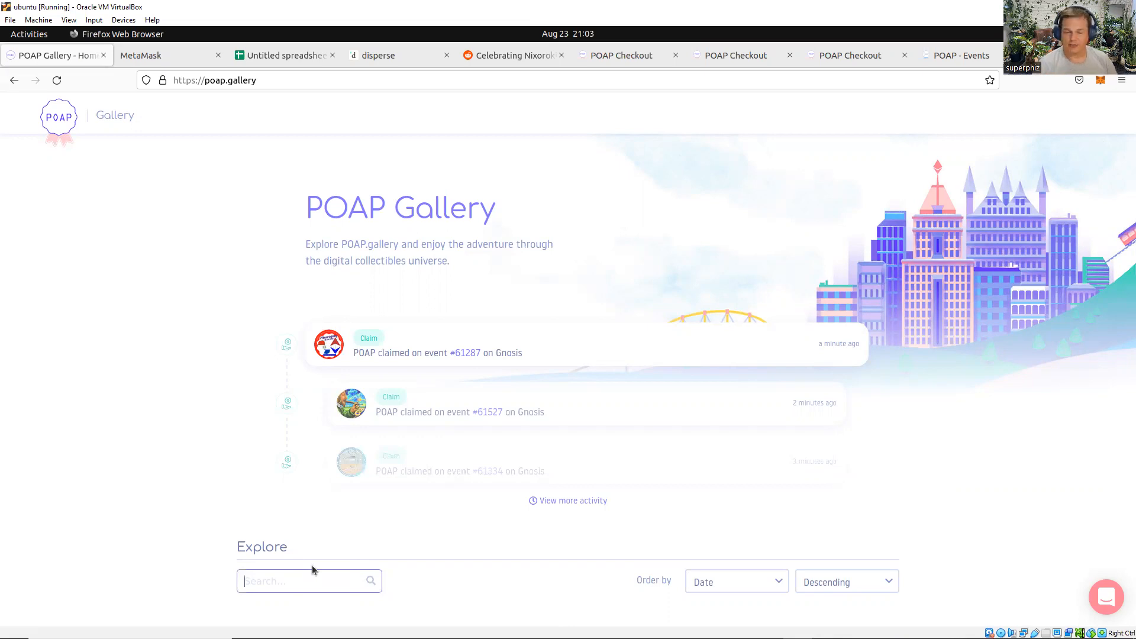
# Search the gallery for 'nixorokish' and bring up the first EthStaker event page
pyautogui.write('nix')
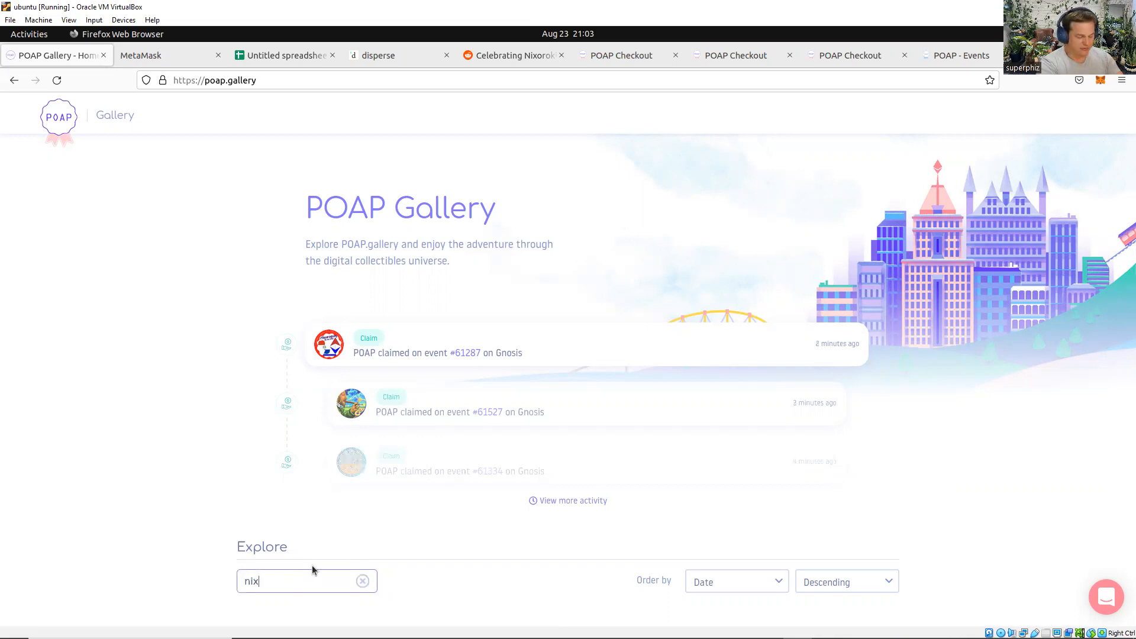
pyautogui.write('orokish')
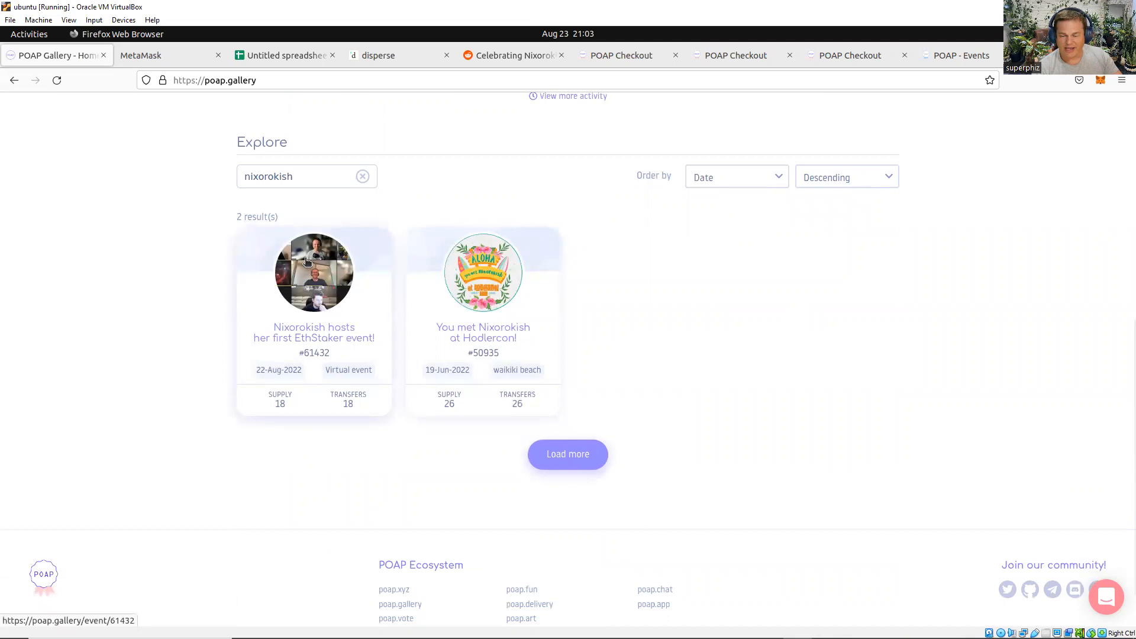
pyautogui.click(310, 273)
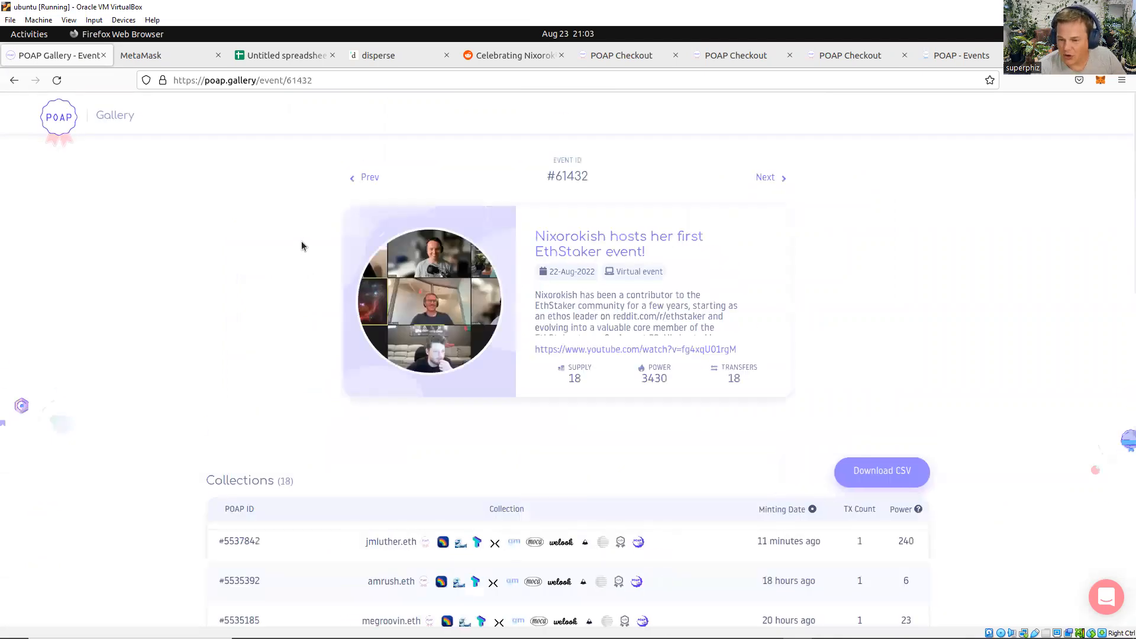
pyautogui.scroll(-3)
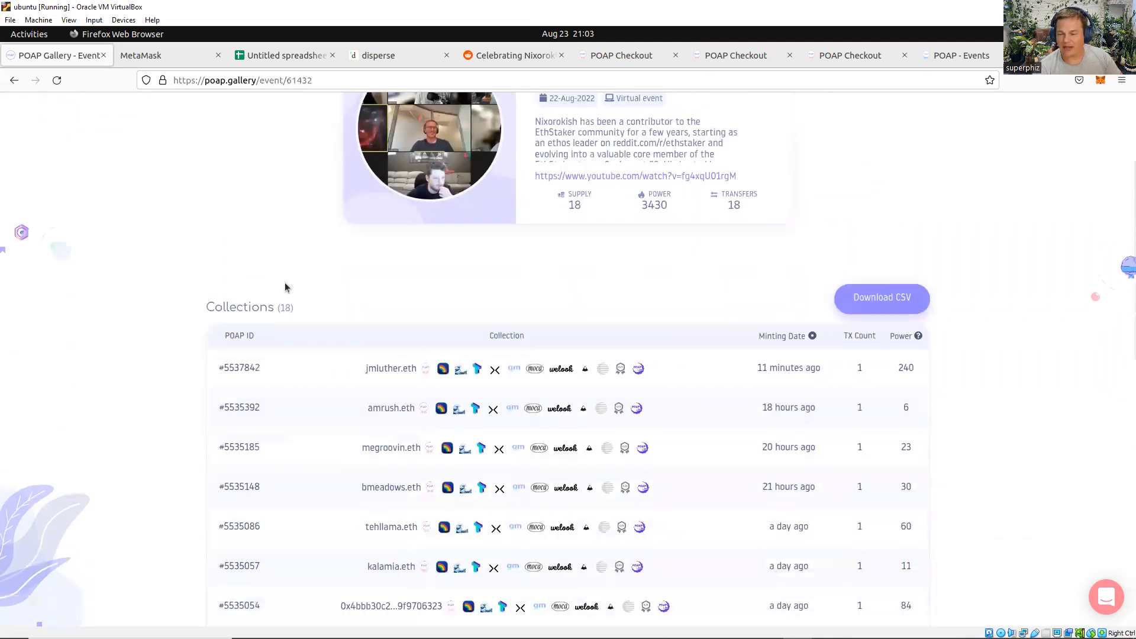
pyautogui.scroll(-3)
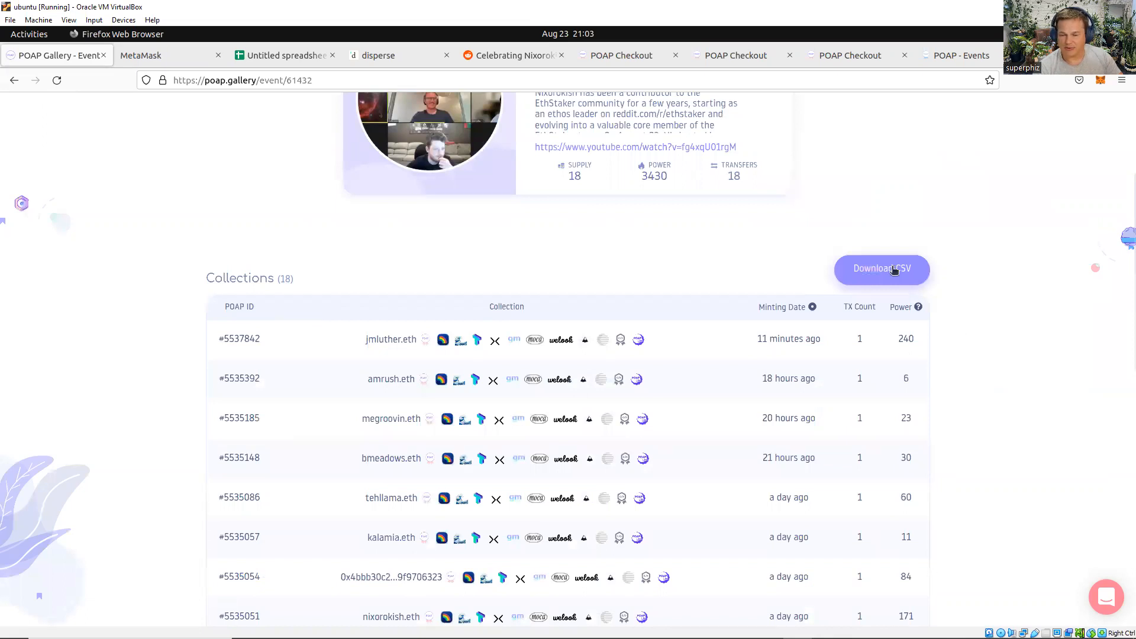
# Download the event's 18-holder list as CSV, open the file and select all its text
pyautogui.click(882, 268)
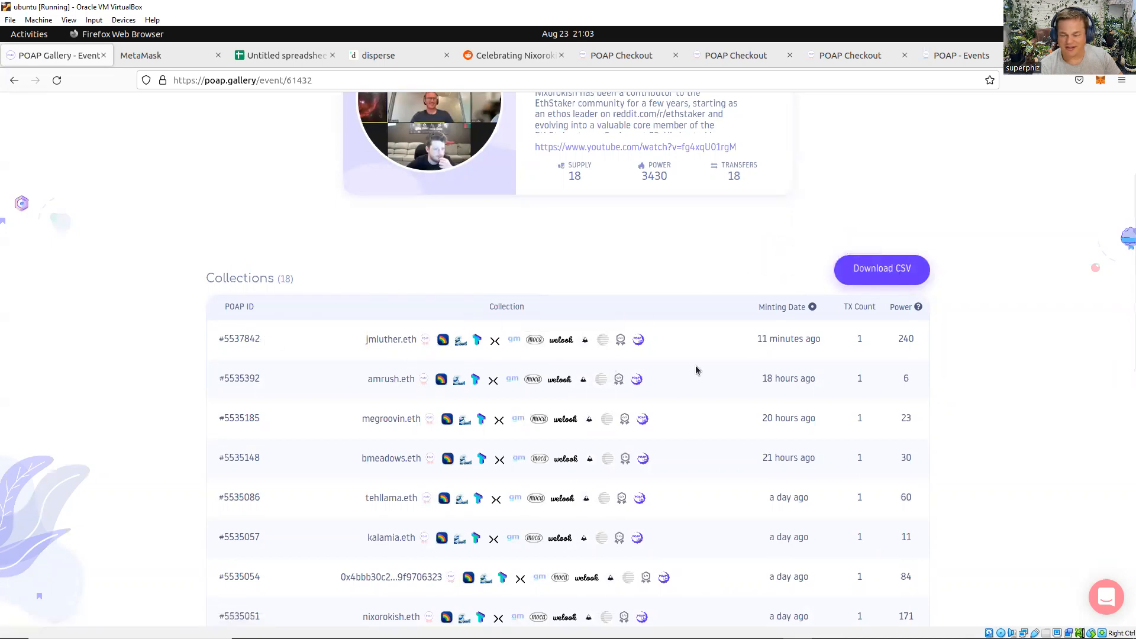
pyautogui.moveTo(832, 284)
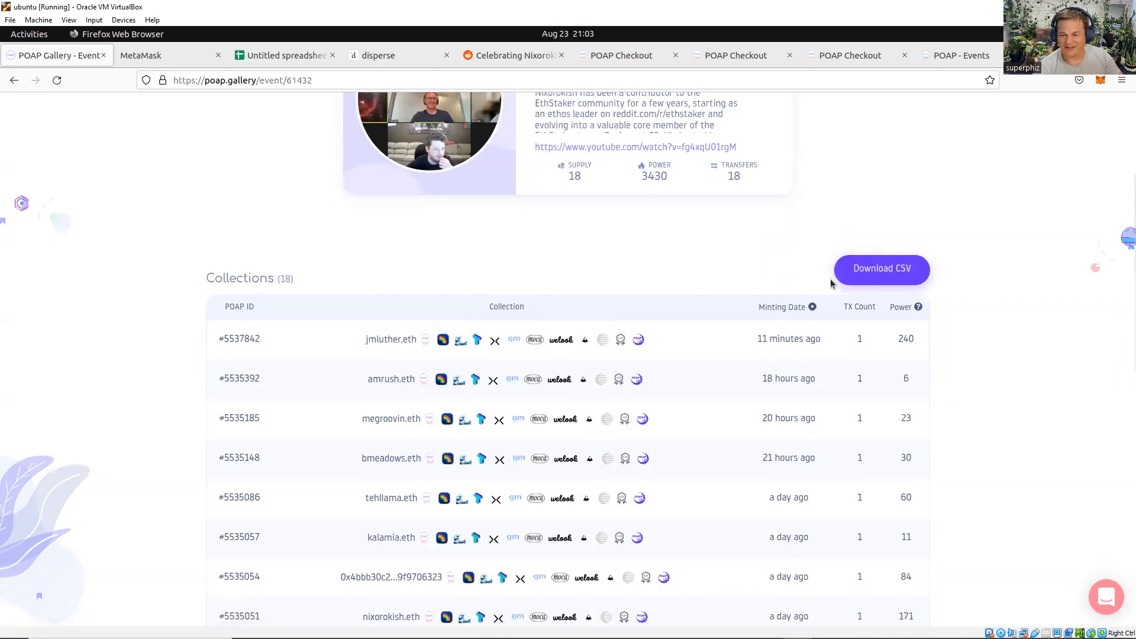
pyautogui.click(882, 270)
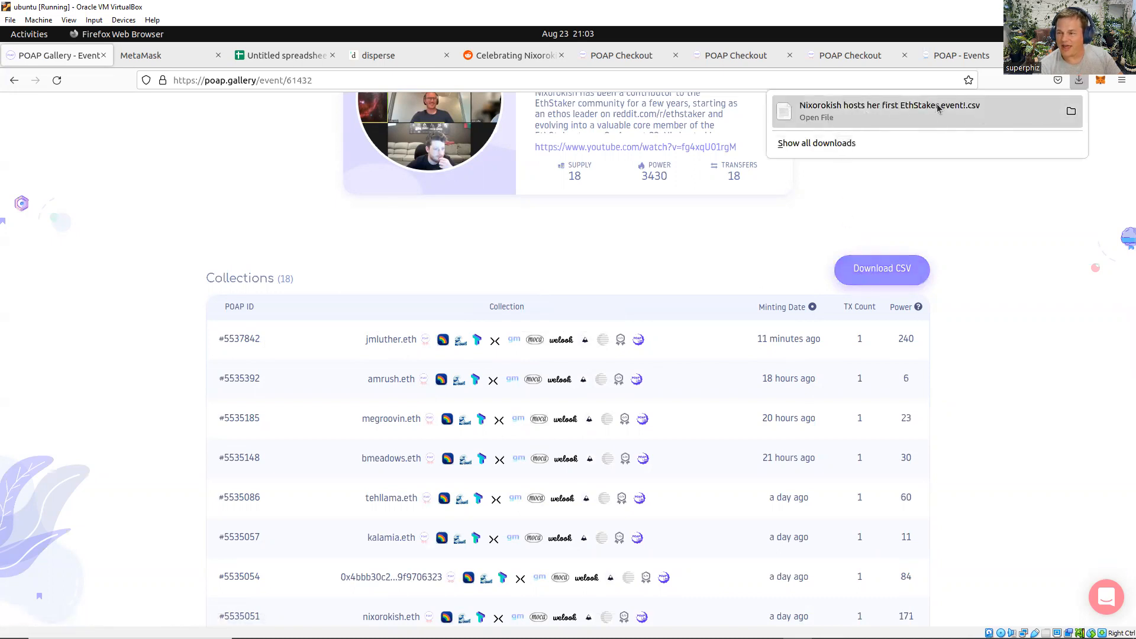
pyautogui.click(889, 111)
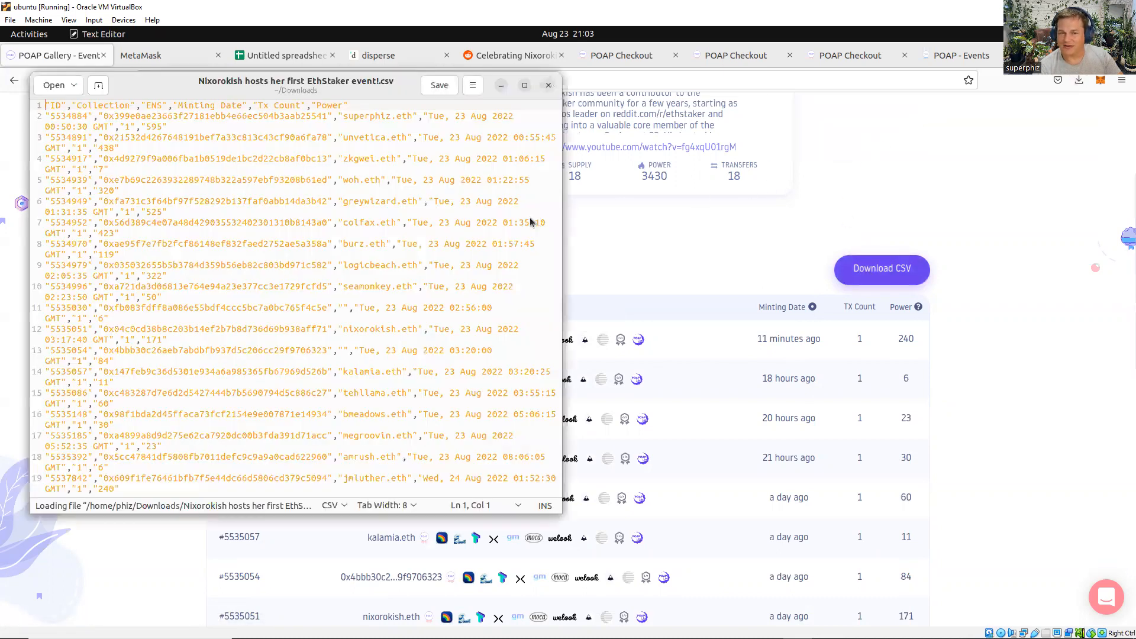
pyautogui.press('ctrl+a')
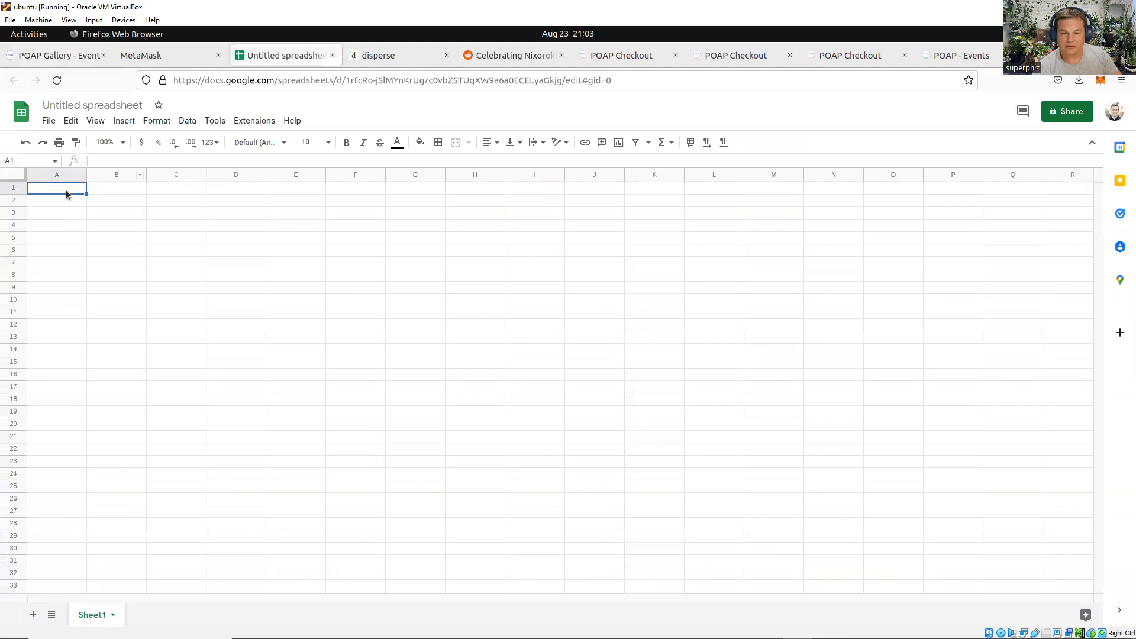
pyautogui.rightClick(67, 194)
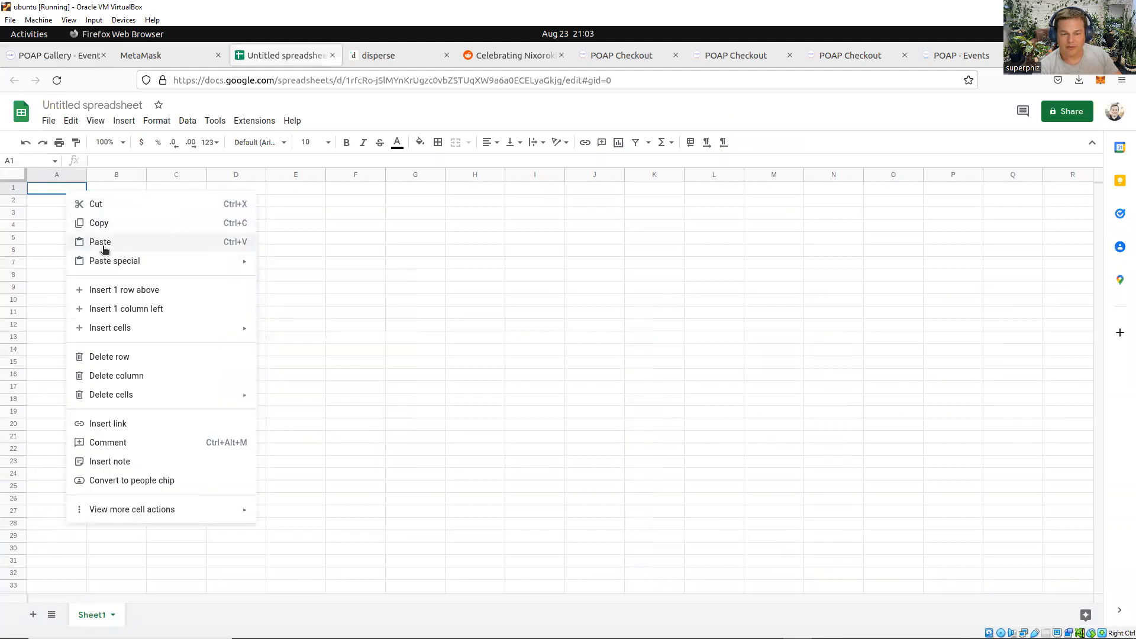
pyautogui.click(344, 332)
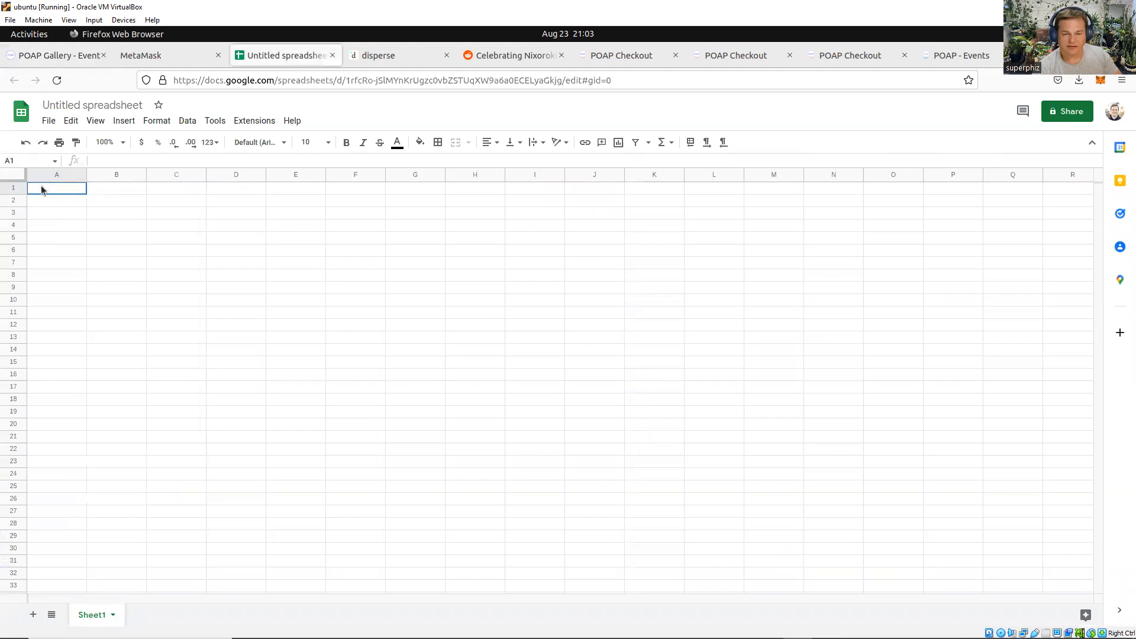
pyautogui.click(355, 238)
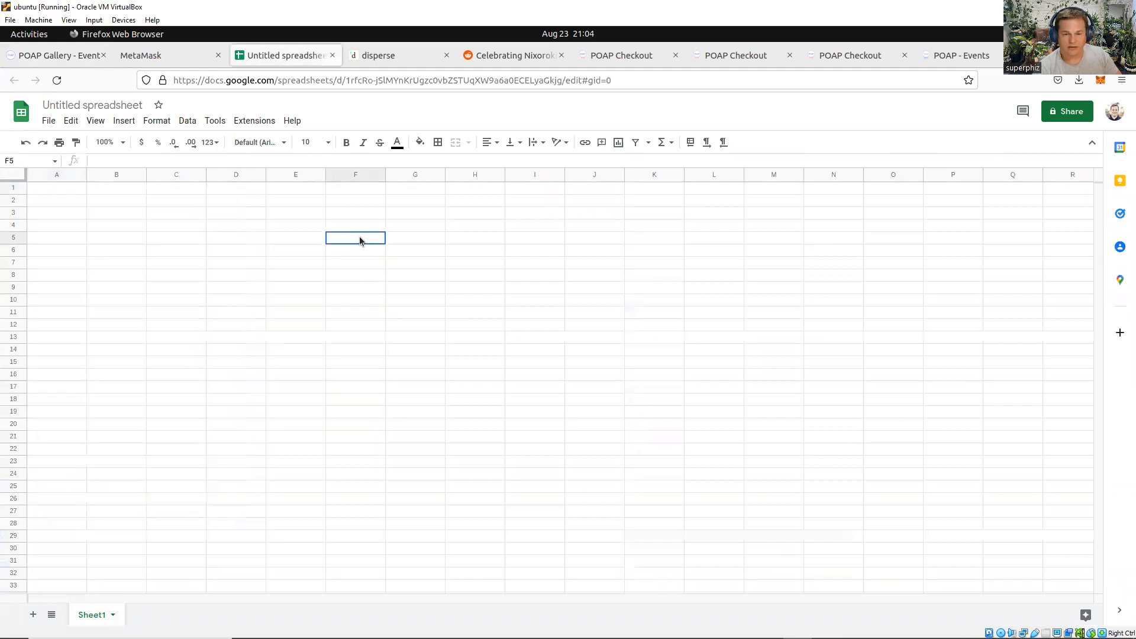
pyautogui.press('ctrl+v')
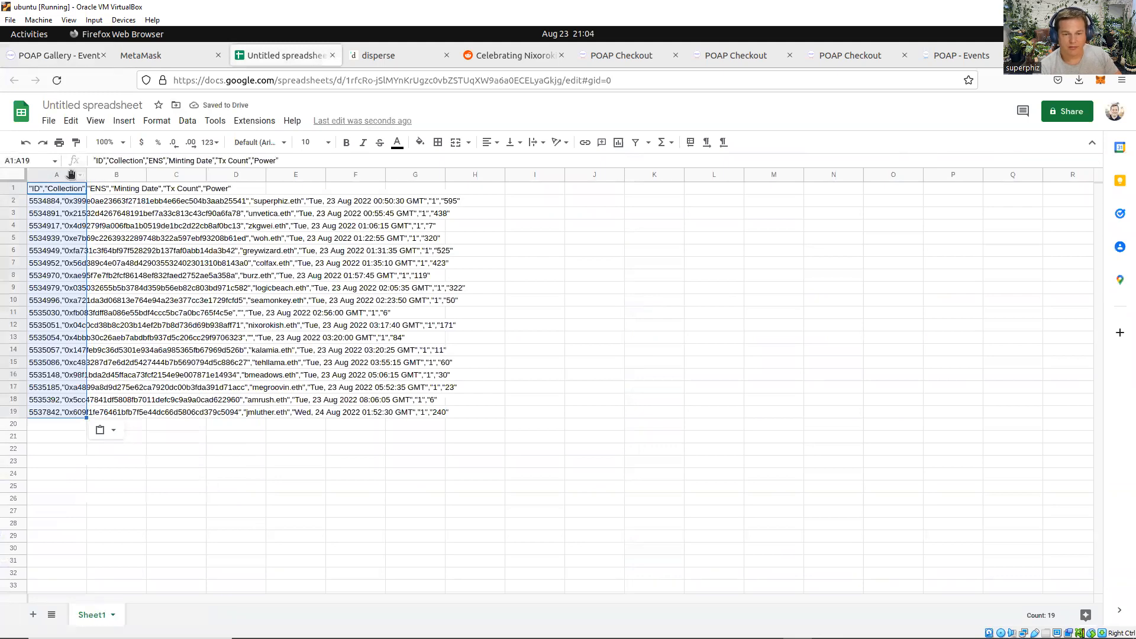
pyautogui.click(56, 174)
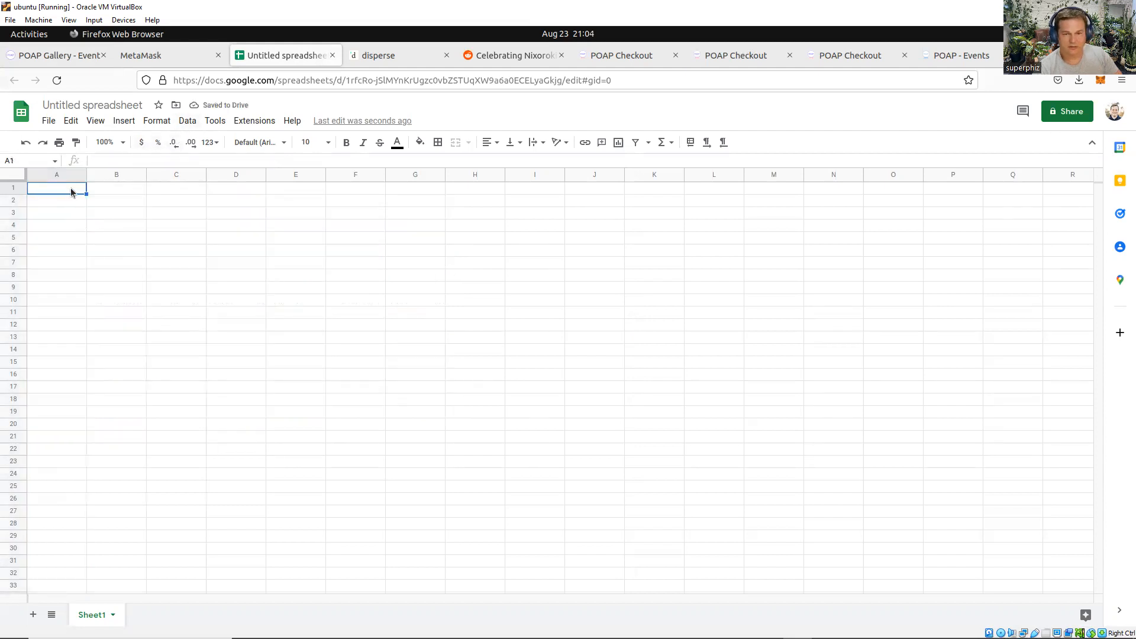
pyautogui.rightClick(56, 187)
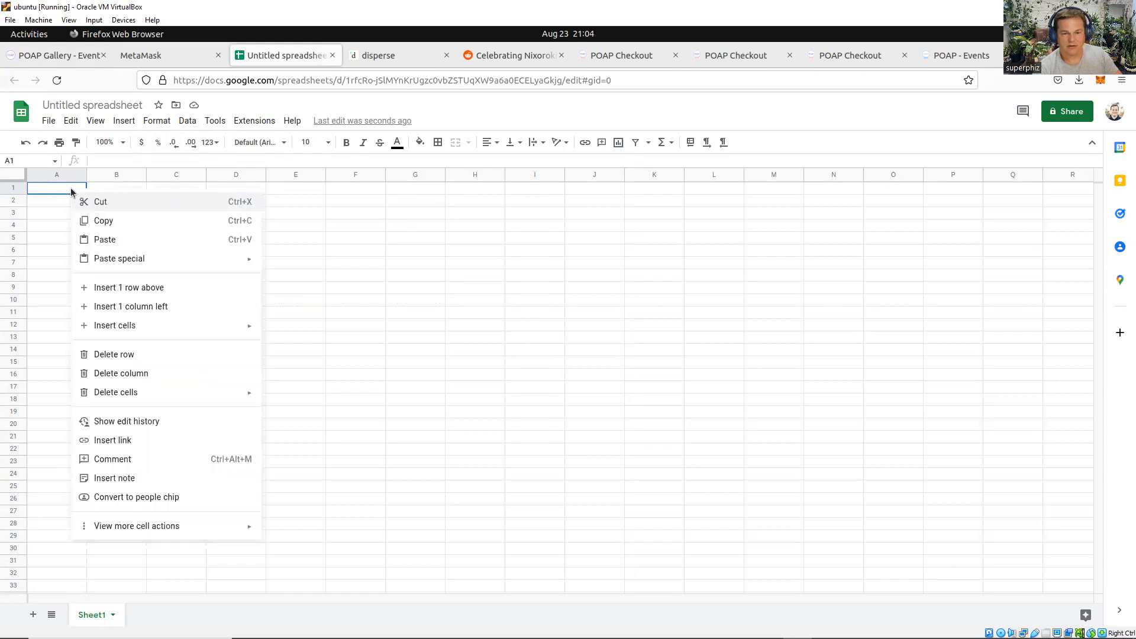
pyautogui.moveTo(111, 300)
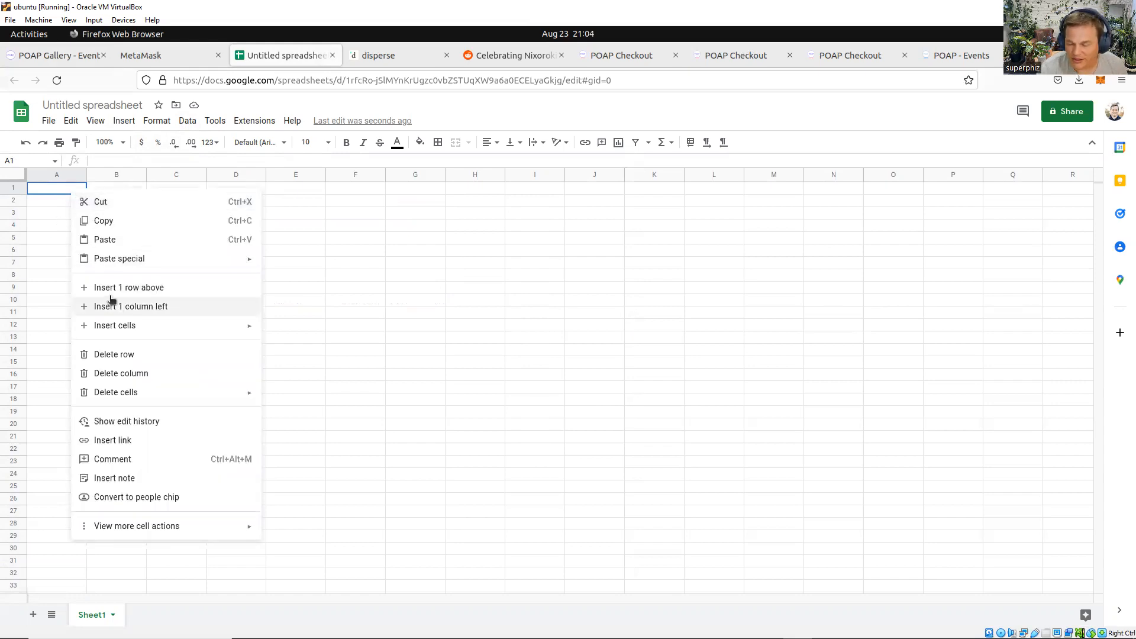
pyautogui.moveTo(322, 290)
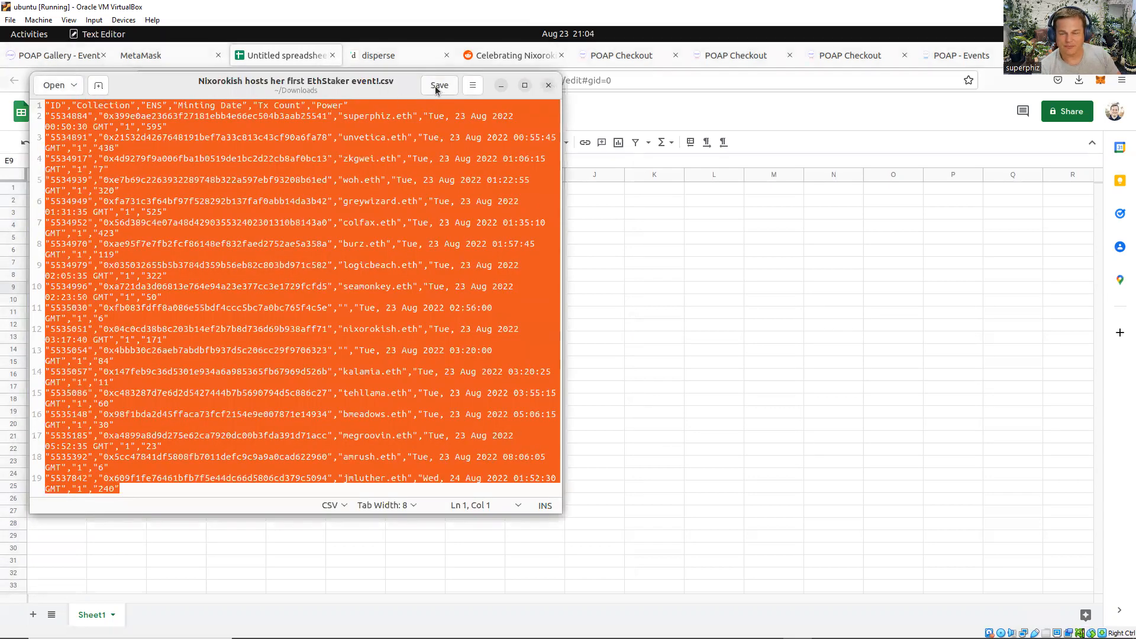
pyautogui.click(439, 85)
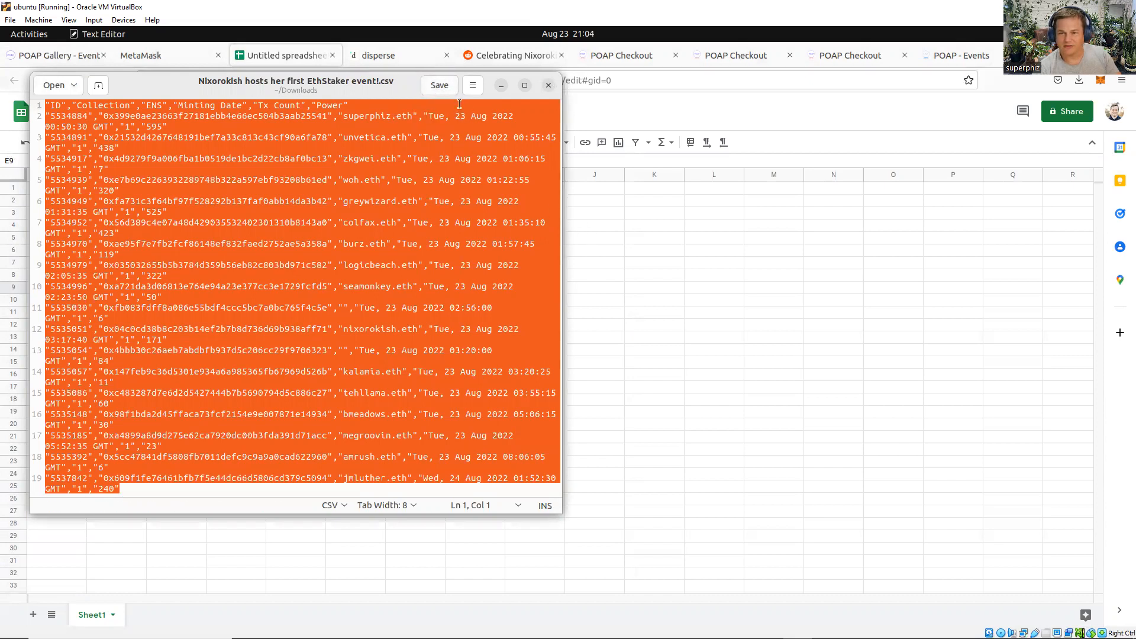
pyautogui.click(548, 86)
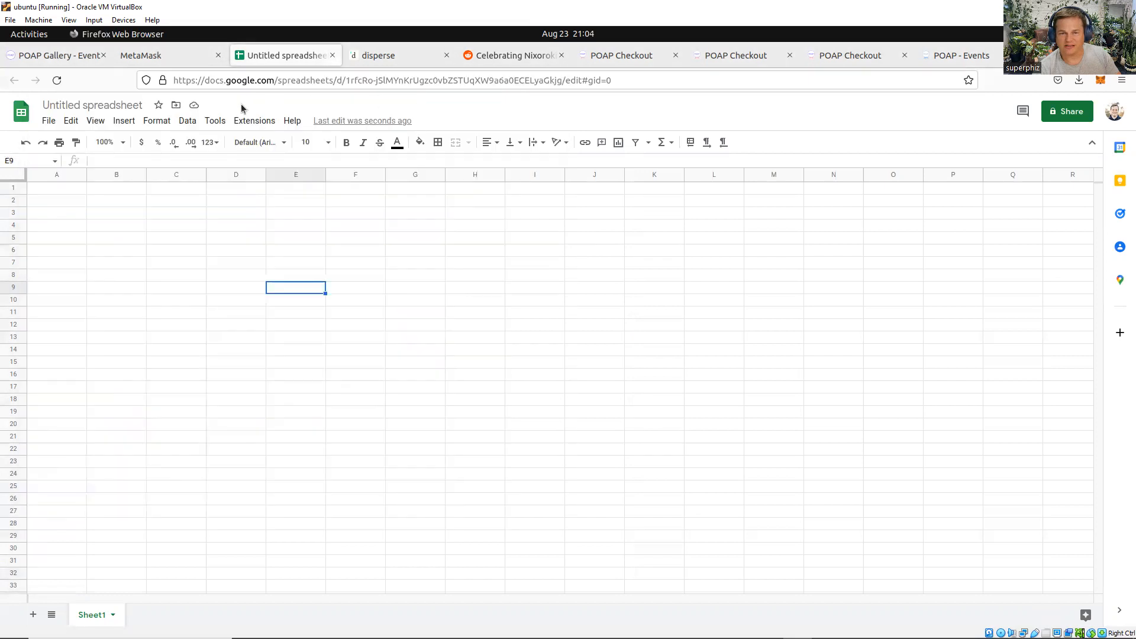
# Start a File > Import and switch to uploading from the computer
pyautogui.click(49, 121)
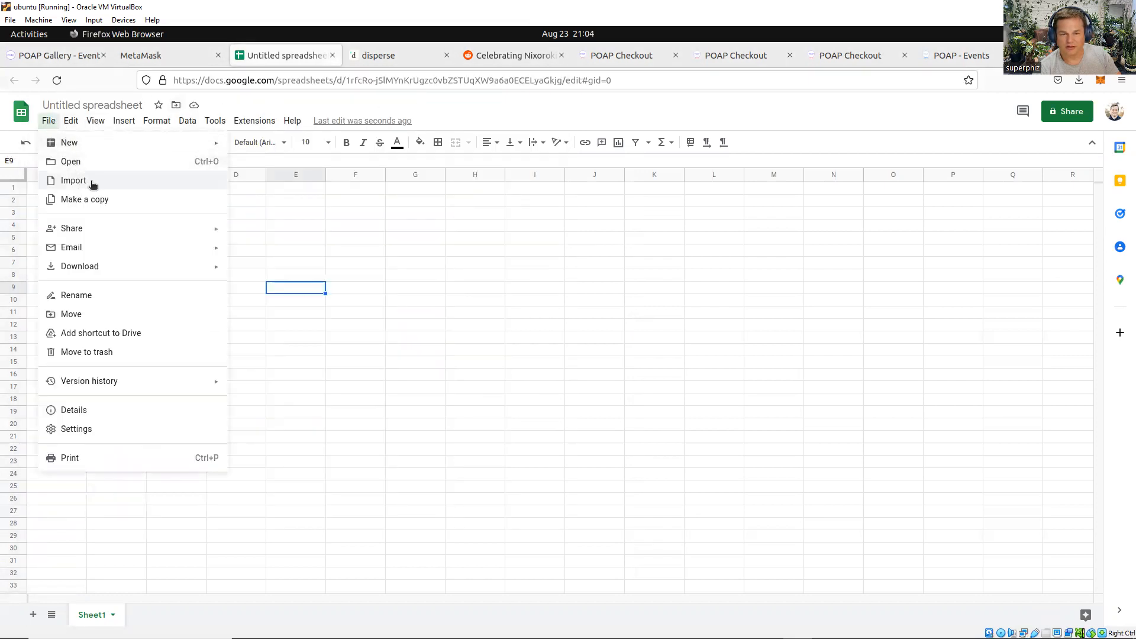
pyautogui.click(74, 180)
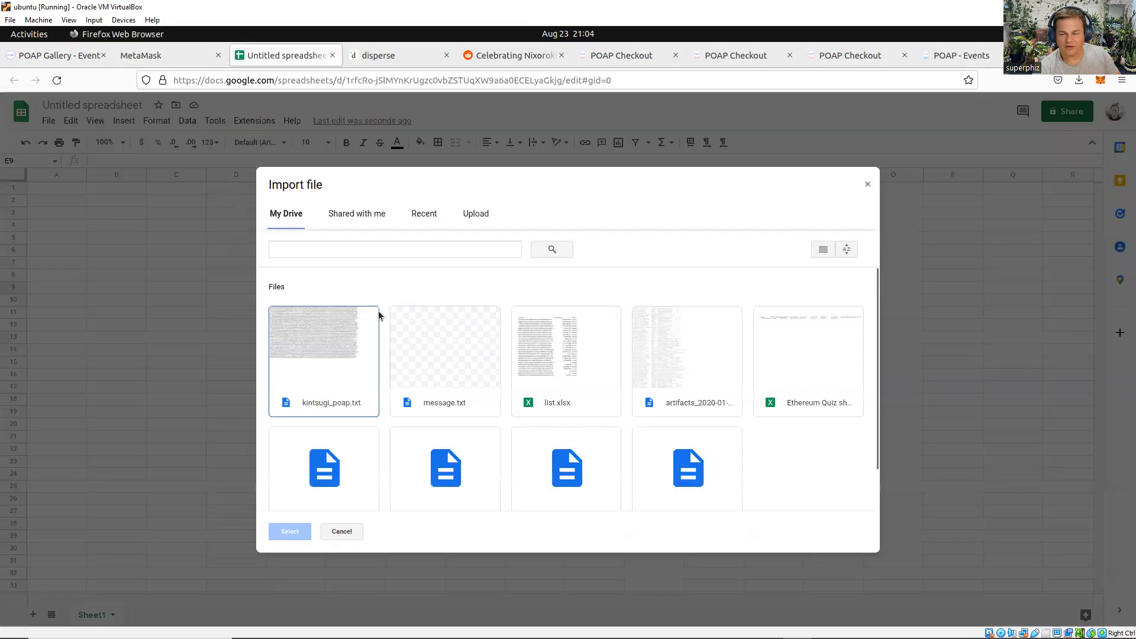
pyautogui.click(323, 348)
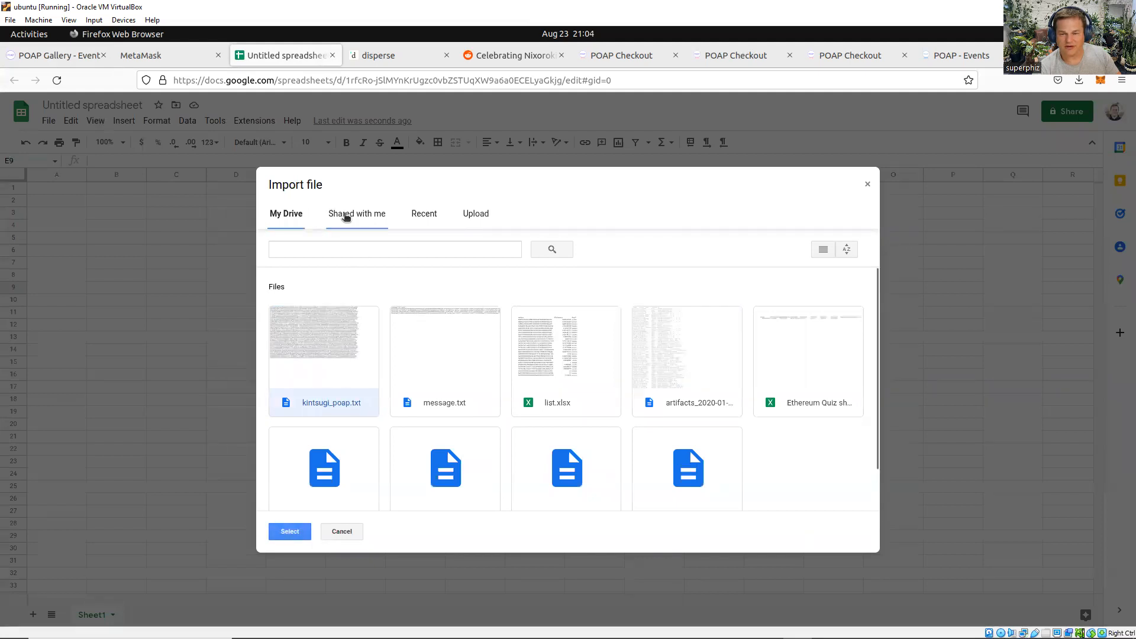
pyautogui.click(476, 213)
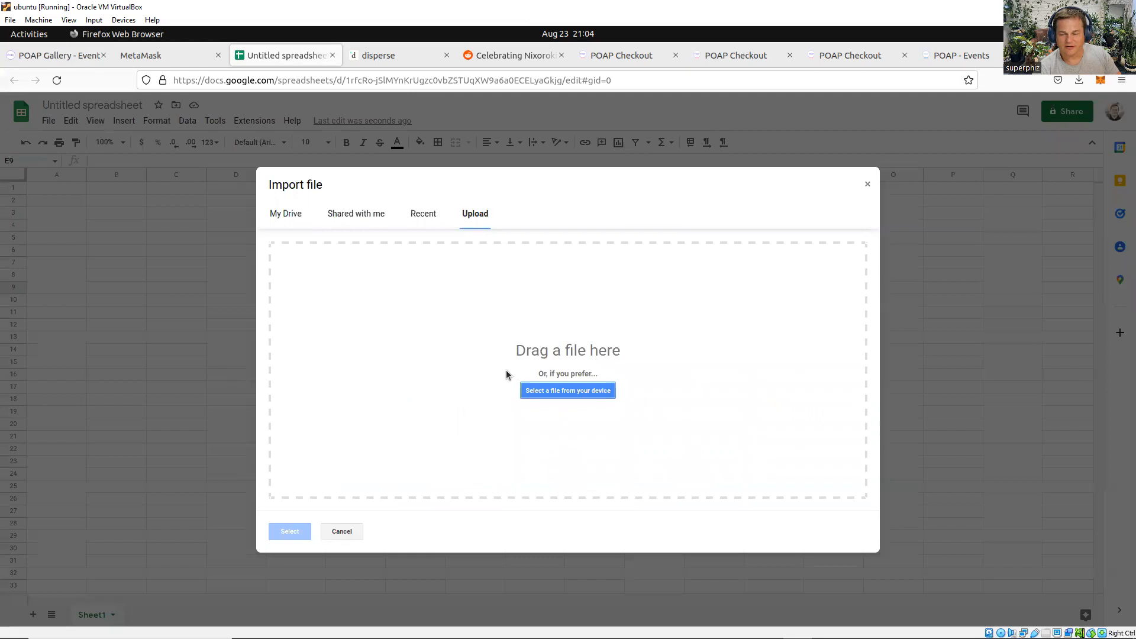
# Upload the downloaded event CSV and import it as a new spreadsheet
pyautogui.click(568, 390)
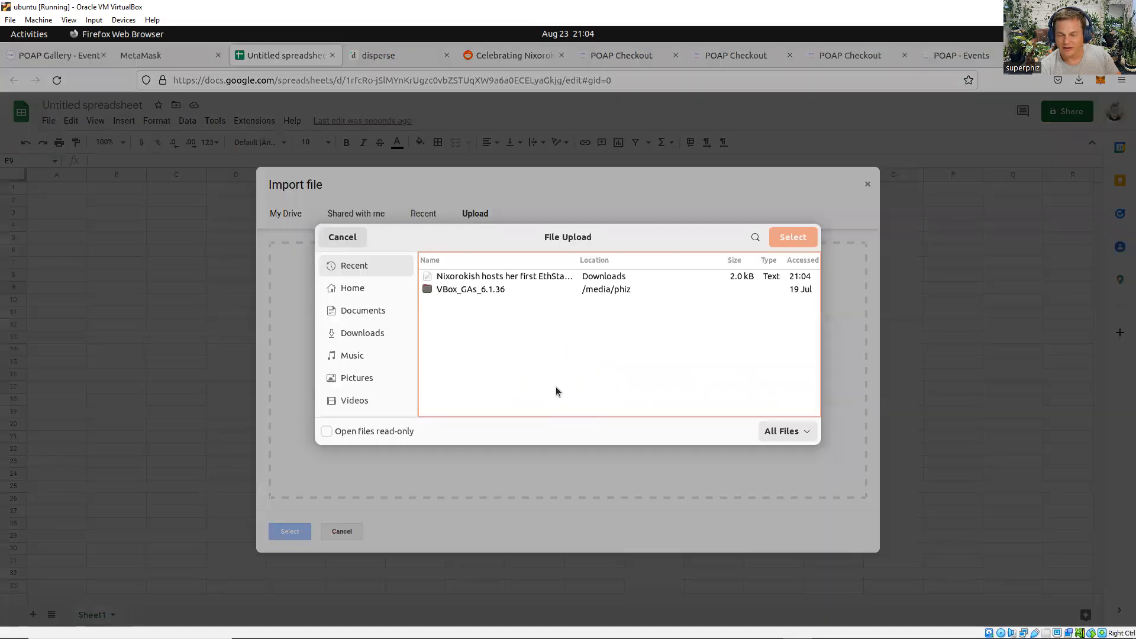
pyautogui.click(504, 277)
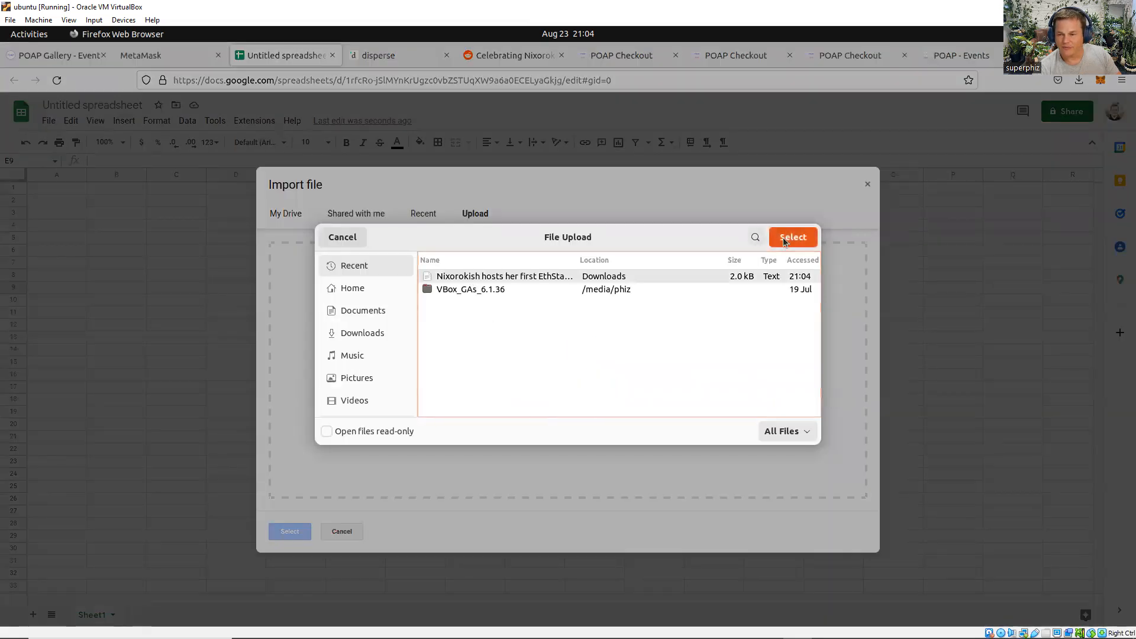
pyautogui.click(793, 236)
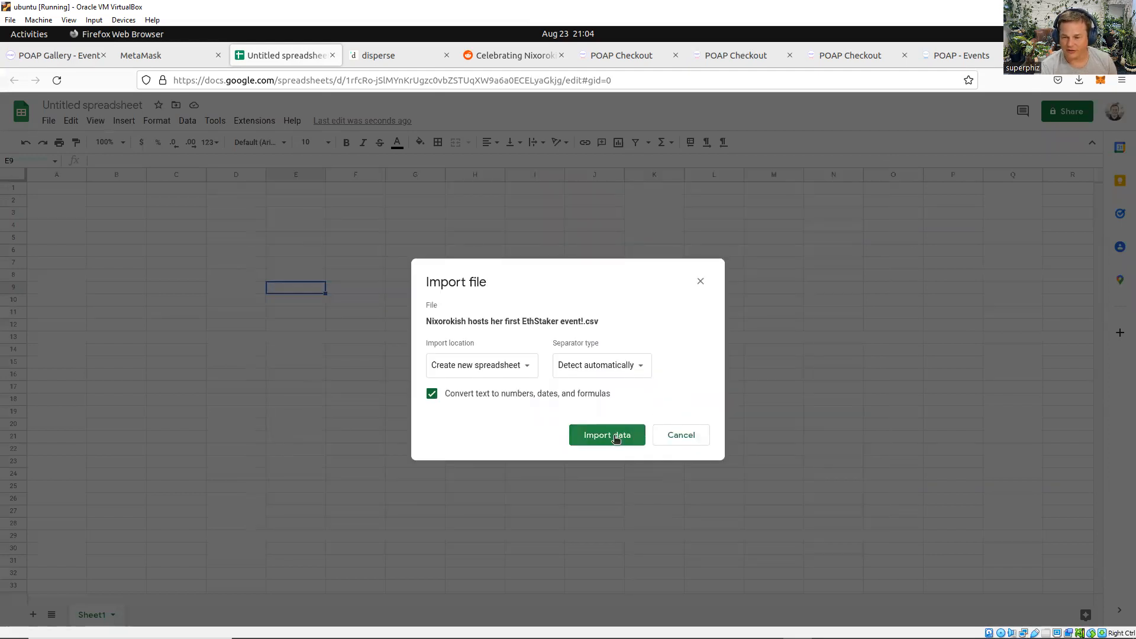
pyautogui.click(607, 436)
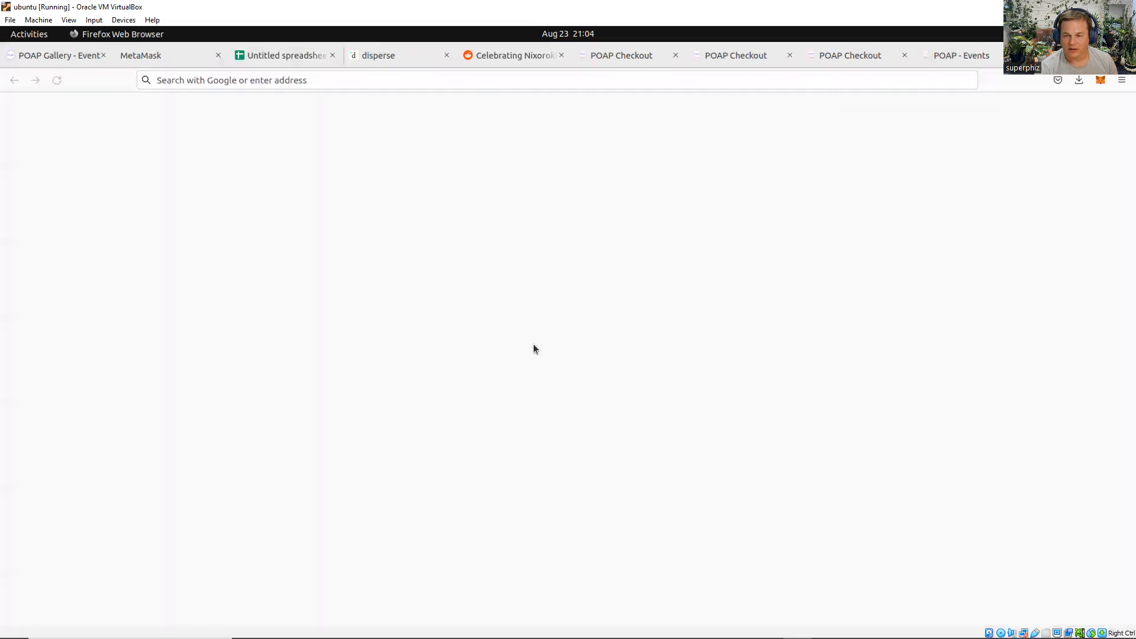
# Cycle through the MetaMask and POAP Gallery tabs to land on the new event spreadsheet
pyautogui.click(288, 54)
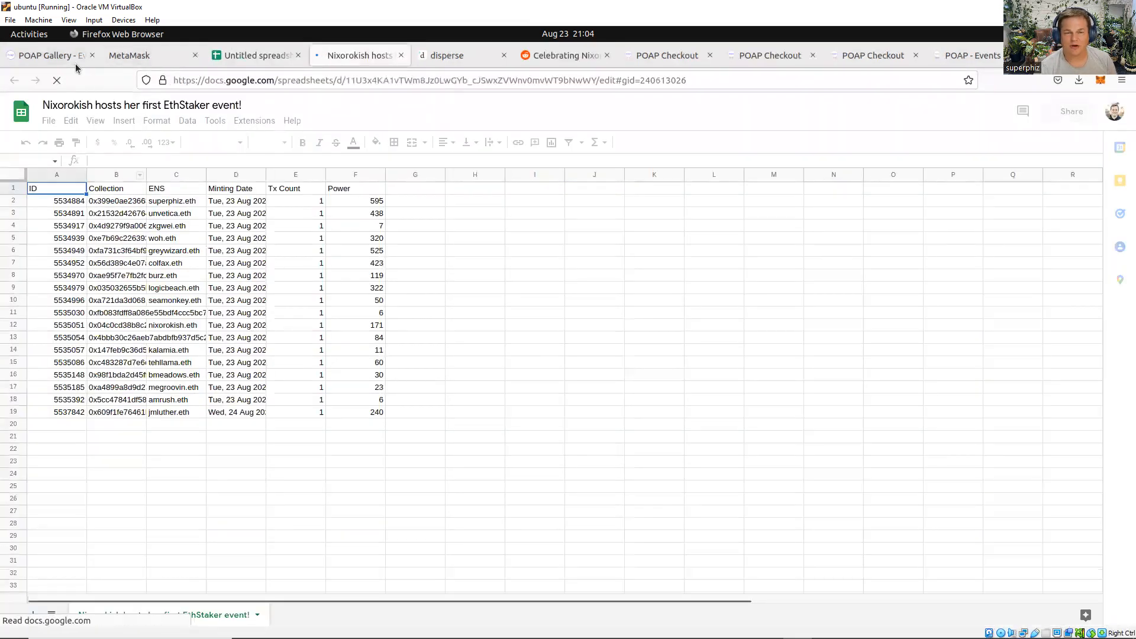
pyautogui.click(46, 55)
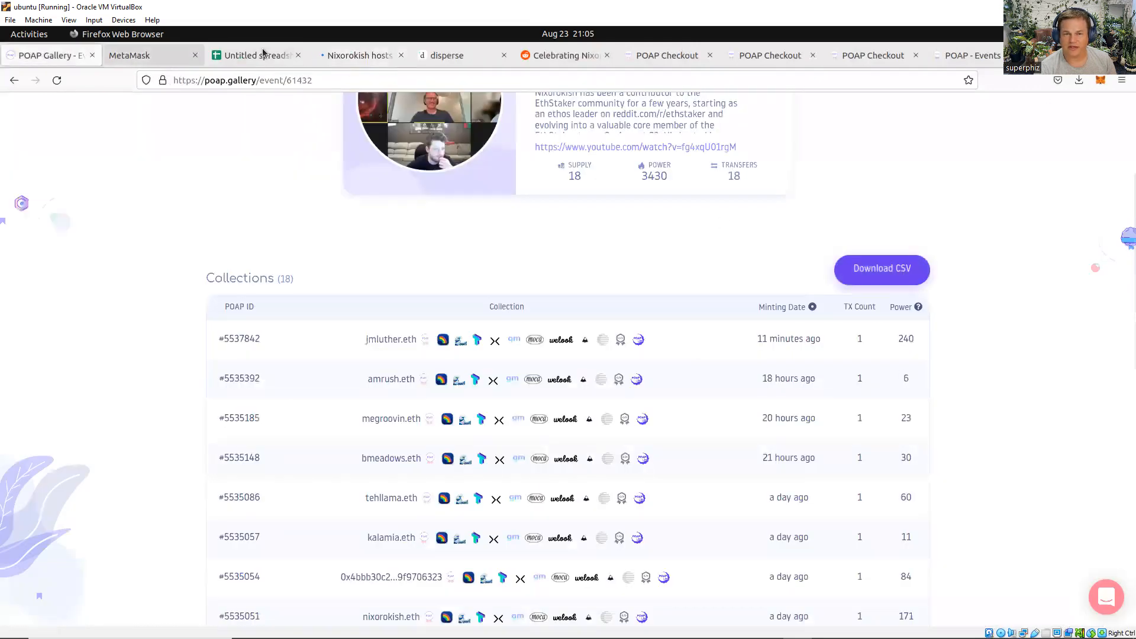
pyautogui.click(130, 54)
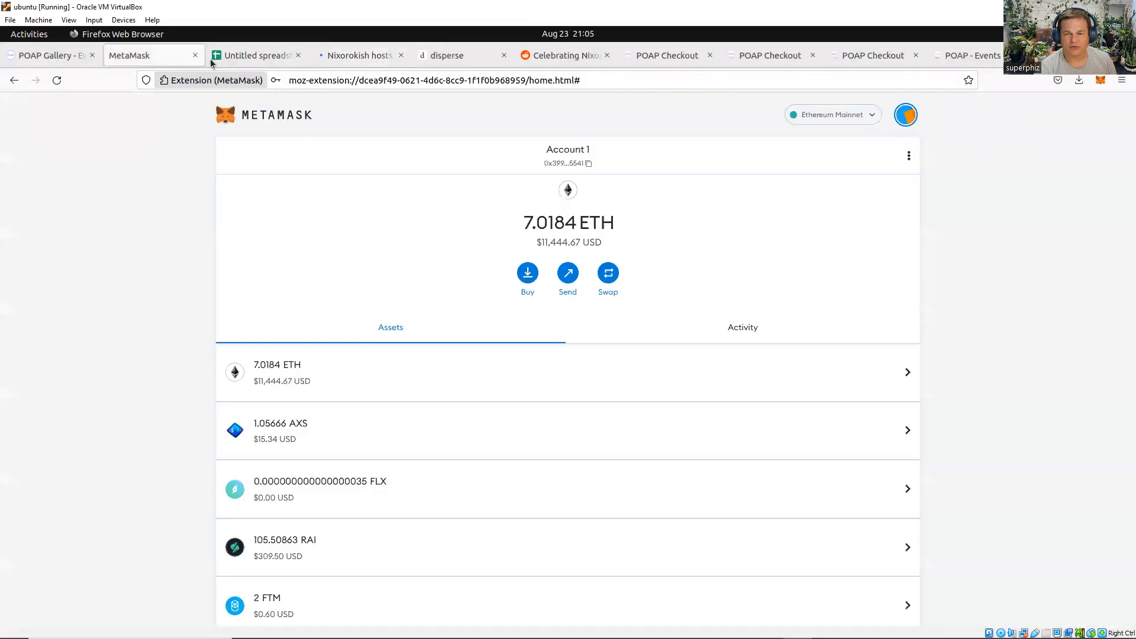
pyautogui.click(256, 54)
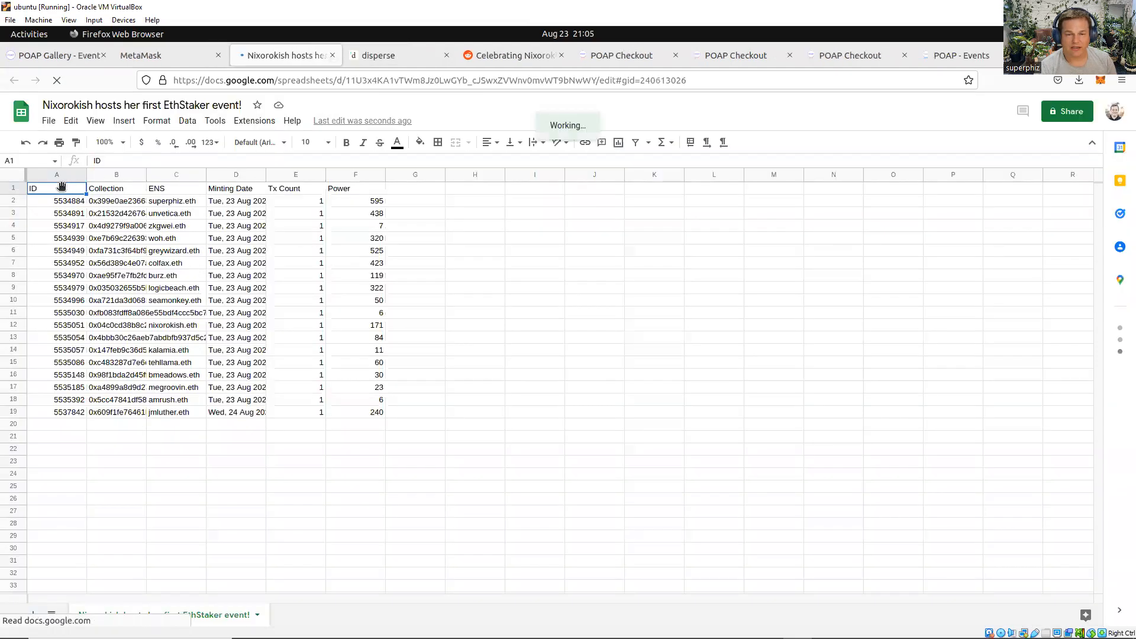
# Delete the ID column and the ENS through Power columns, leaving only the 18 wallet addresses
pyautogui.click(57, 175)
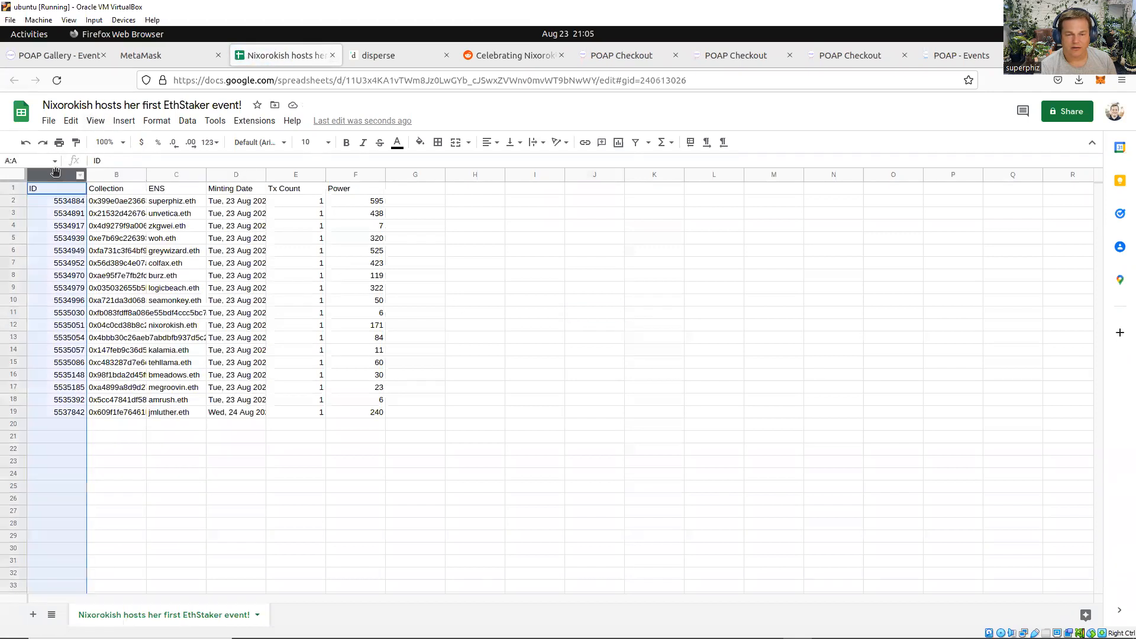
pyautogui.rightClick(38, 173)
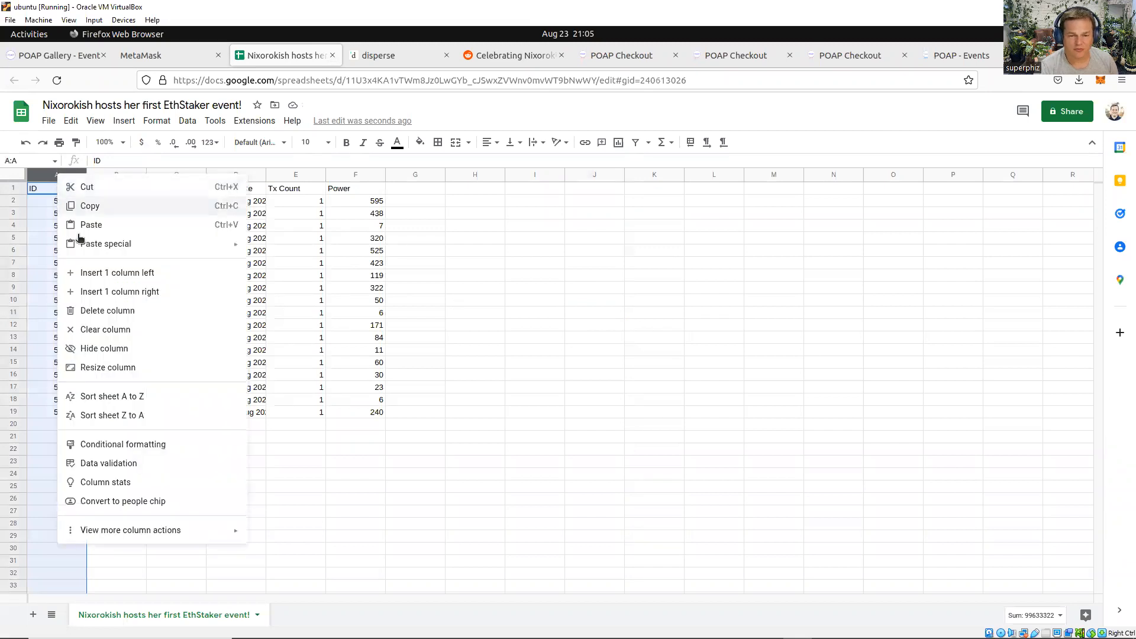
pyautogui.moveTo(99, 319)
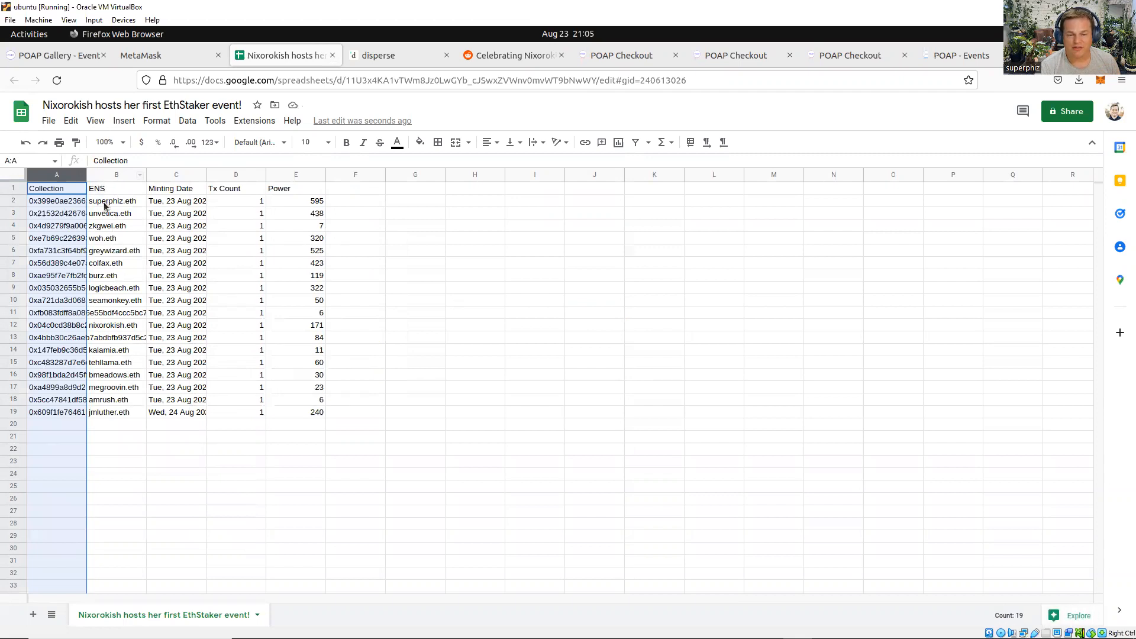
pyautogui.click(116, 175)
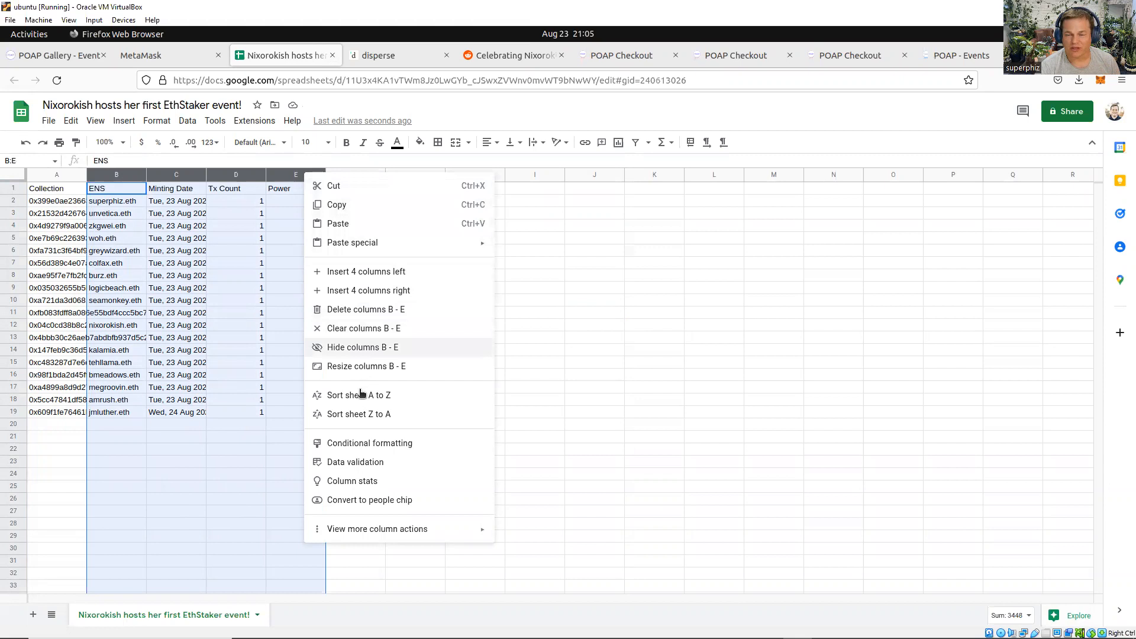
pyautogui.moveTo(341, 256)
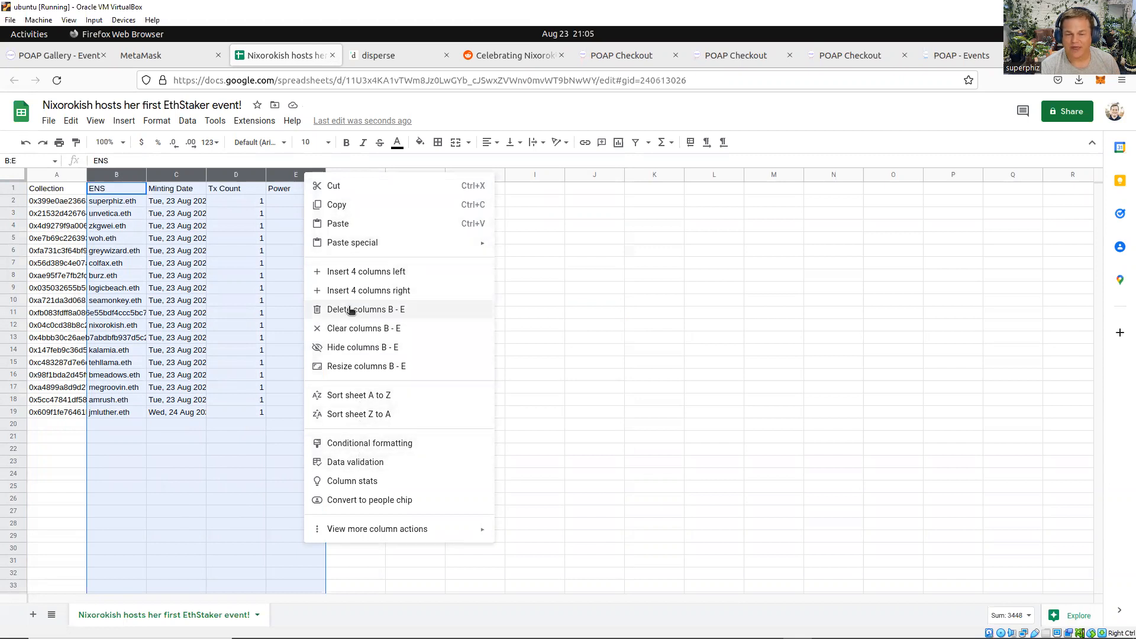
pyautogui.click(366, 311)
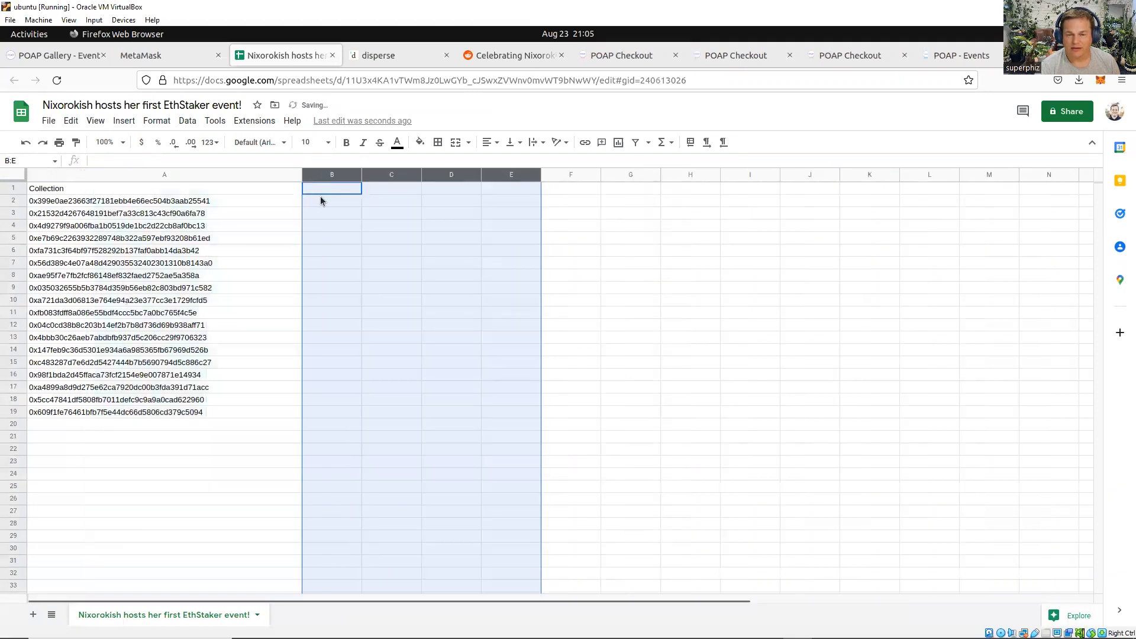
pyautogui.click(332, 200)
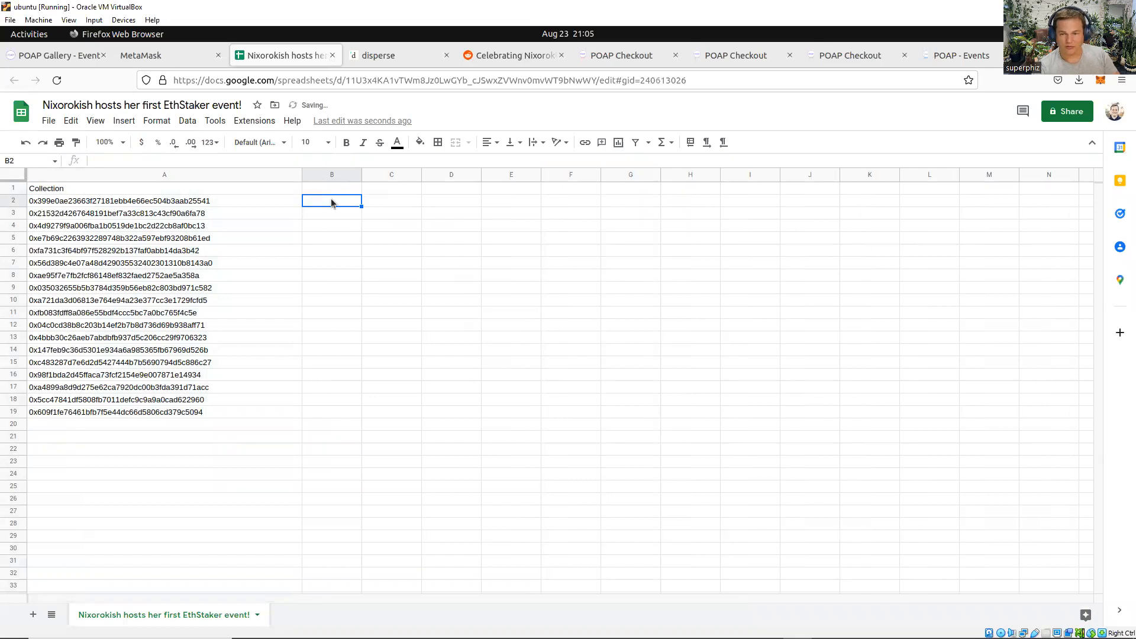
pyautogui.click(49, 121)
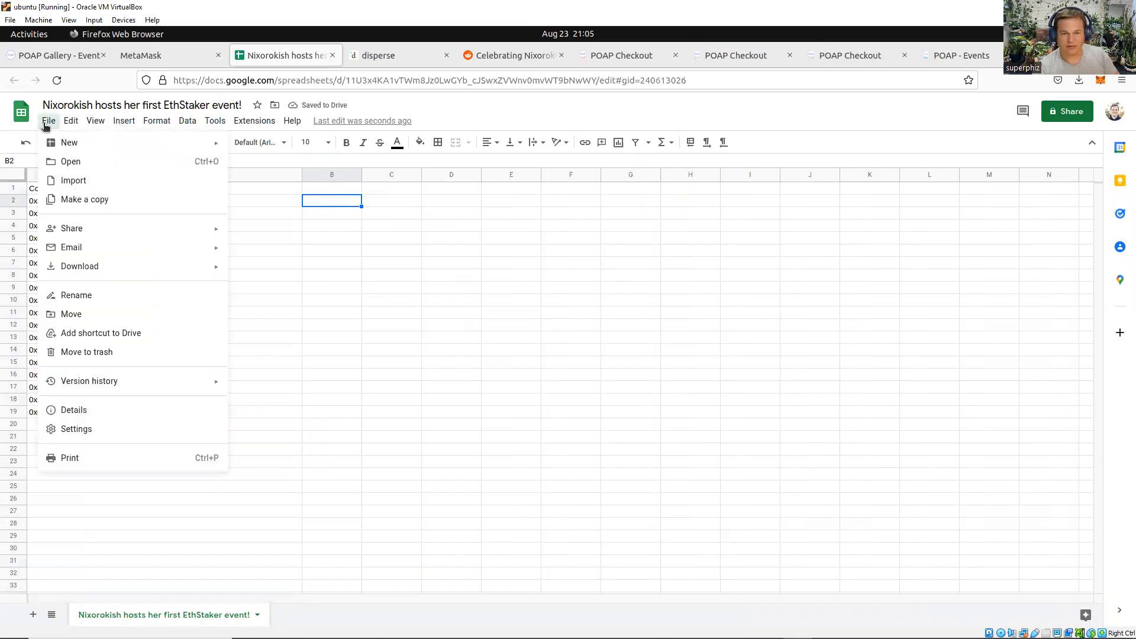
pyautogui.moveTo(80, 266)
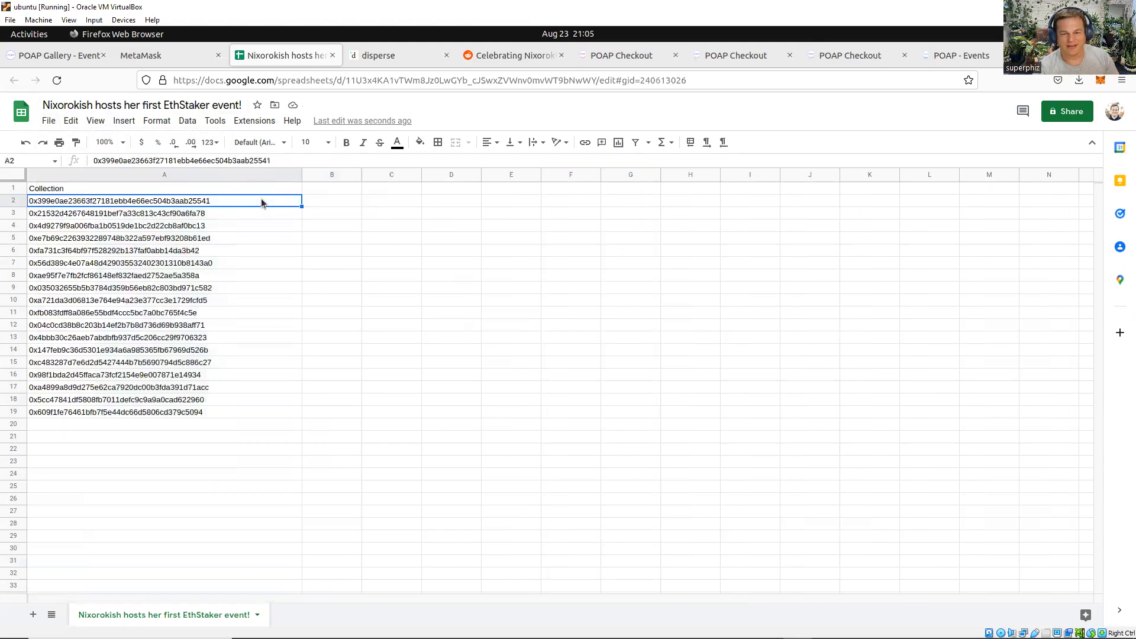
pyautogui.moveTo(339, 242)
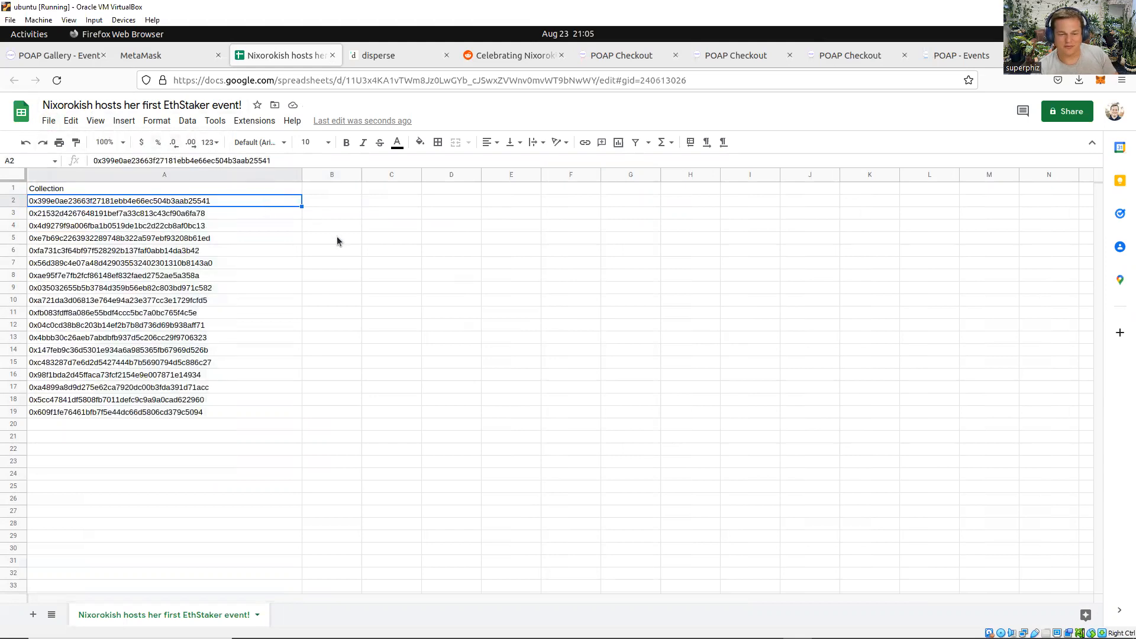
pyautogui.click(331, 200)
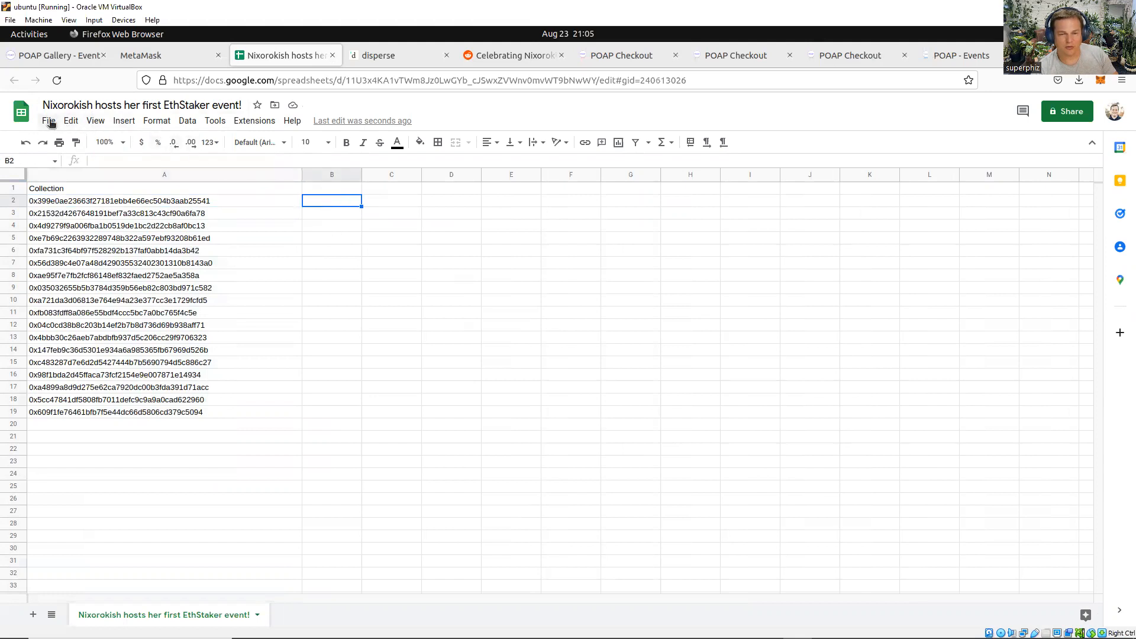
pyautogui.click(49, 121)
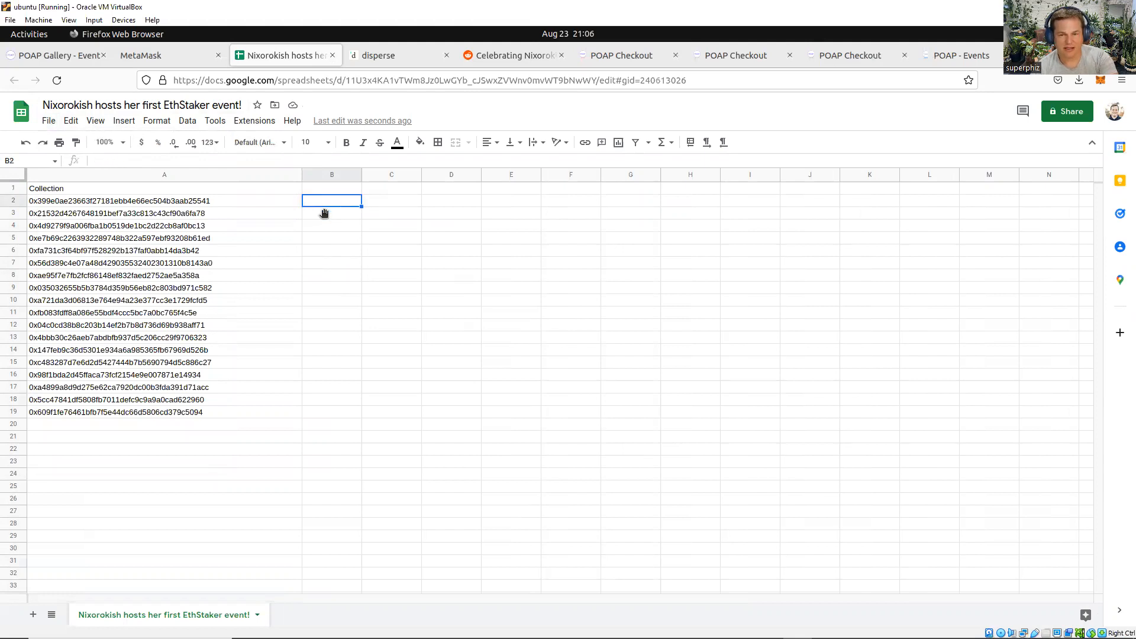
pyautogui.moveTo(350, 203)
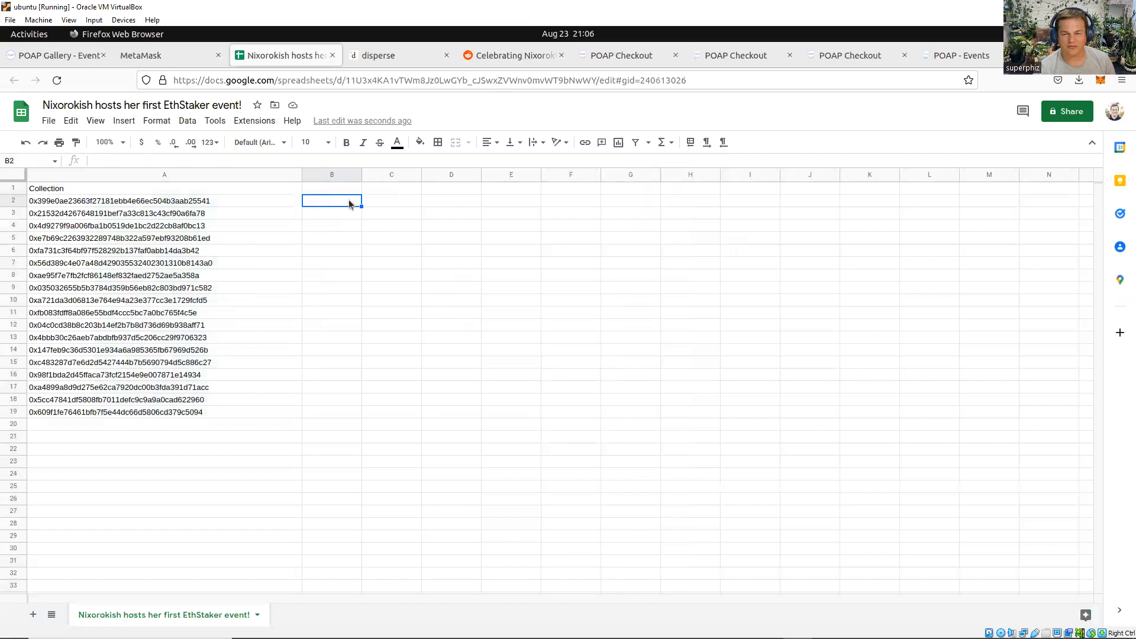
# Enter 0.025 in B2 and fill it down beside all 18 addresses
pyautogui.write('0.1')
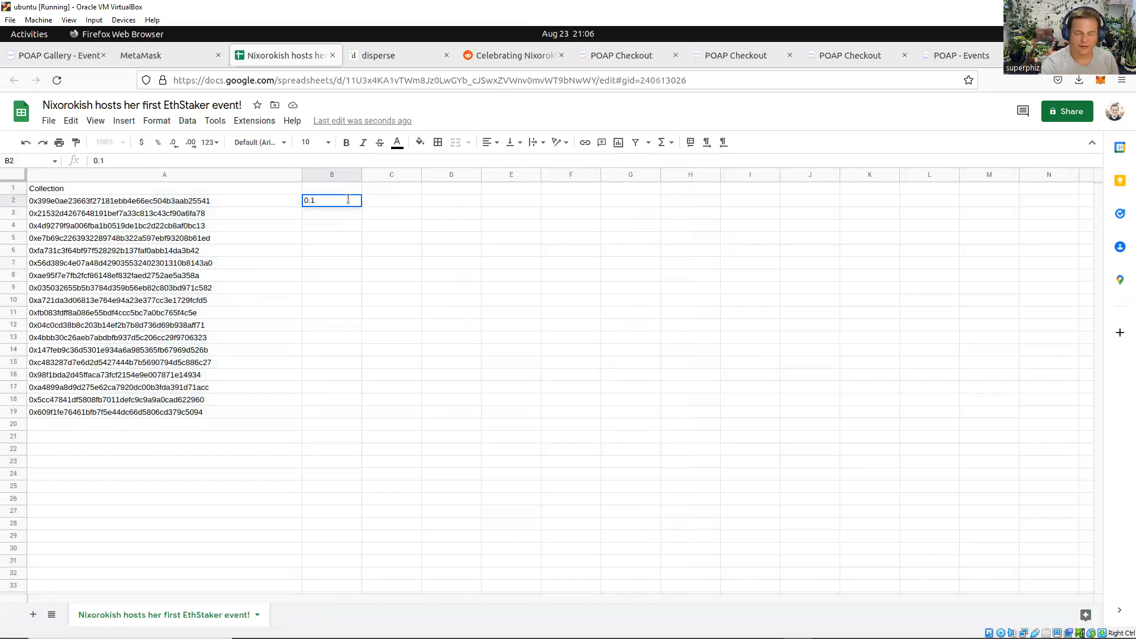
pyautogui.write('0.025')
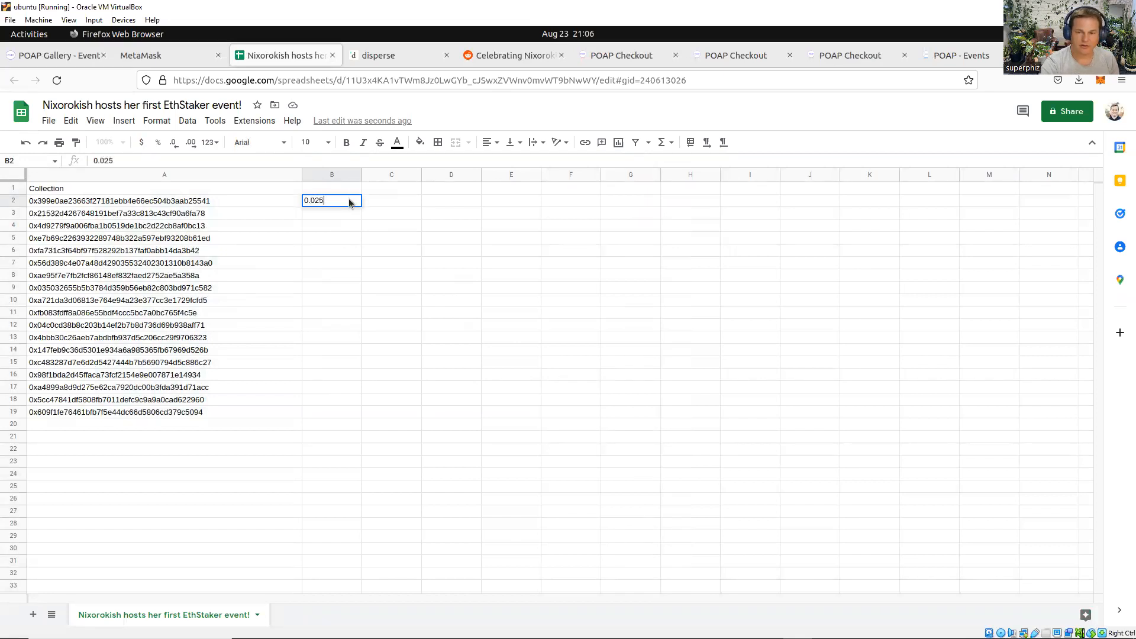
pyautogui.press('Enter')
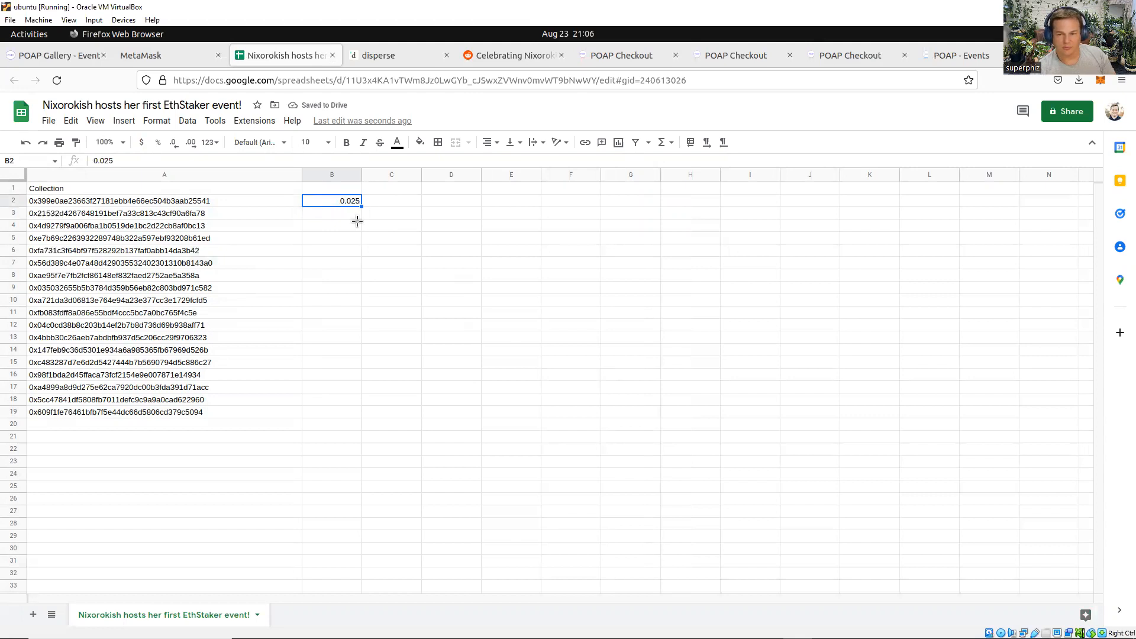
pyautogui.moveTo(358, 205); pyautogui.dragTo(358, 411)
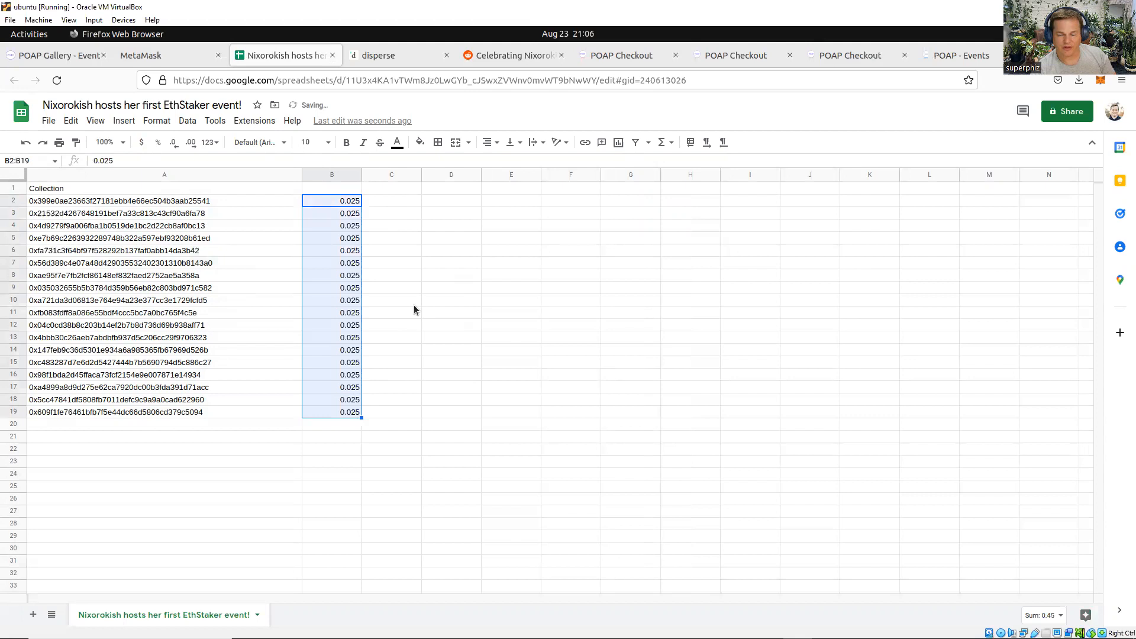
pyautogui.click(392, 301)
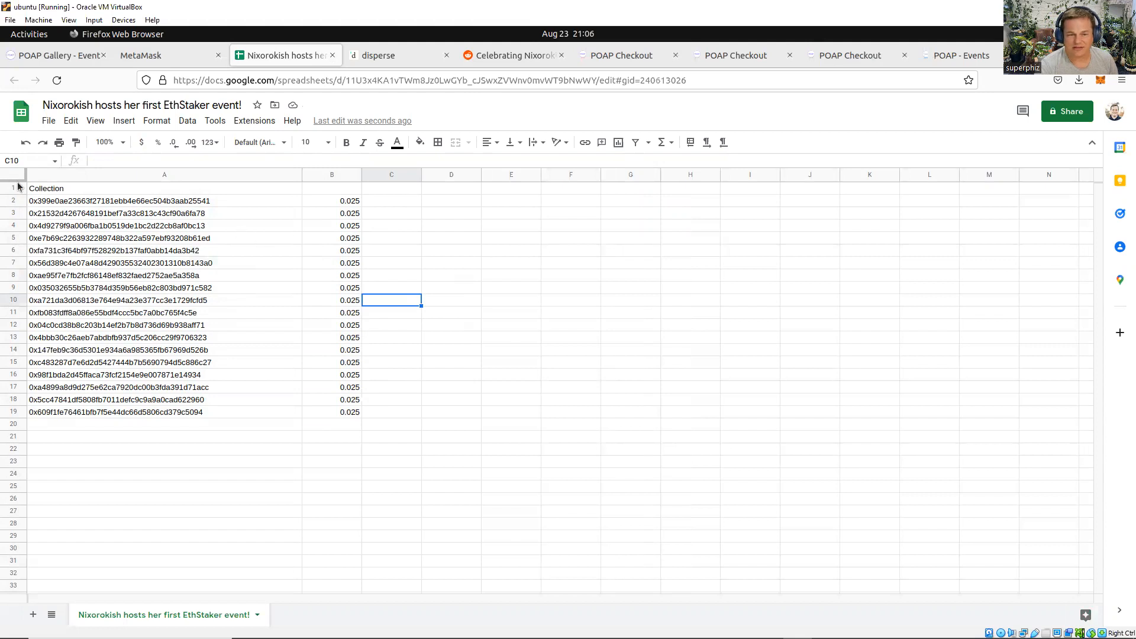
# Delete the Collection header row and move to the Disperse tab
pyautogui.rightClick(11, 187)
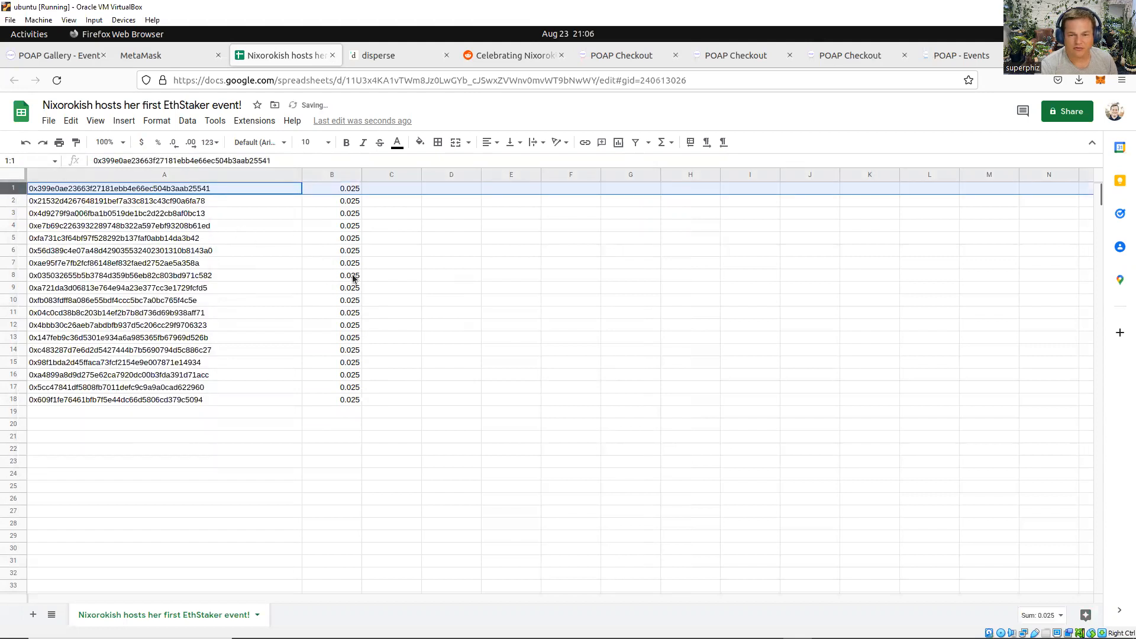
pyautogui.click(391, 387)
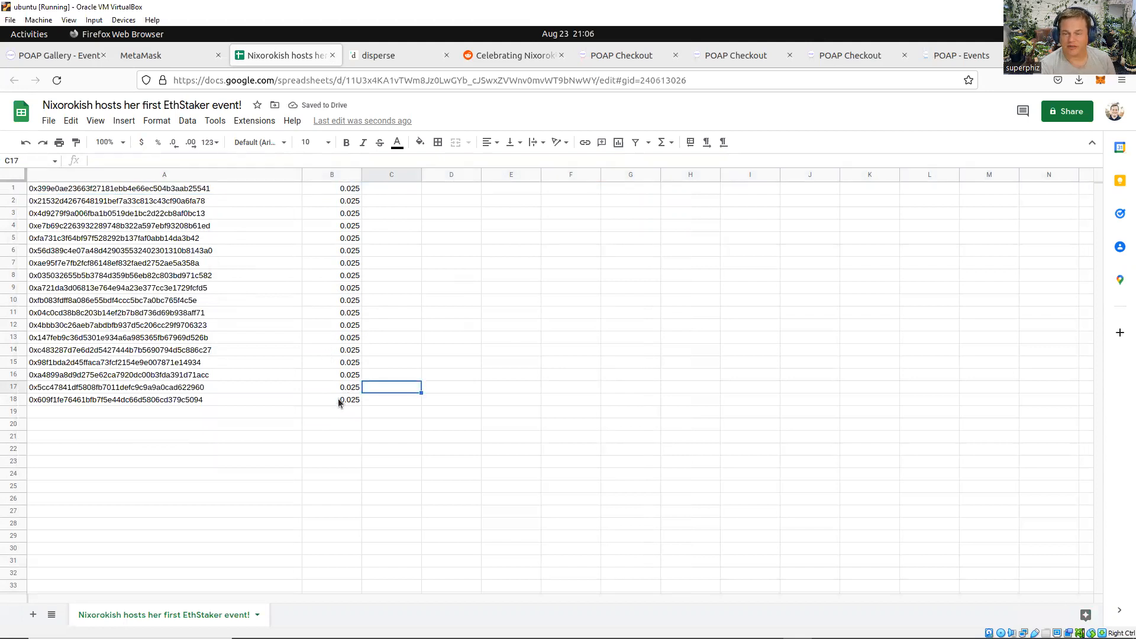
pyautogui.click(379, 54)
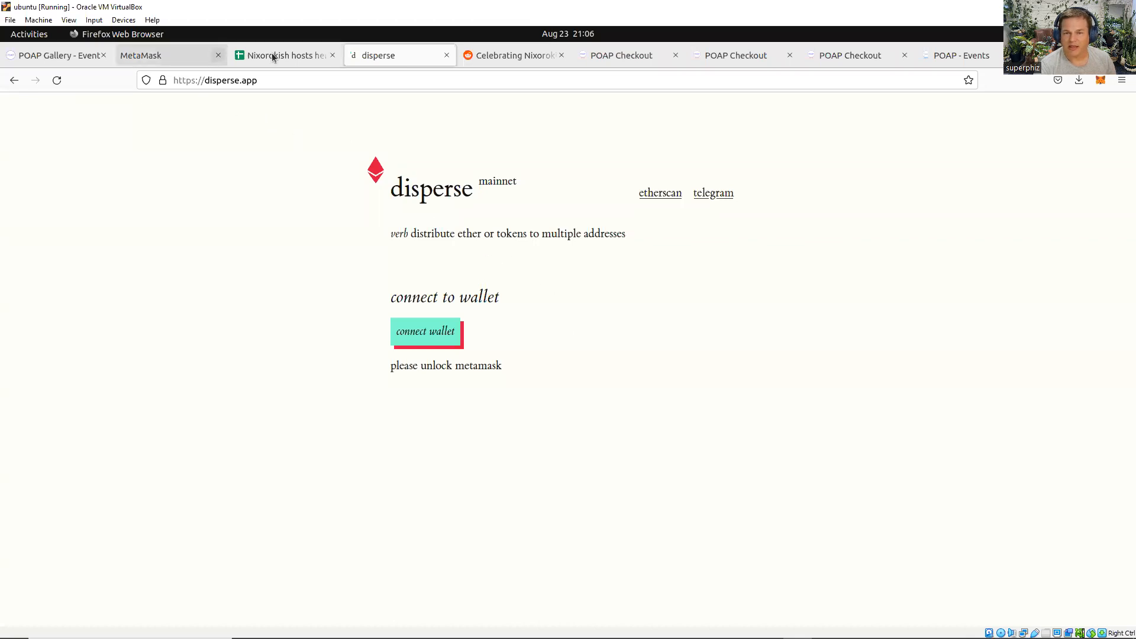
# Return to Disperse from the spreadsheet and check the MetaMask extension popup
pyautogui.click(284, 54)
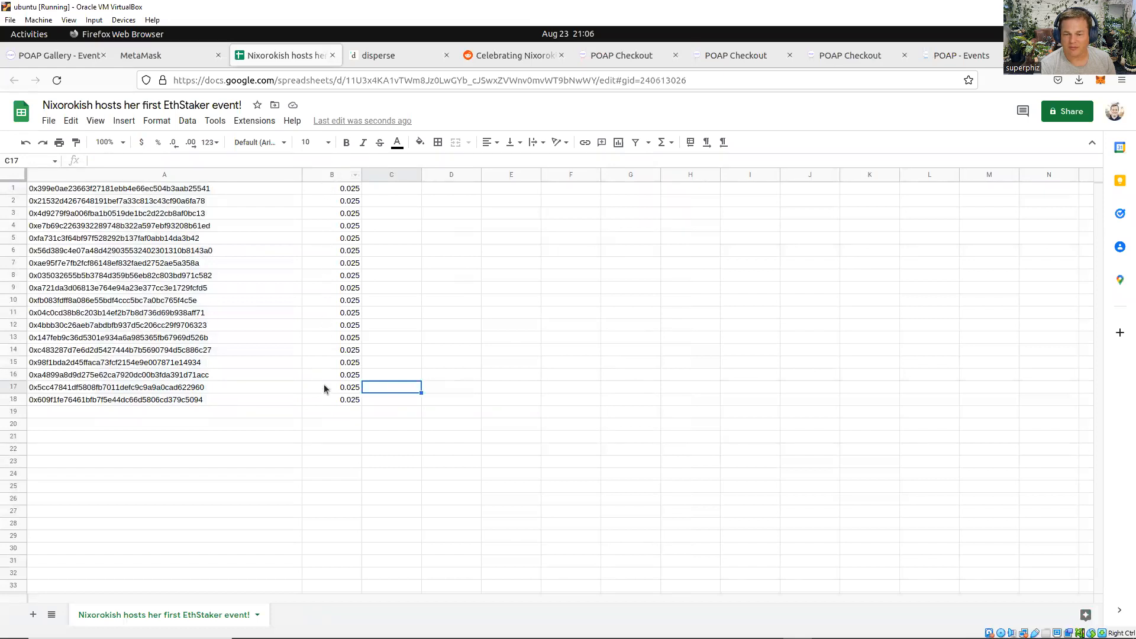
pyautogui.click(379, 54)
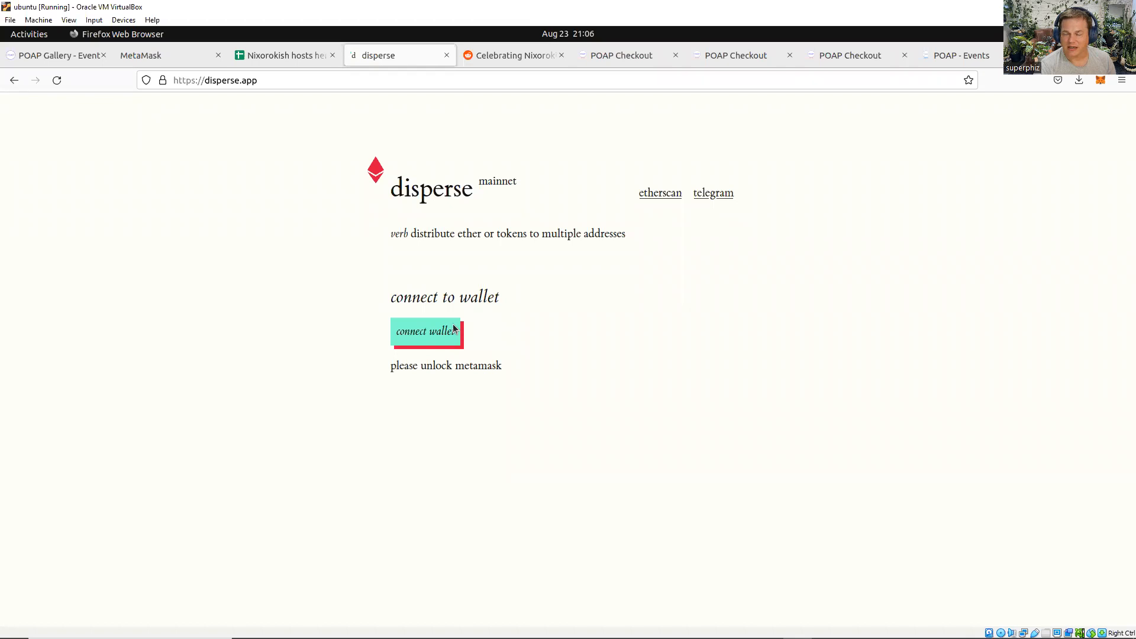
pyautogui.moveTo(442, 329)
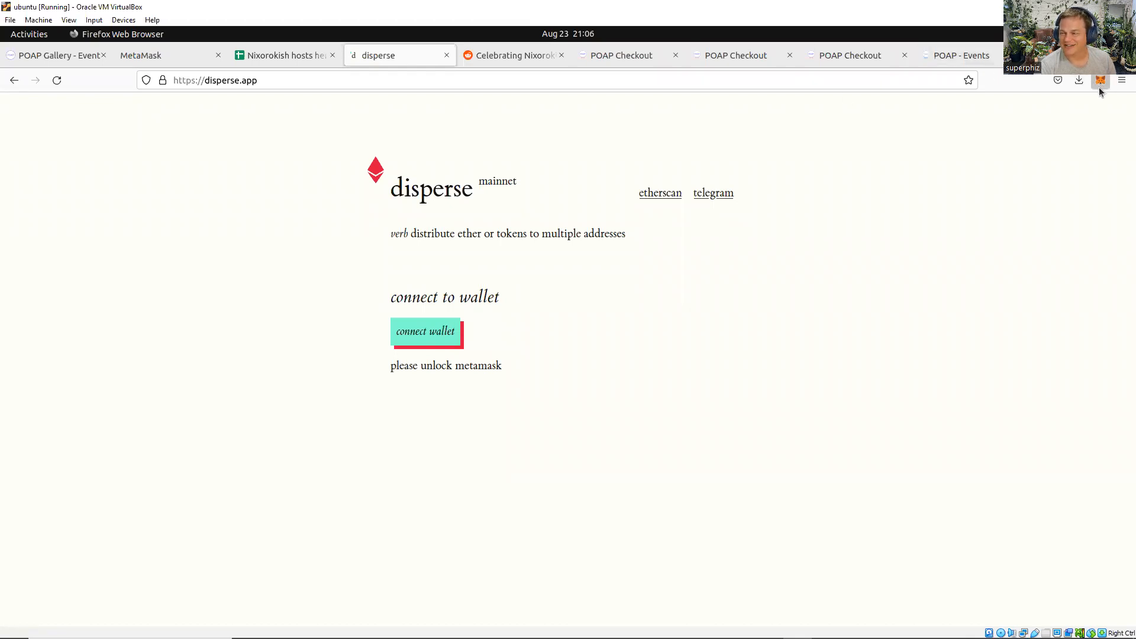
pyautogui.click(1100, 79)
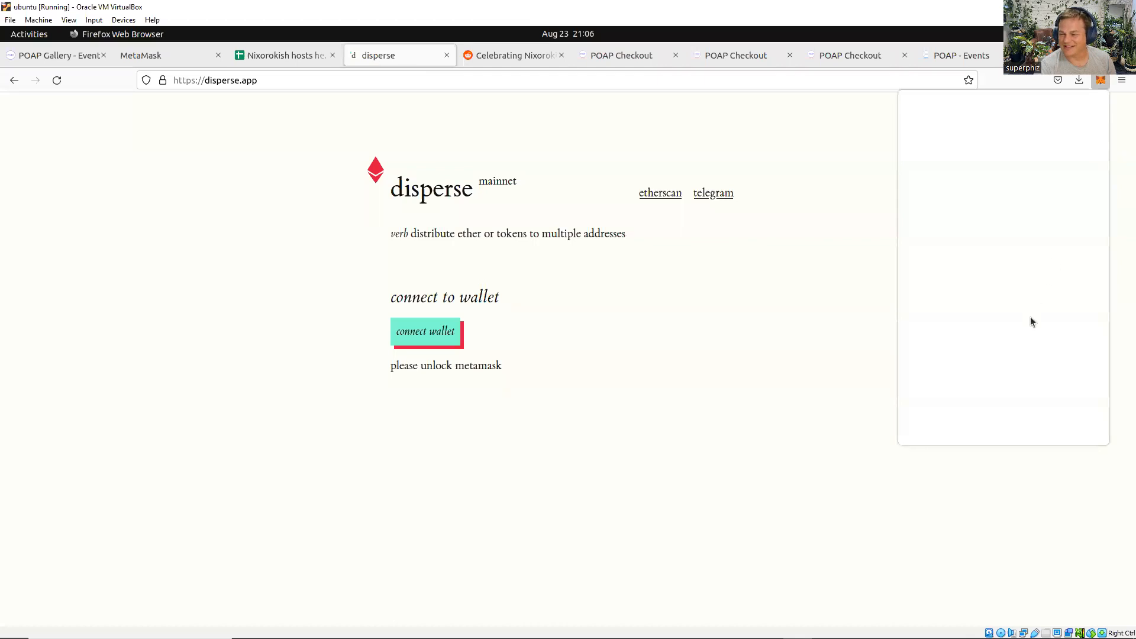
pyautogui.click(1100, 79)
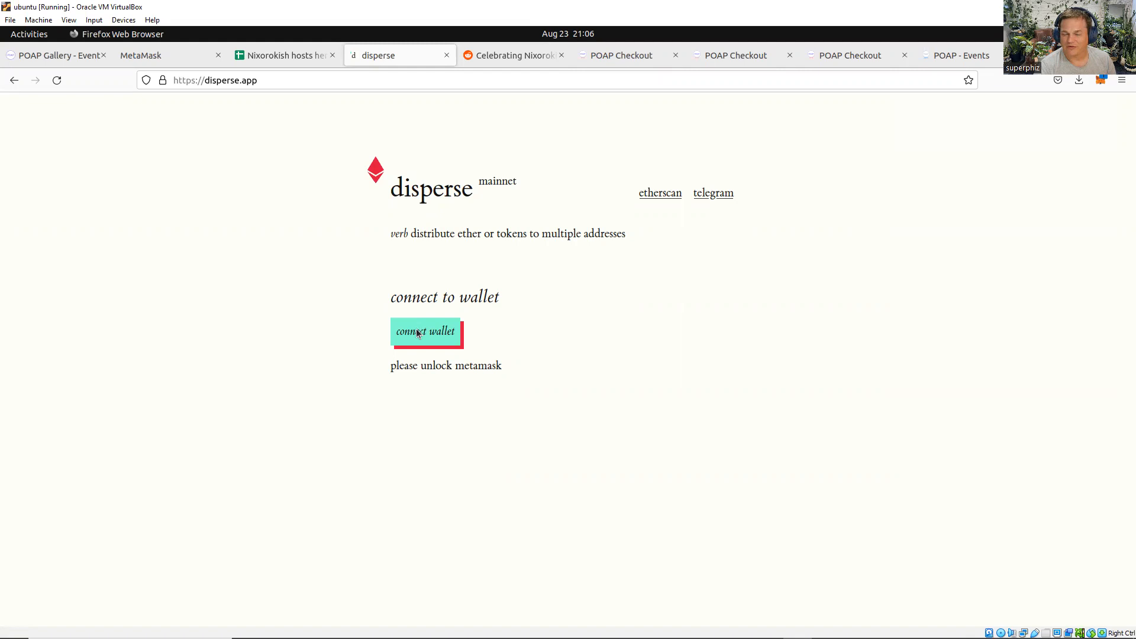
# Connect Account 1 to disperse.app via the MetaMask approval popup
pyautogui.click(425, 331)
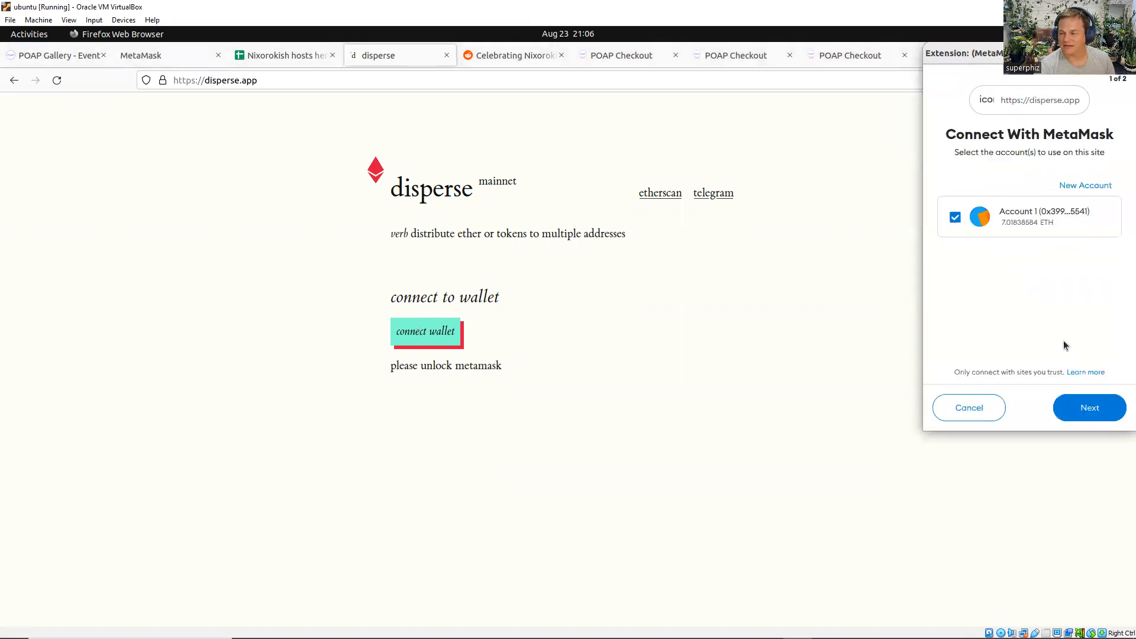
pyautogui.click(1090, 407)
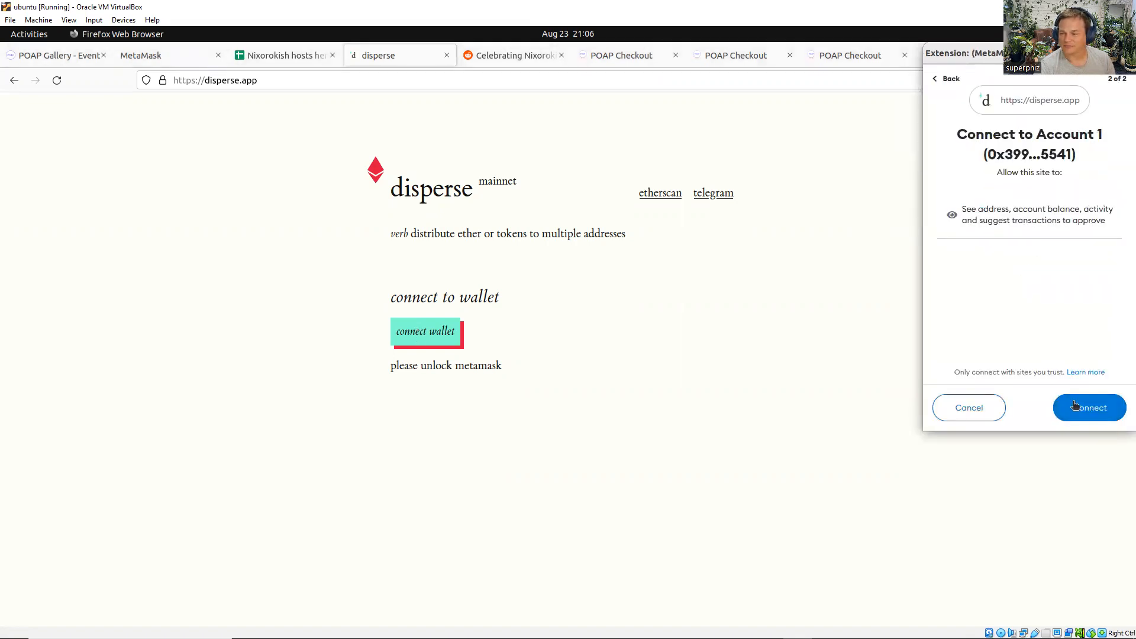
pyautogui.click(1088, 408)
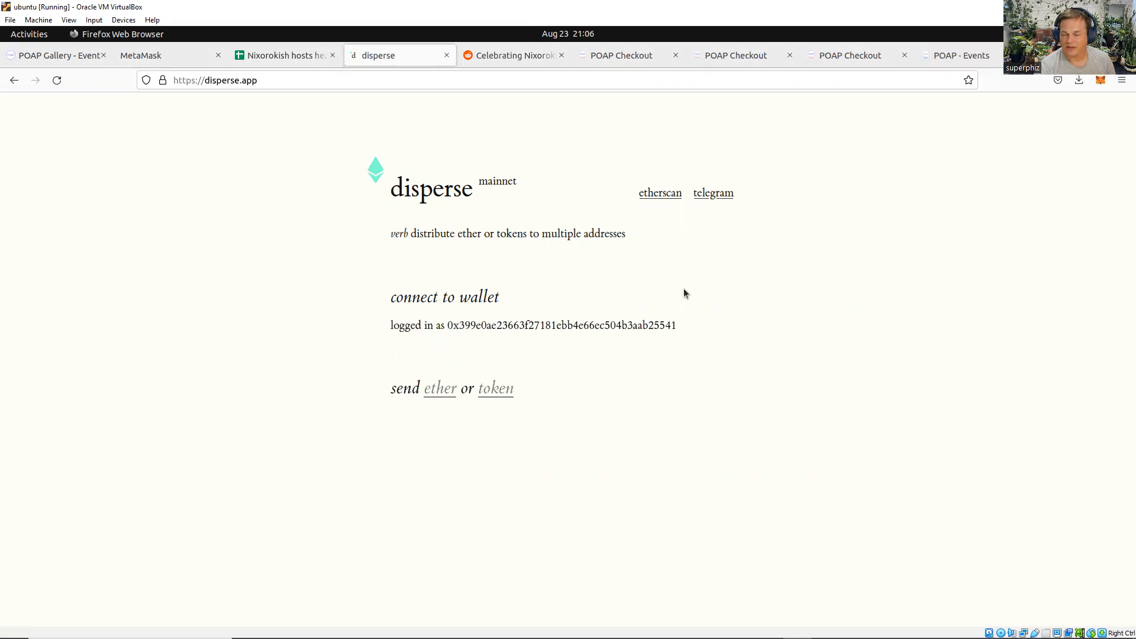
pyautogui.moveTo(440, 394)
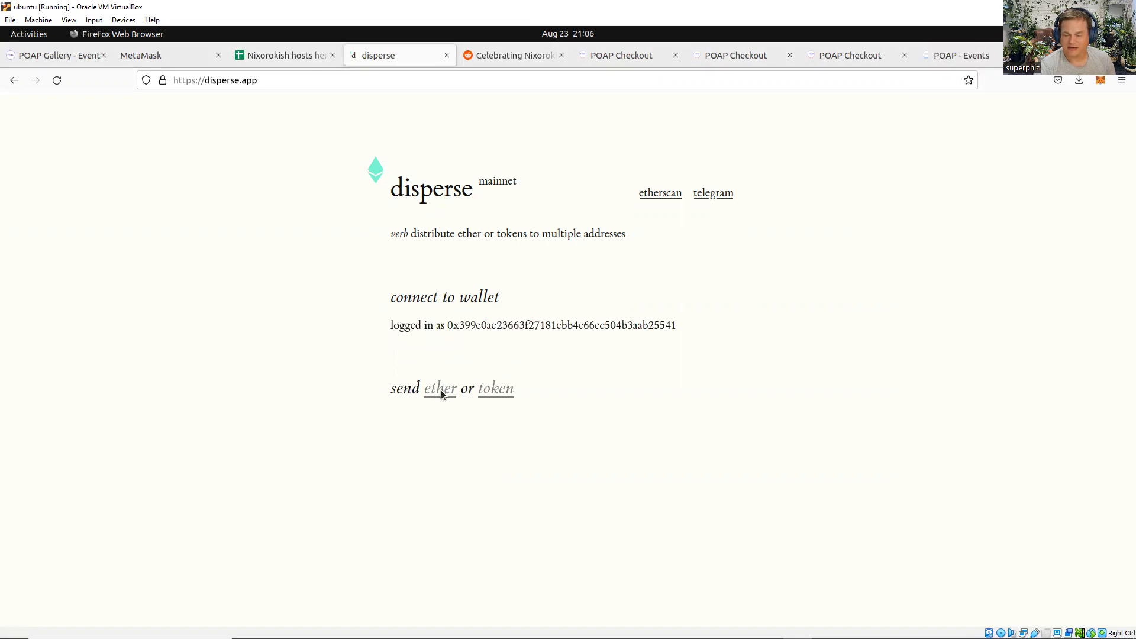
# Choose ether in Disperse and paste the 18 holder addresses from A1:B18 at 0.025 each
pyautogui.click(440, 388)
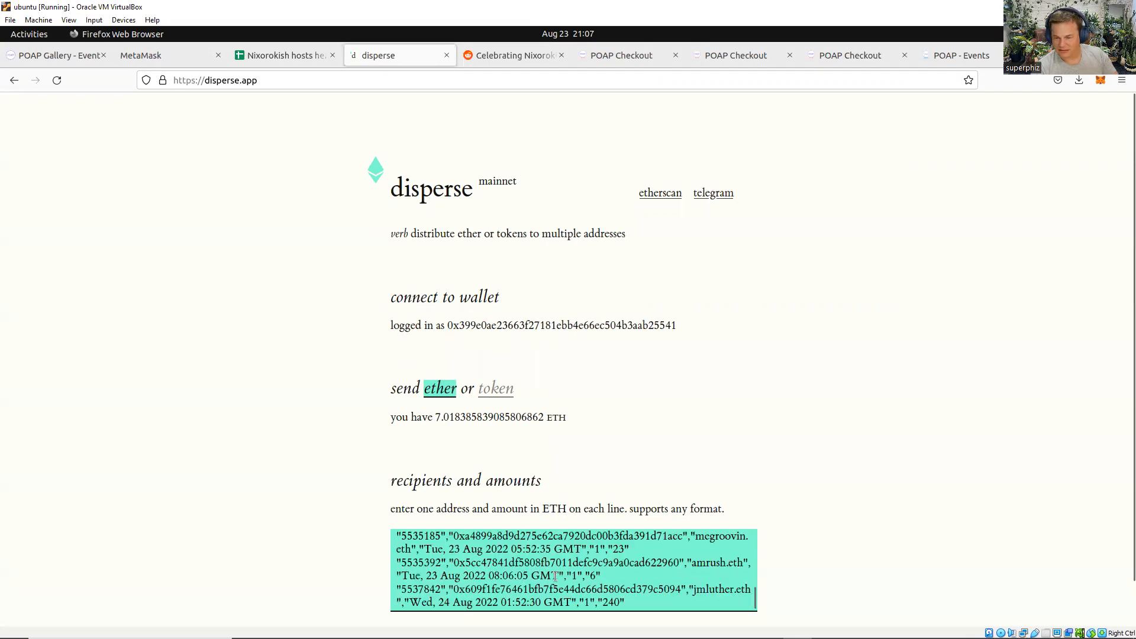
pyautogui.click(282, 55)
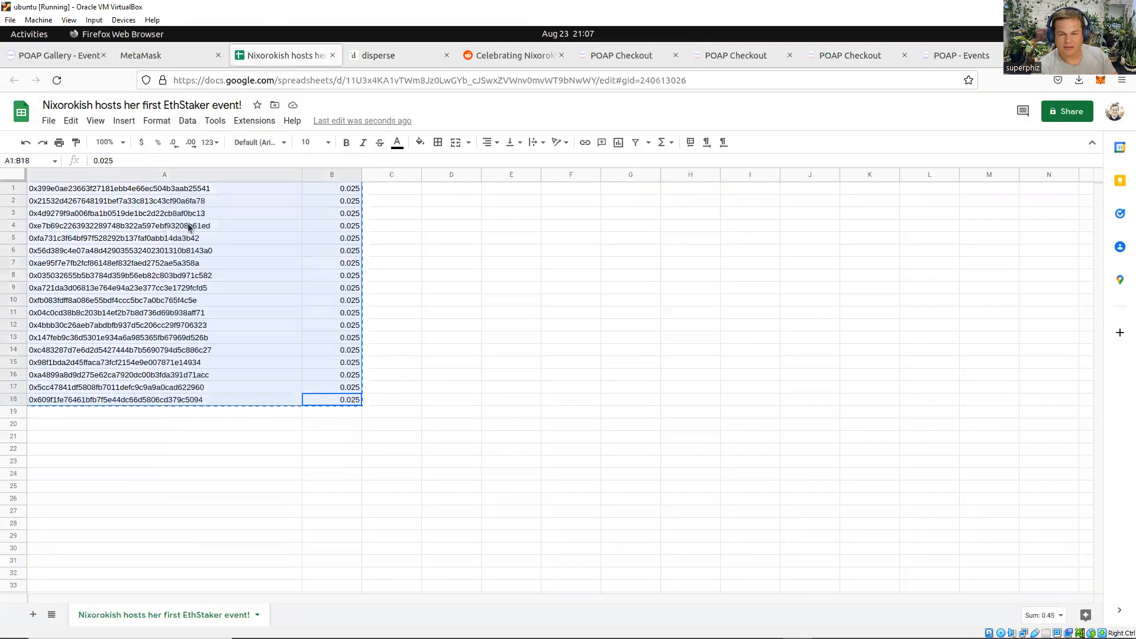
pyautogui.click(382, 54)
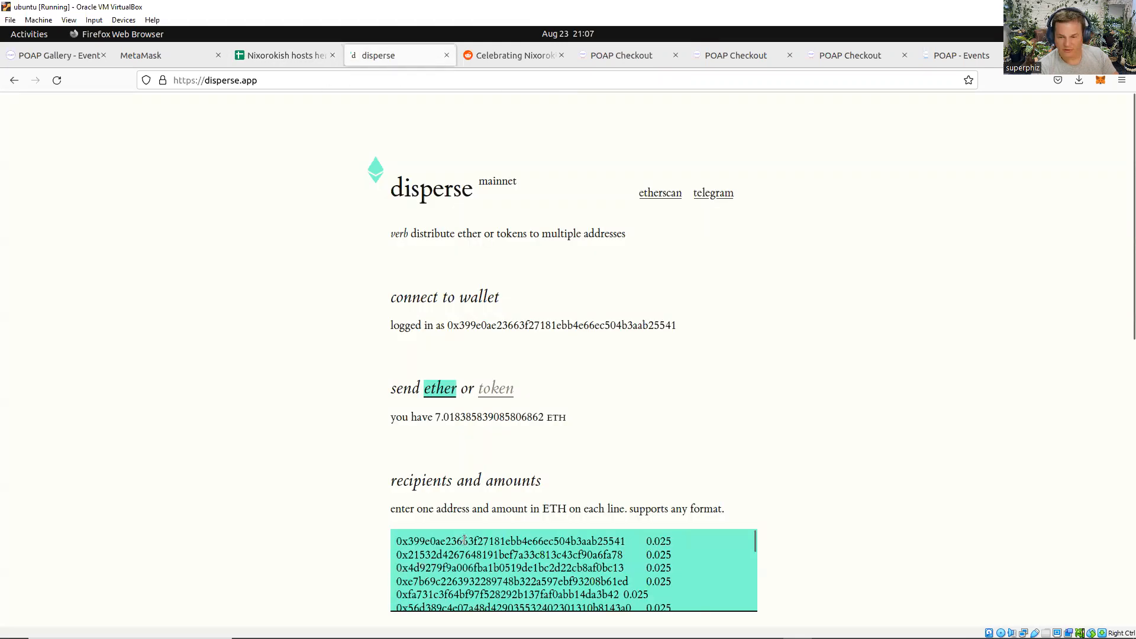
pyautogui.scroll(-3)
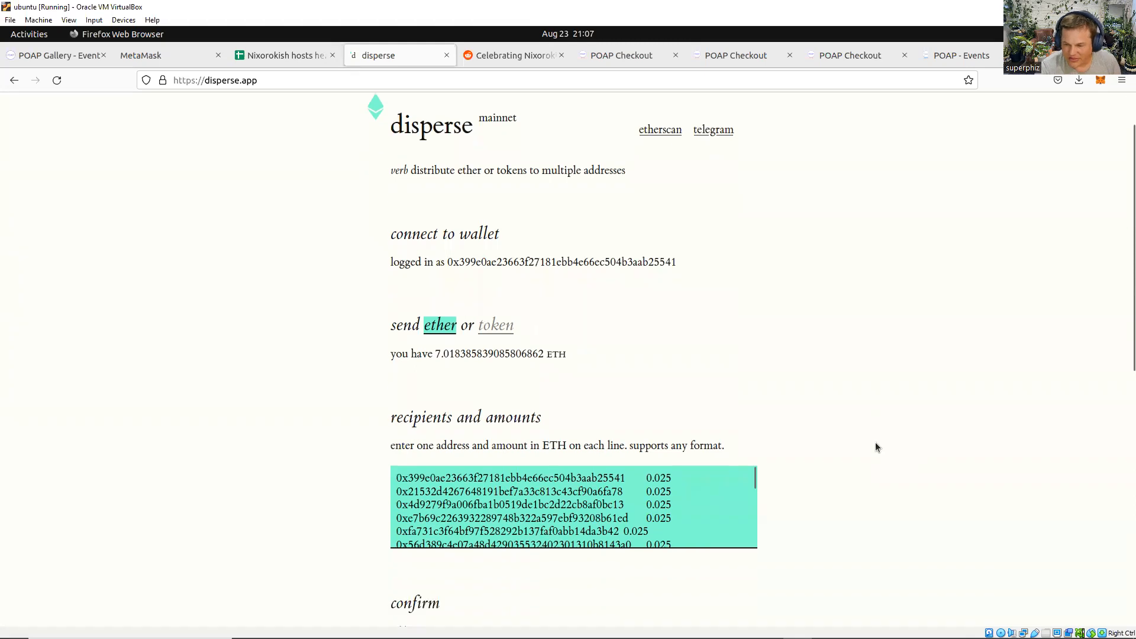
pyautogui.scroll(-3)
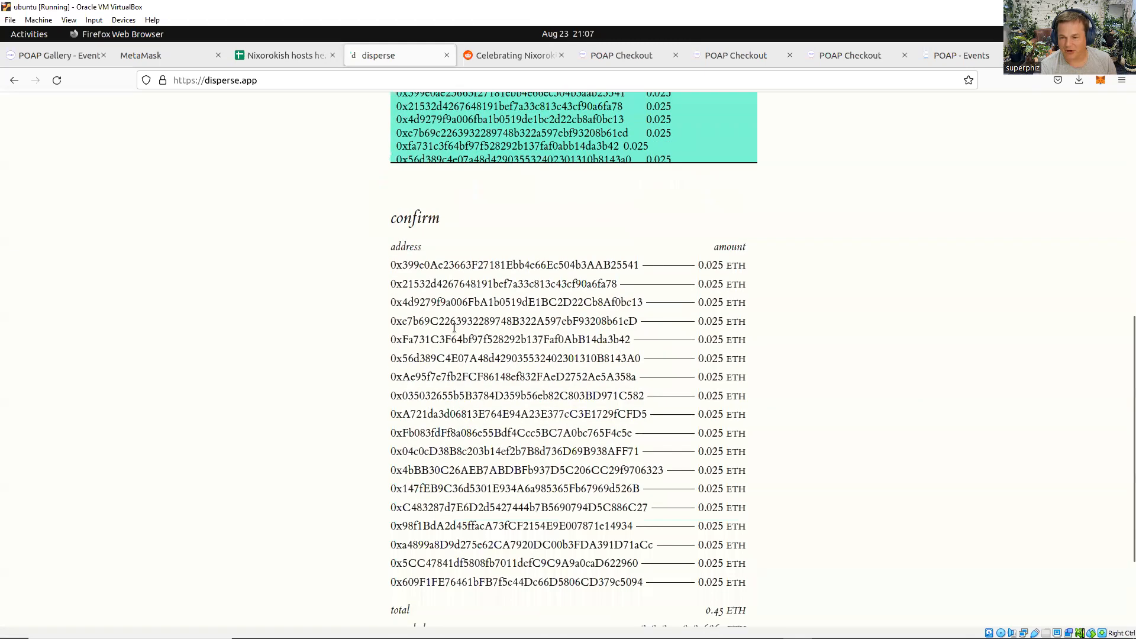
pyautogui.scroll(-3)
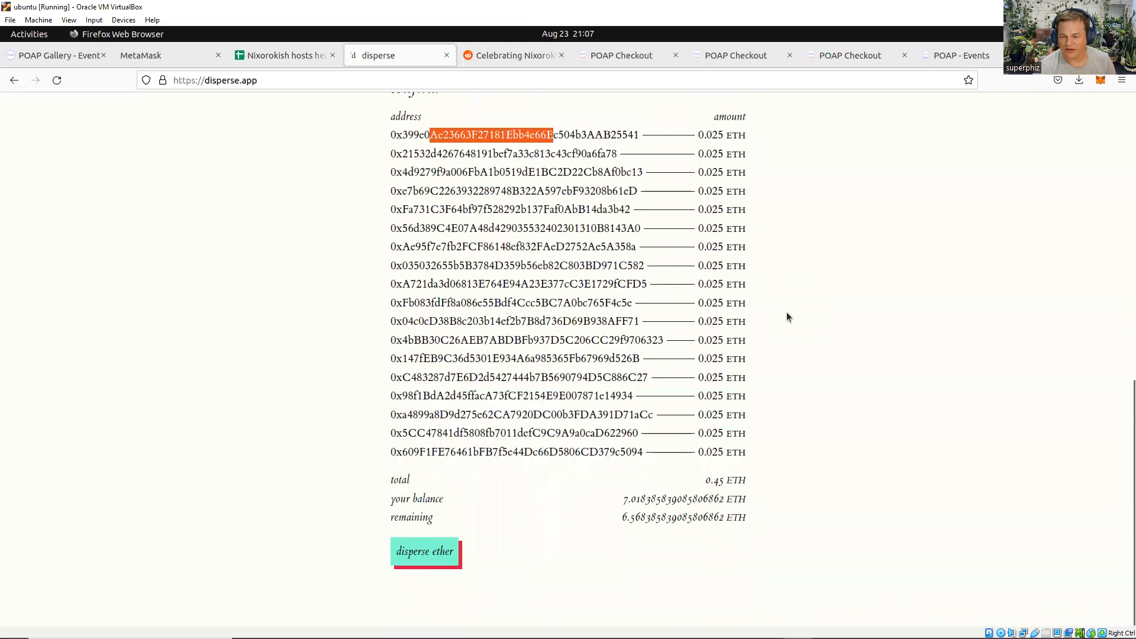
pyautogui.moveTo(679, 555)
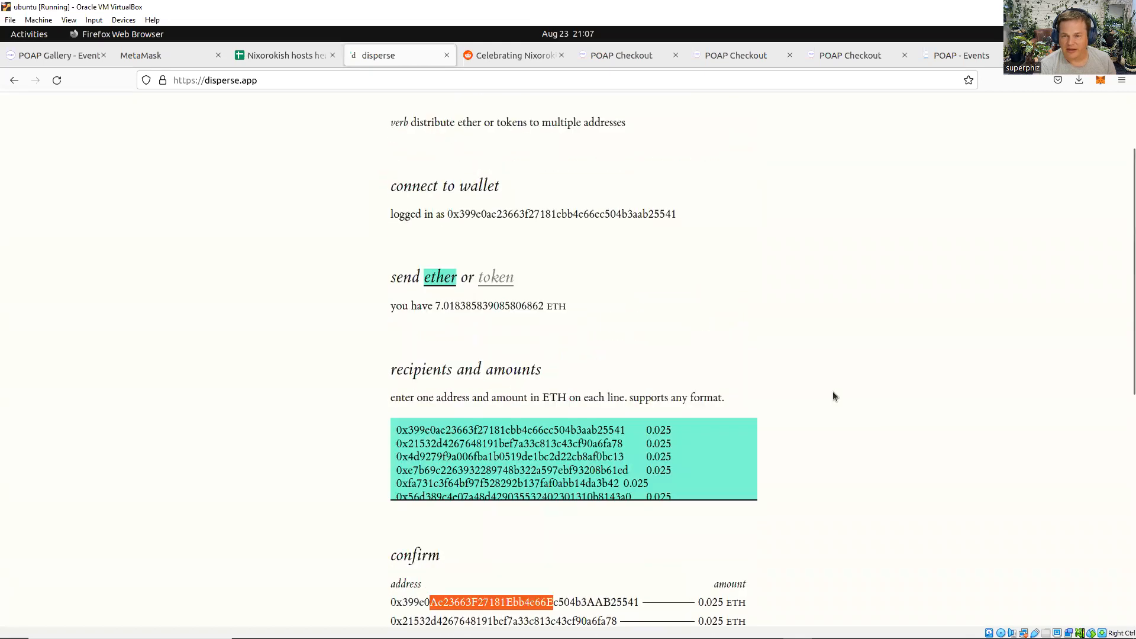
pyautogui.scroll(-3)
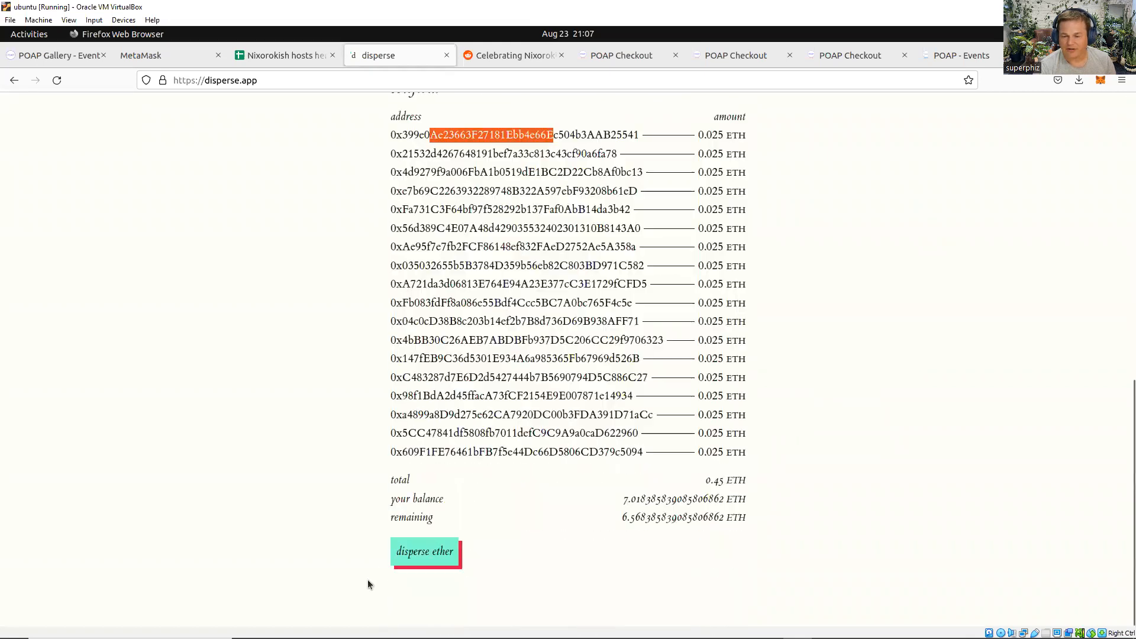
pyautogui.moveTo(310, 452)
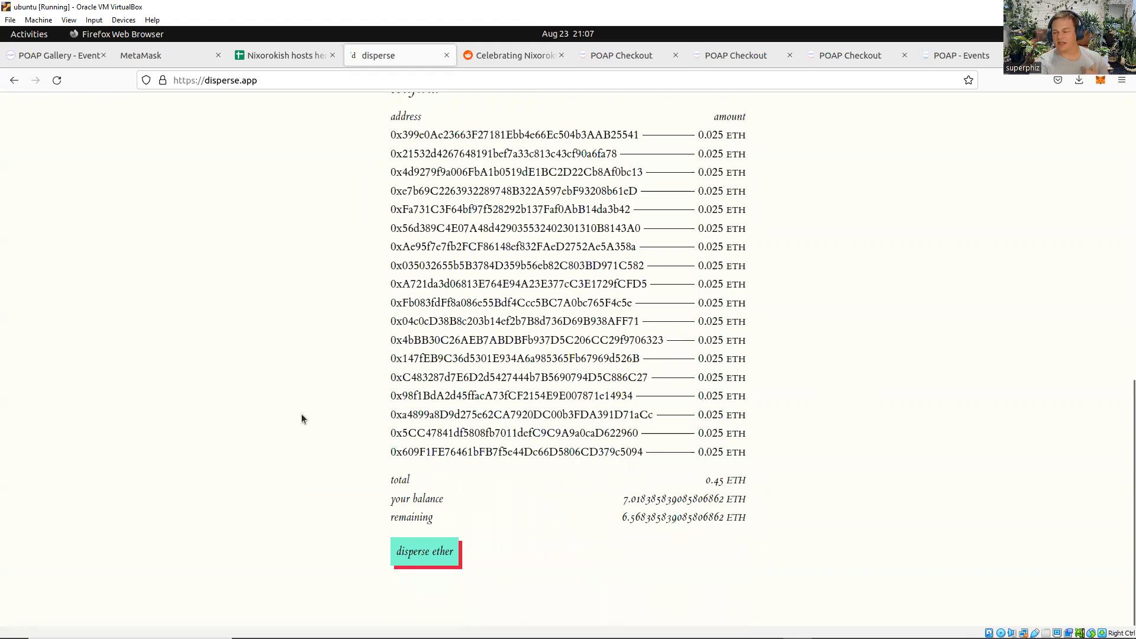
pyautogui.moveTo(331, 451)
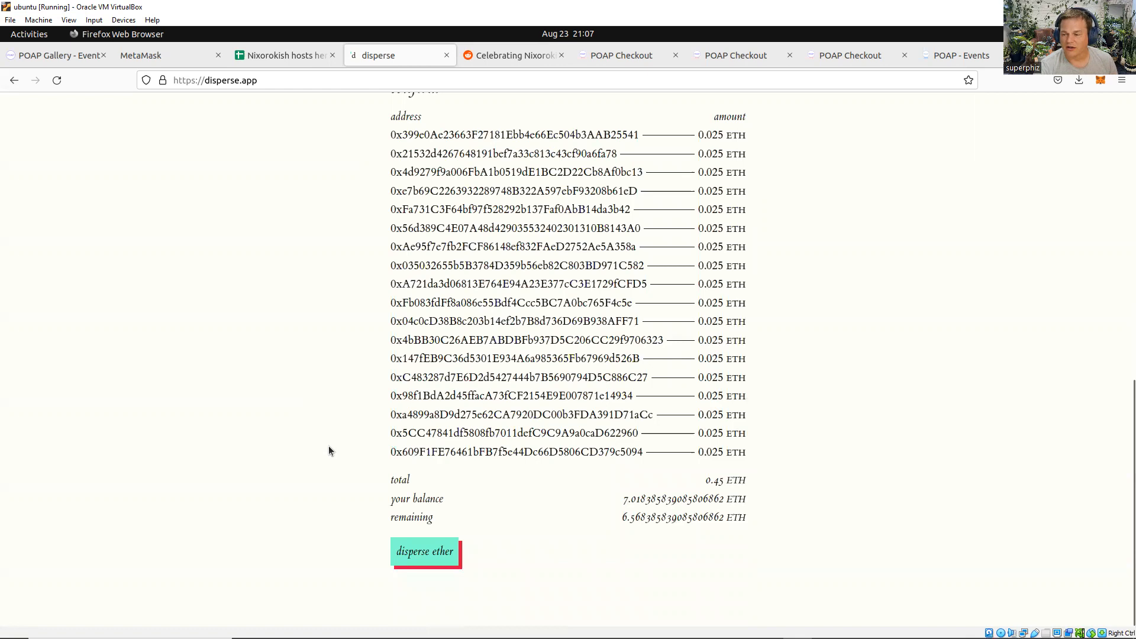
# Disperse 0.025 ETH to every listed address and approve the transaction in MetaMask
pyautogui.click(423, 552)
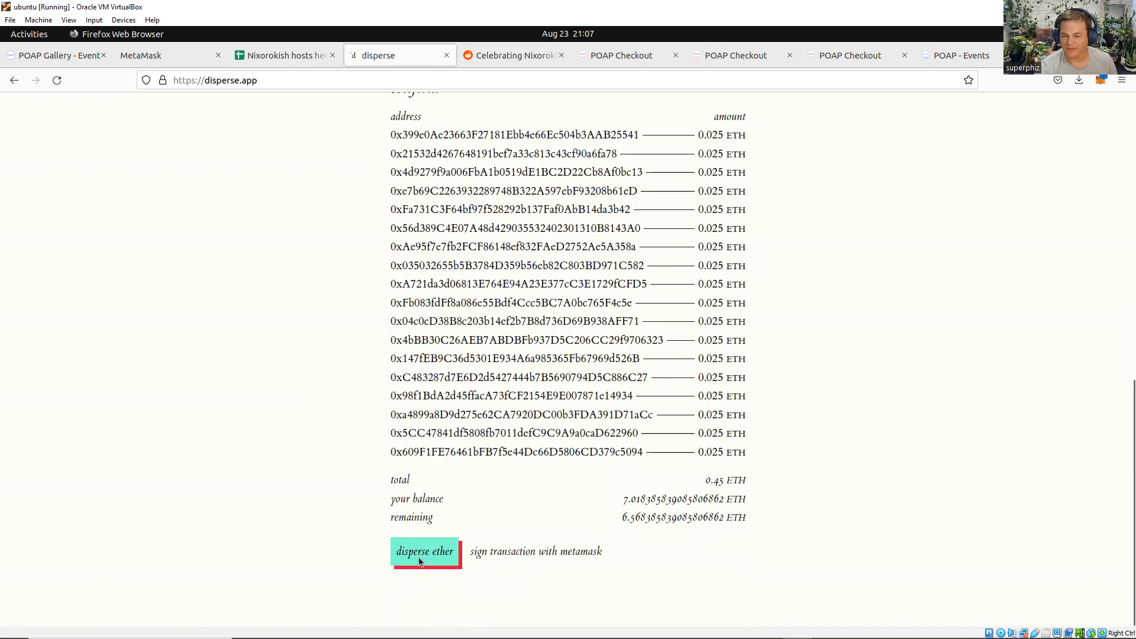
pyautogui.click(423, 552)
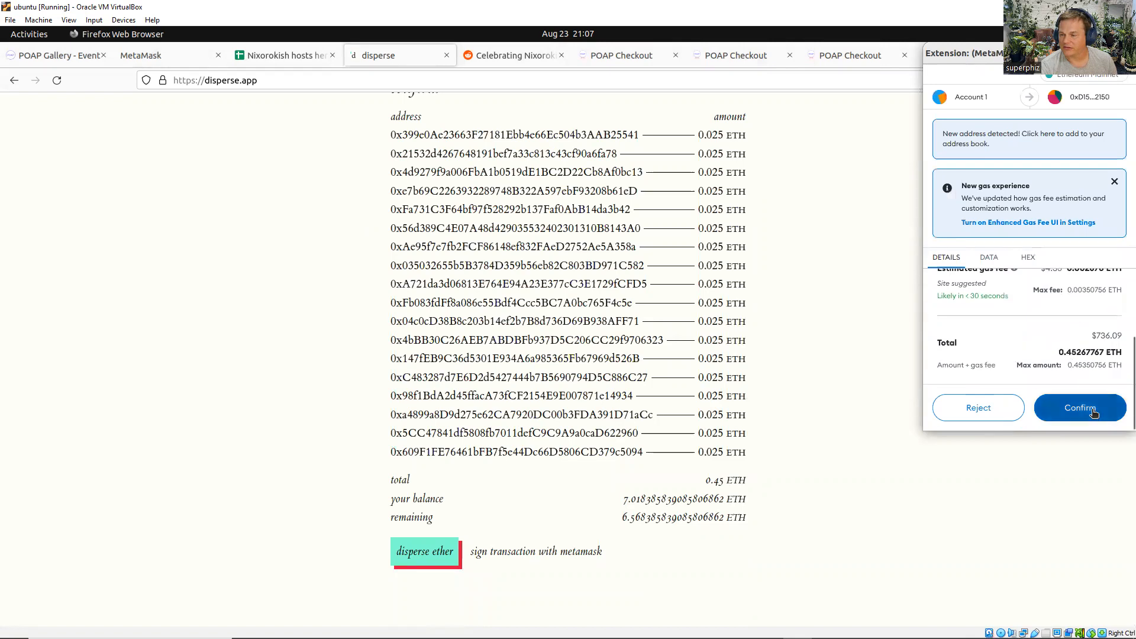
pyautogui.click(1079, 407)
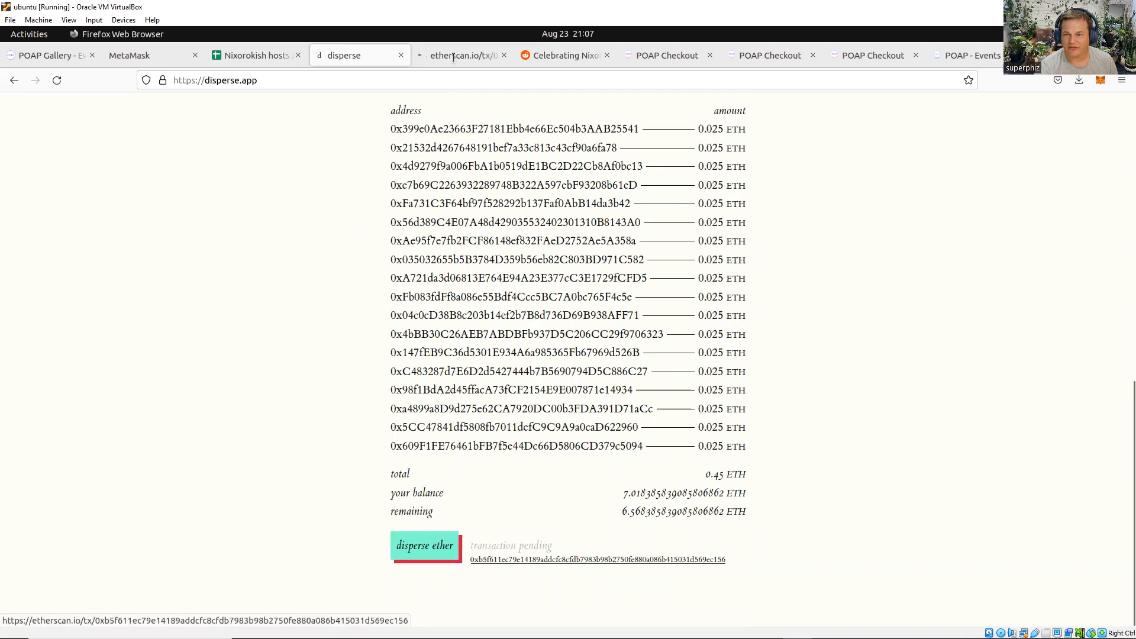
# Confirm on Etherscan the 0.45 ETH disperse succeeded in block 15400182, then return to POAP Gallery
pyautogui.click(594, 561)
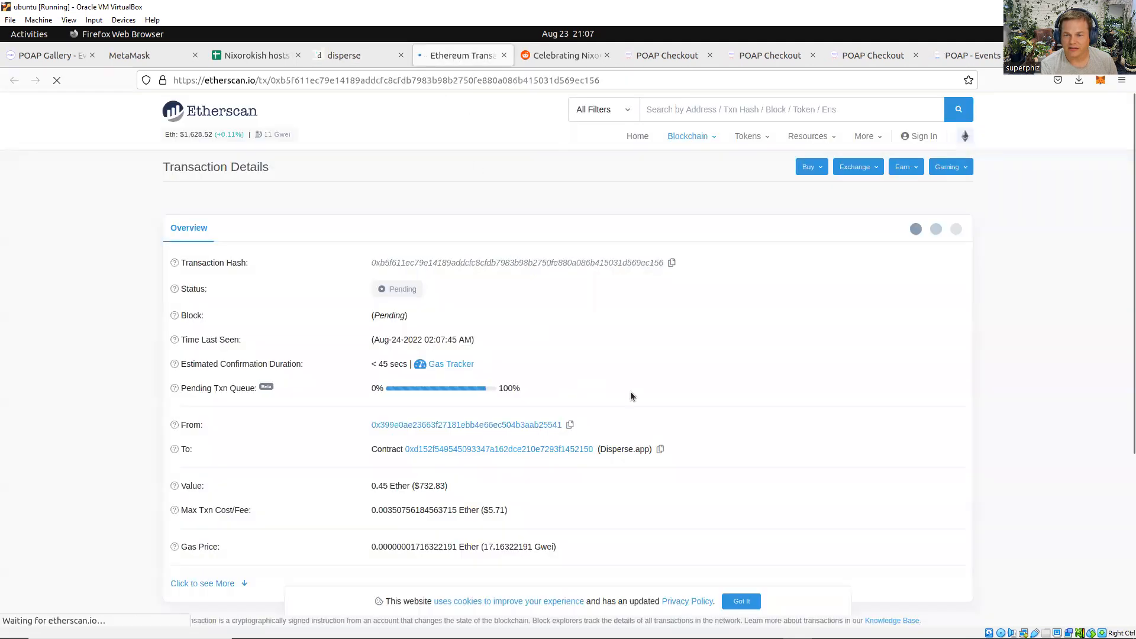
pyautogui.scroll(-3)
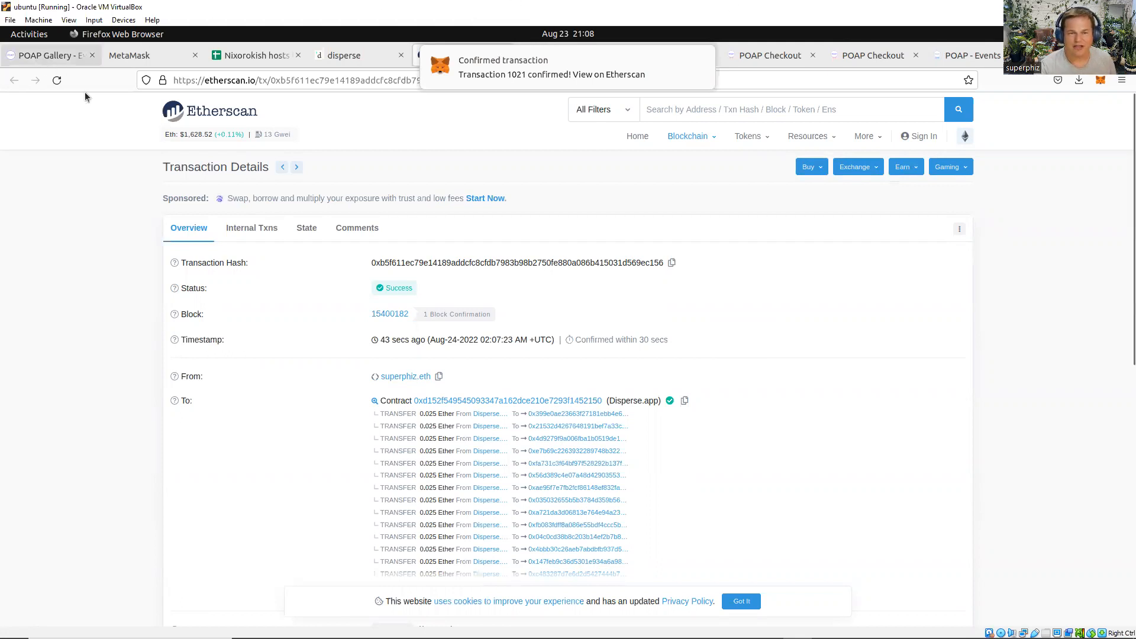
pyautogui.click(47, 54)
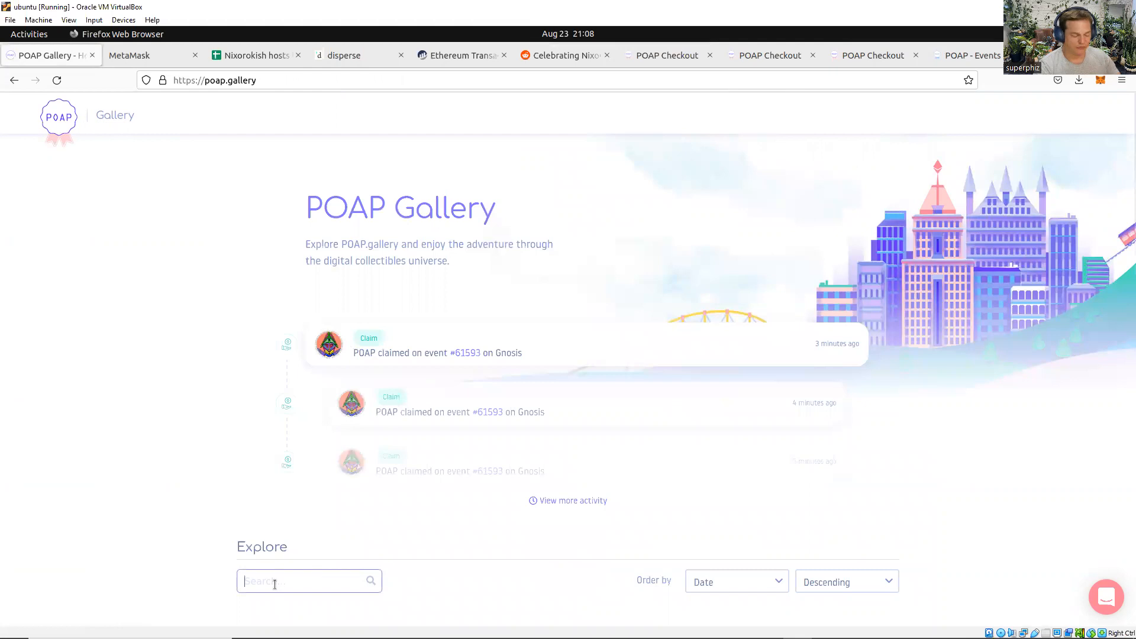
# Search Explore for 'kiln' and view the Kiln: Ethereum Merge Testnet event's 94 collectors
pyautogui.write('ethstaker challenge')
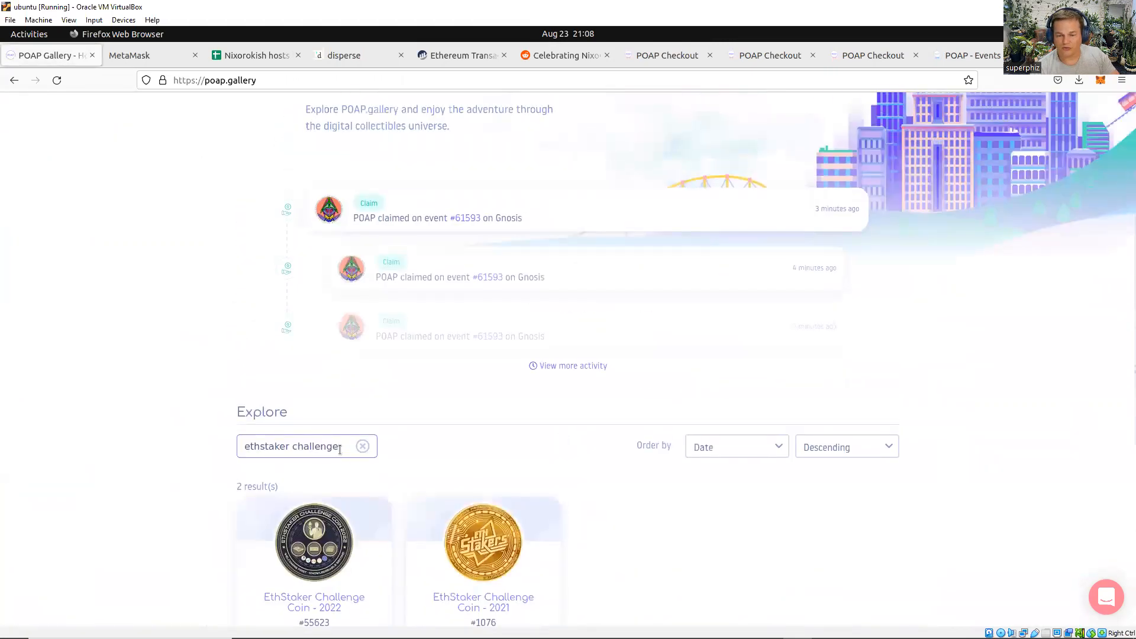
pyautogui.write('kiln testnet')
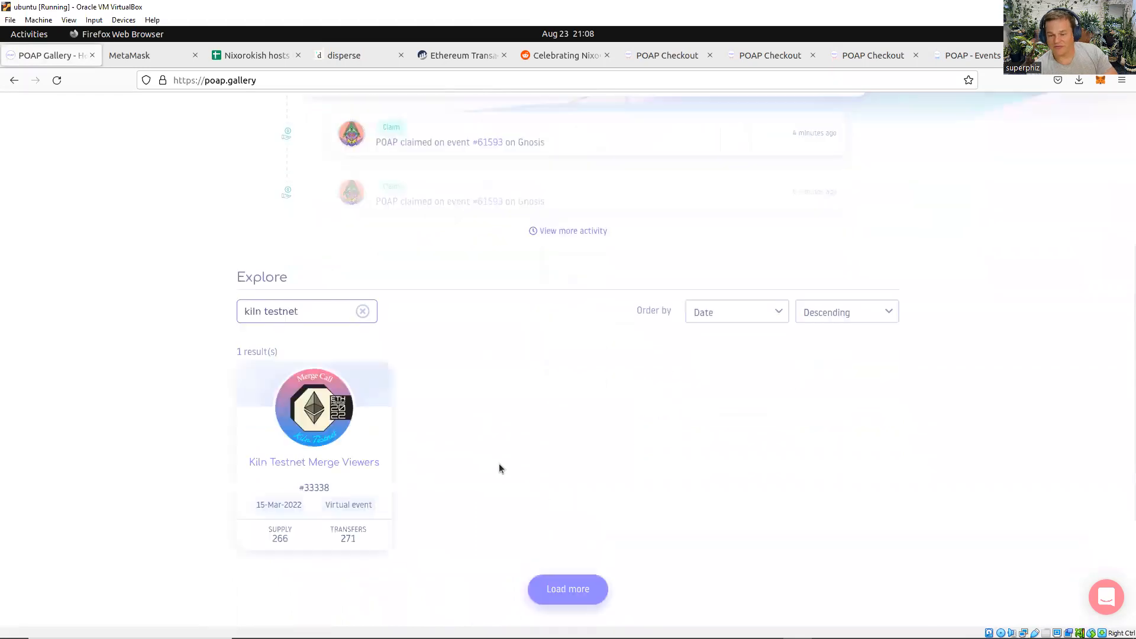
pyautogui.moveTo(284, 423)
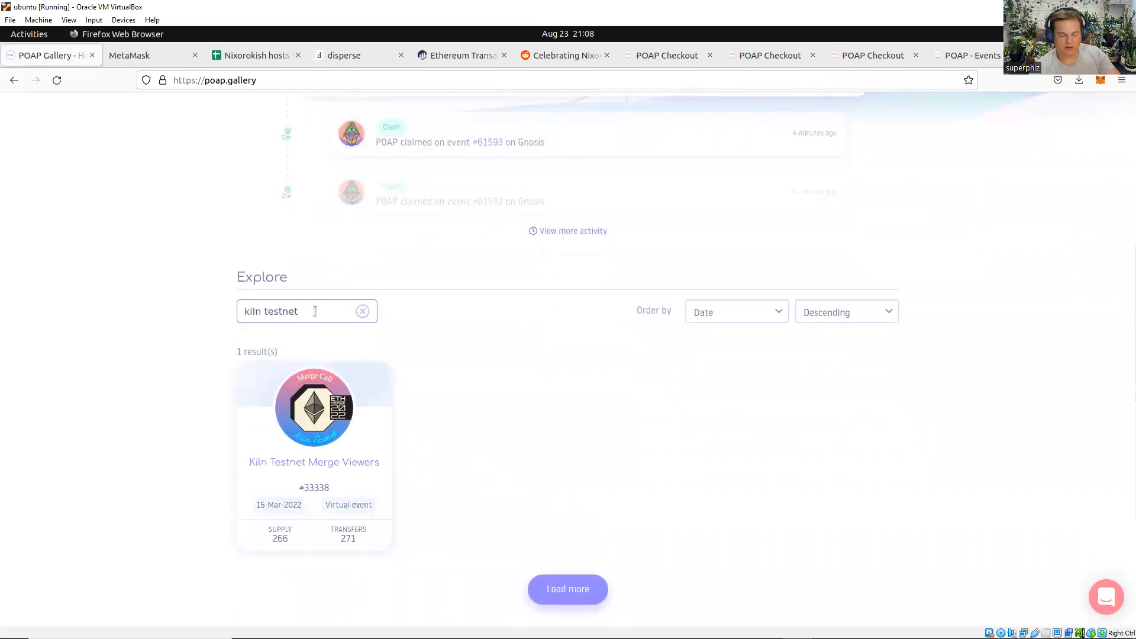
pyautogui.press('Backspace')
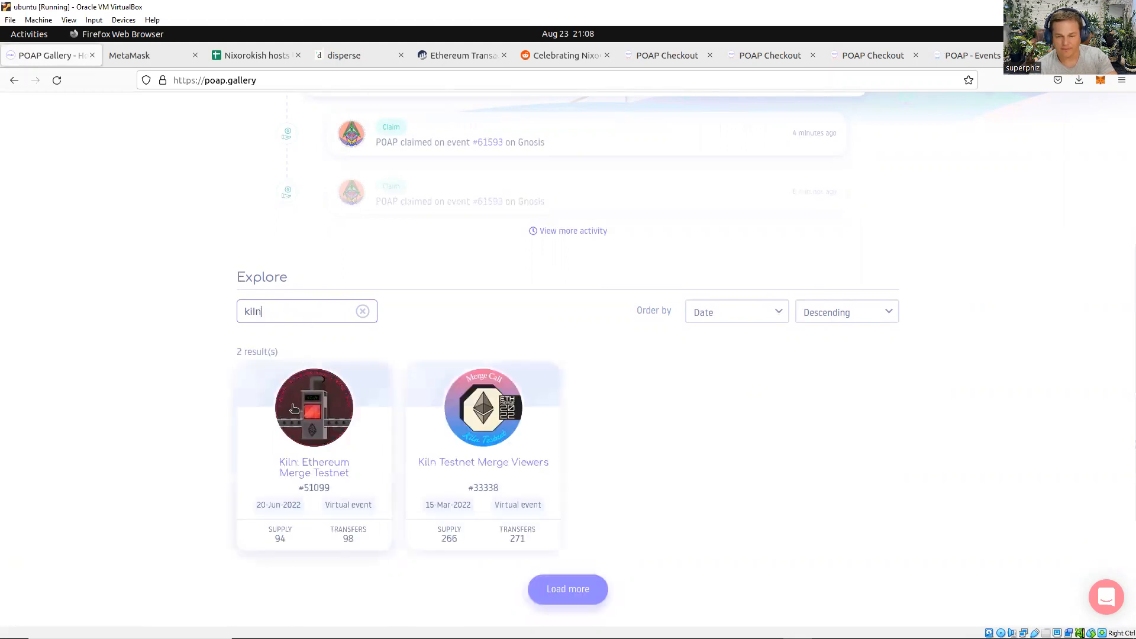
pyautogui.click(314, 407)
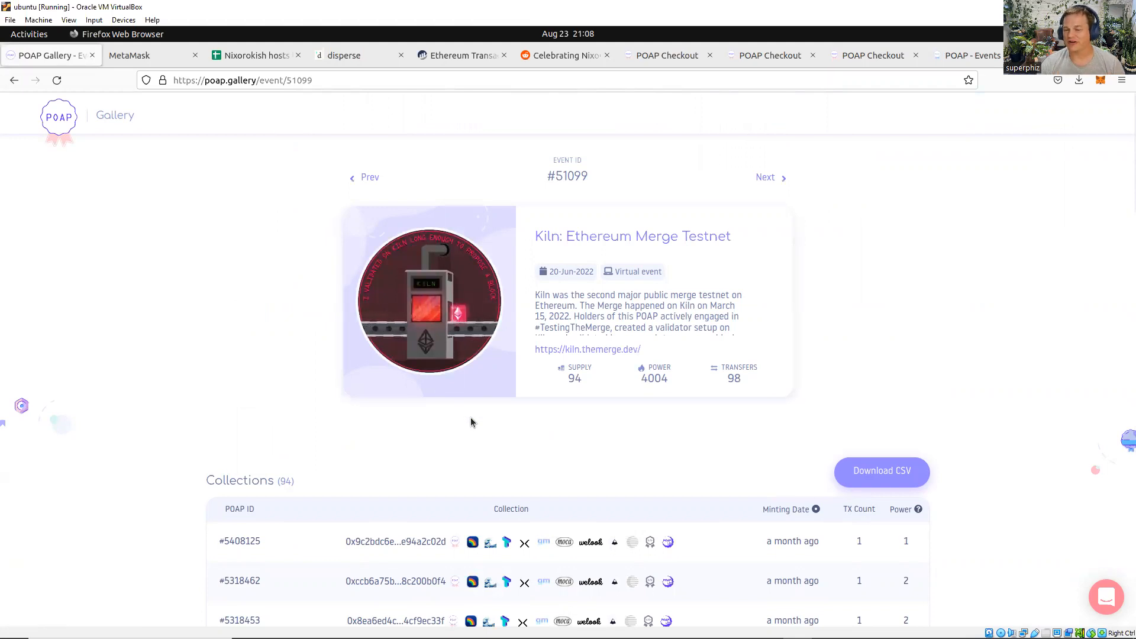
pyautogui.moveTo(452, 349)
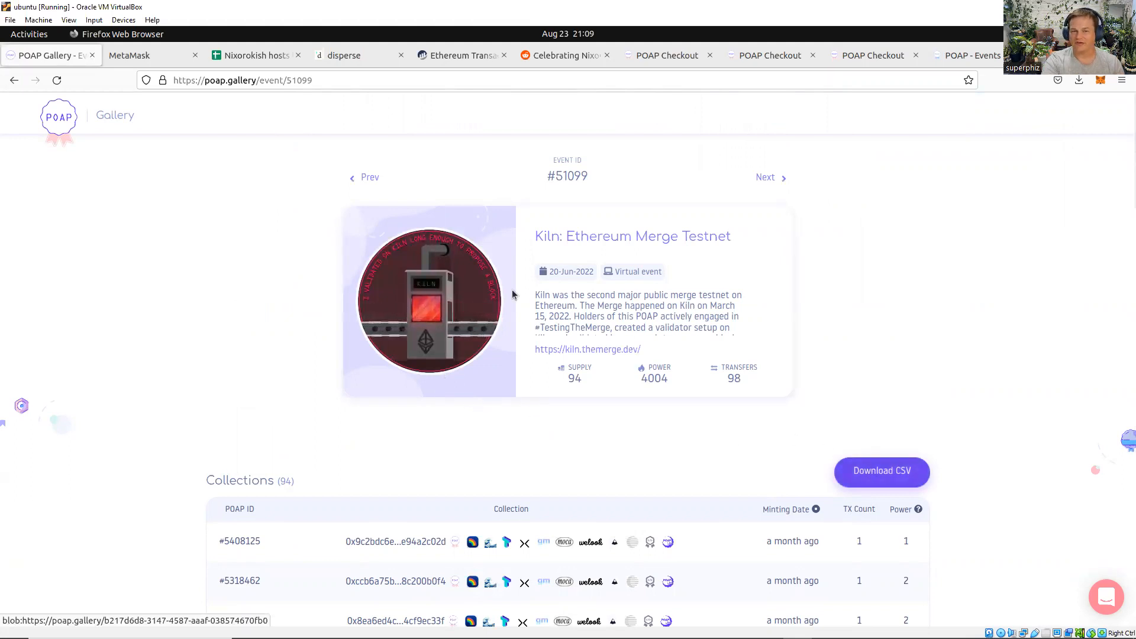
pyautogui.click(344, 54)
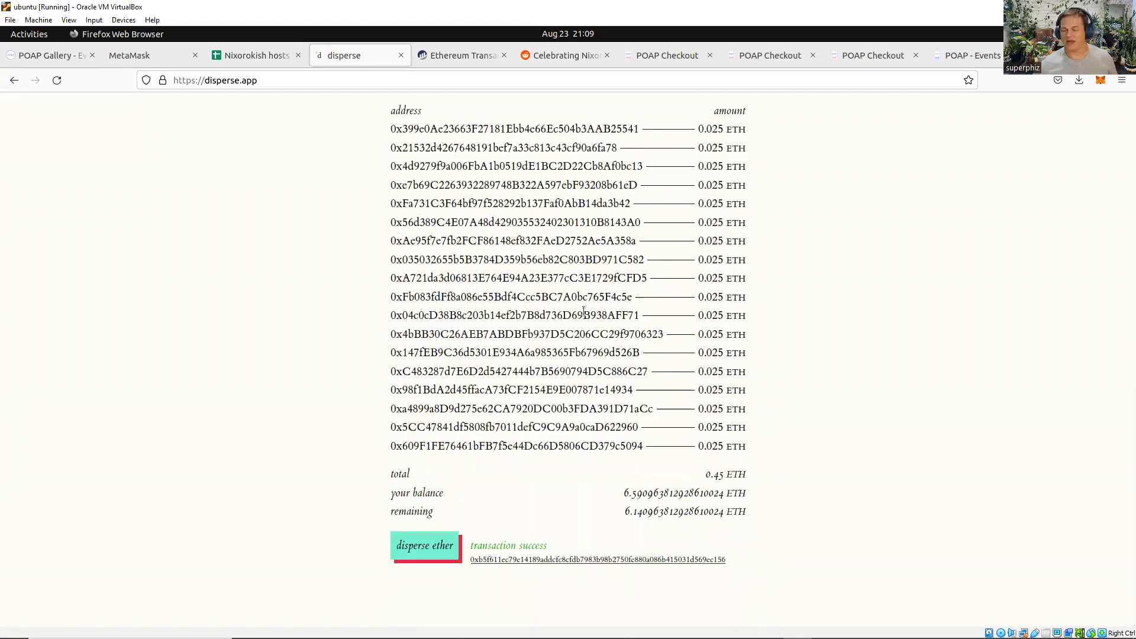
pyautogui.moveTo(625, 307)
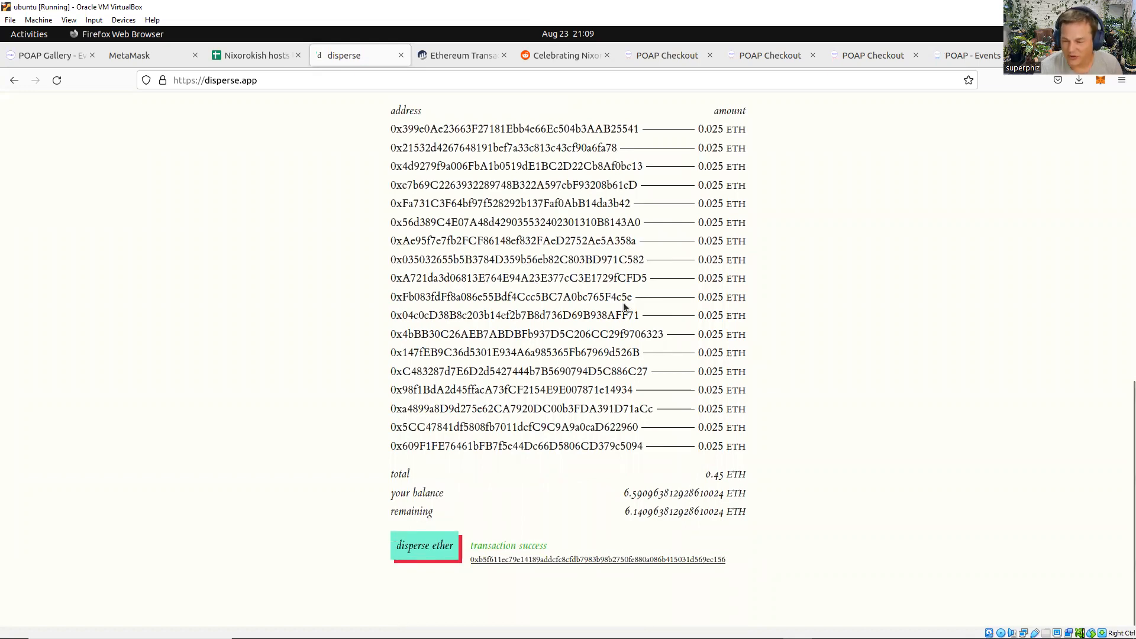